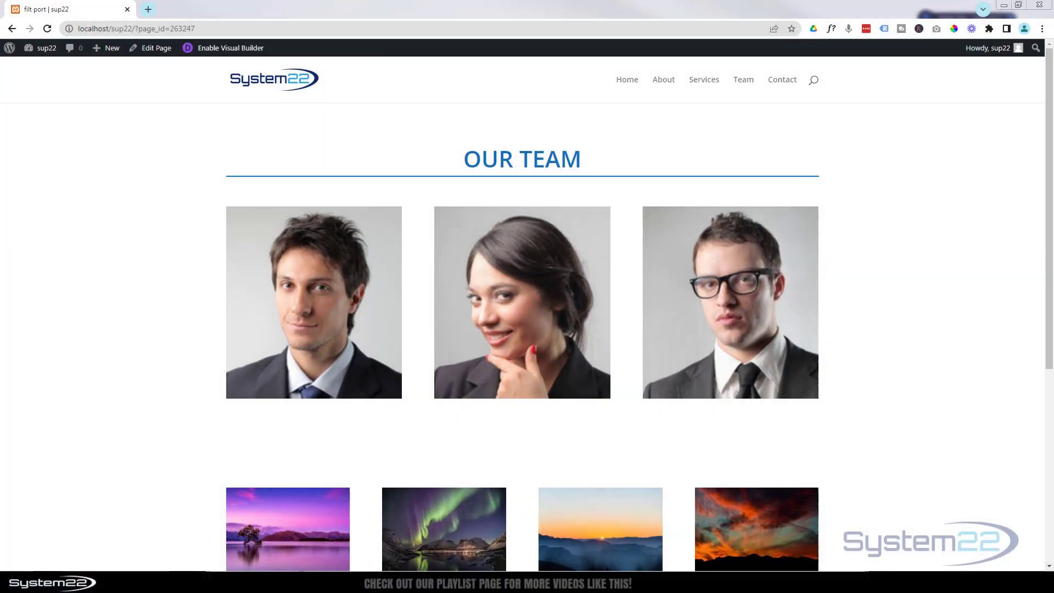
- Enable the Visual Builder, delete the team photo row and add an empty three-column row
key("F11")
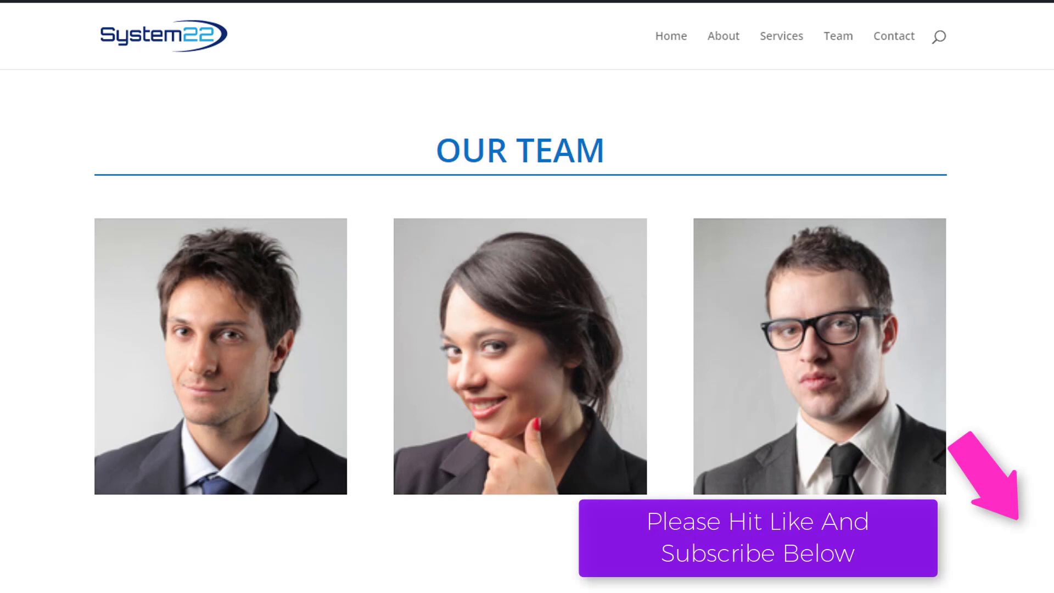
left_click(494, 150)
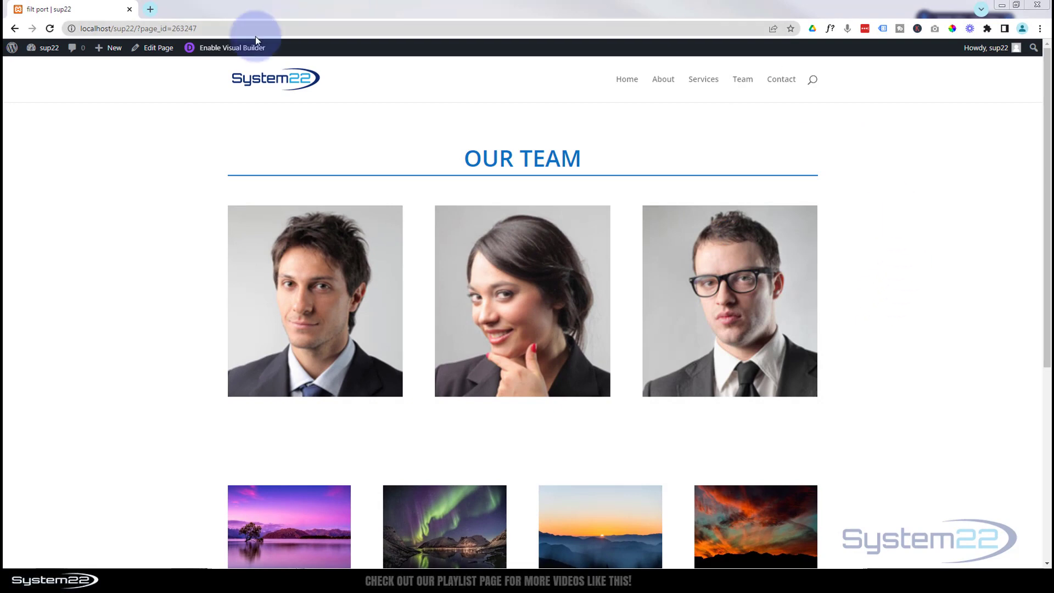
left_click(231, 48)
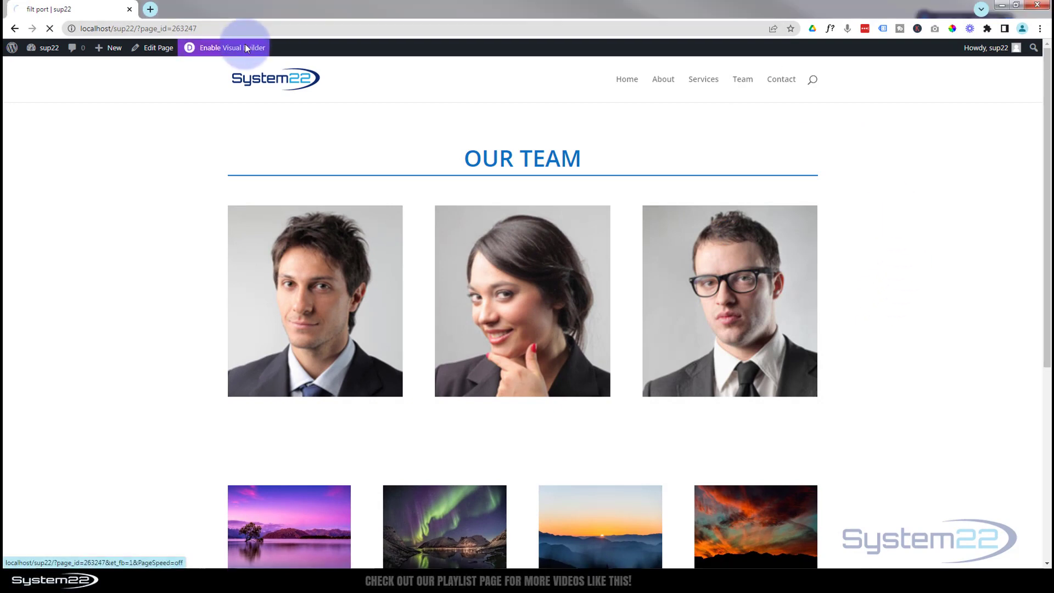
left_click(230, 48)
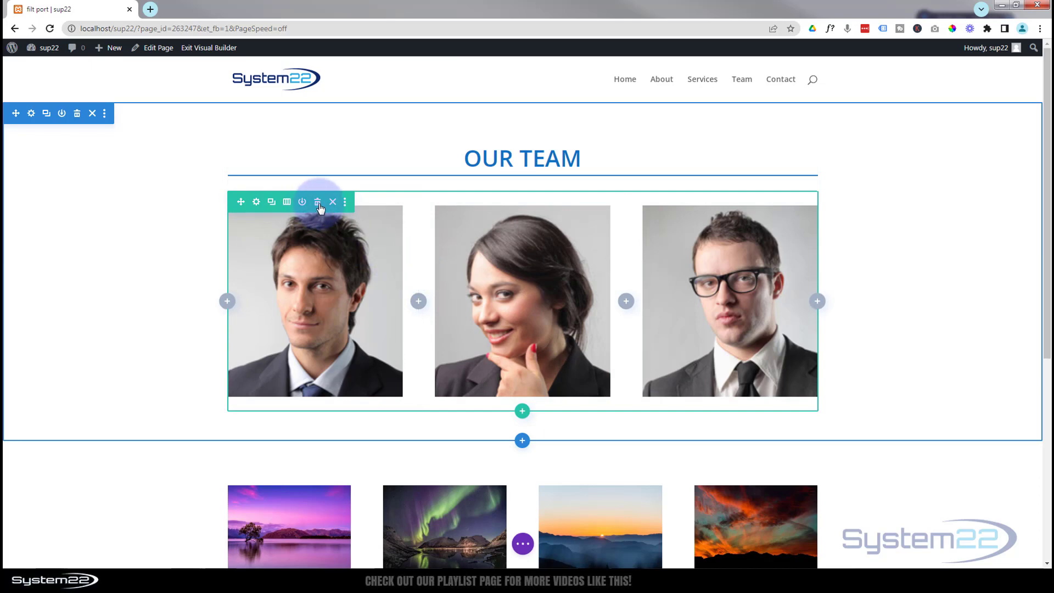
left_click(317, 201)
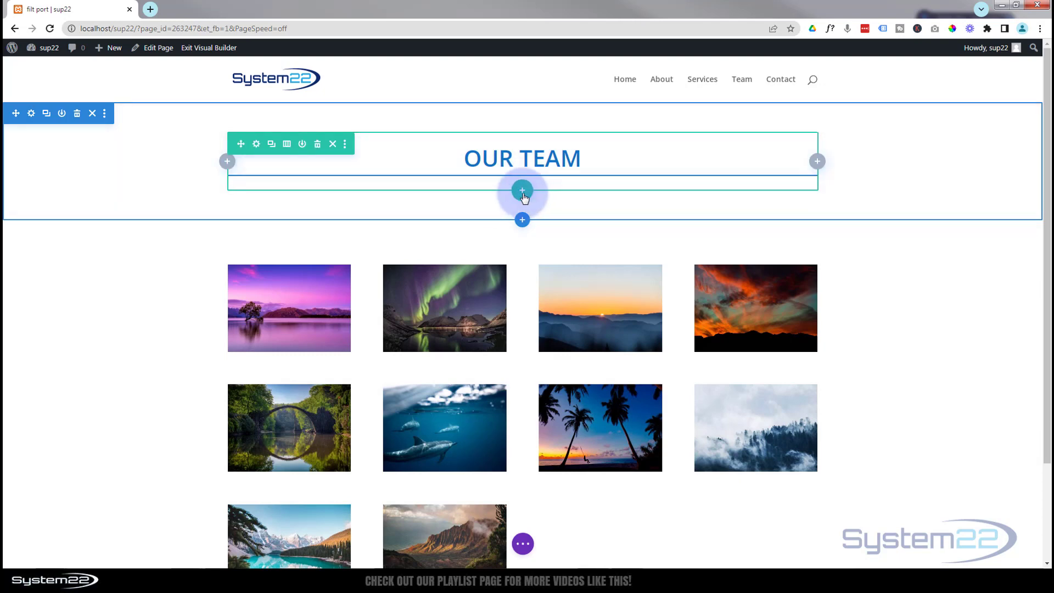
left_click(523, 191)
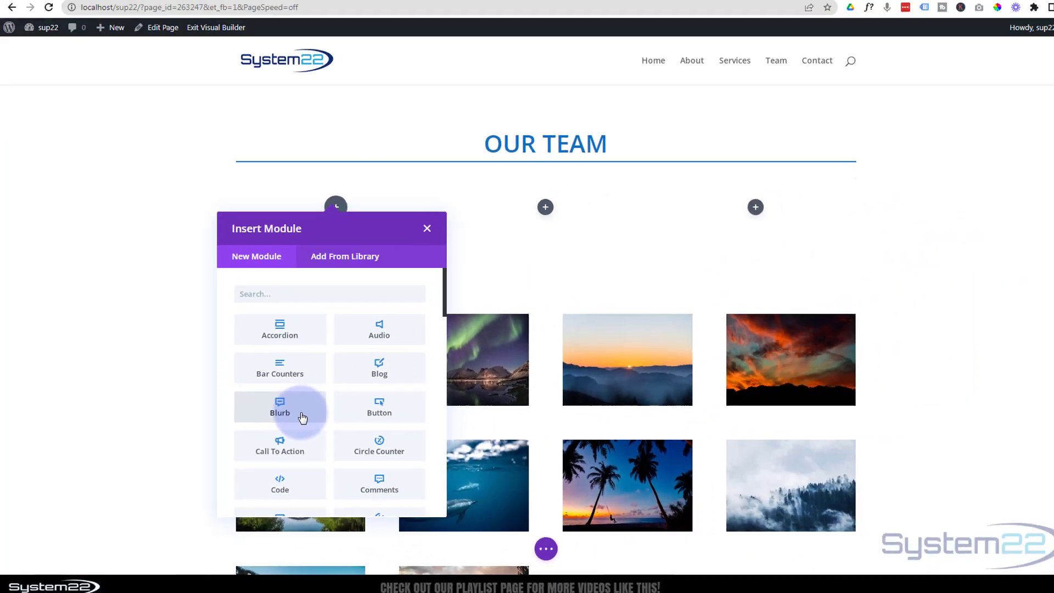
- Add a blurb to the first column titled 'Bob Smith' and trim its body text
left_click(280, 407)
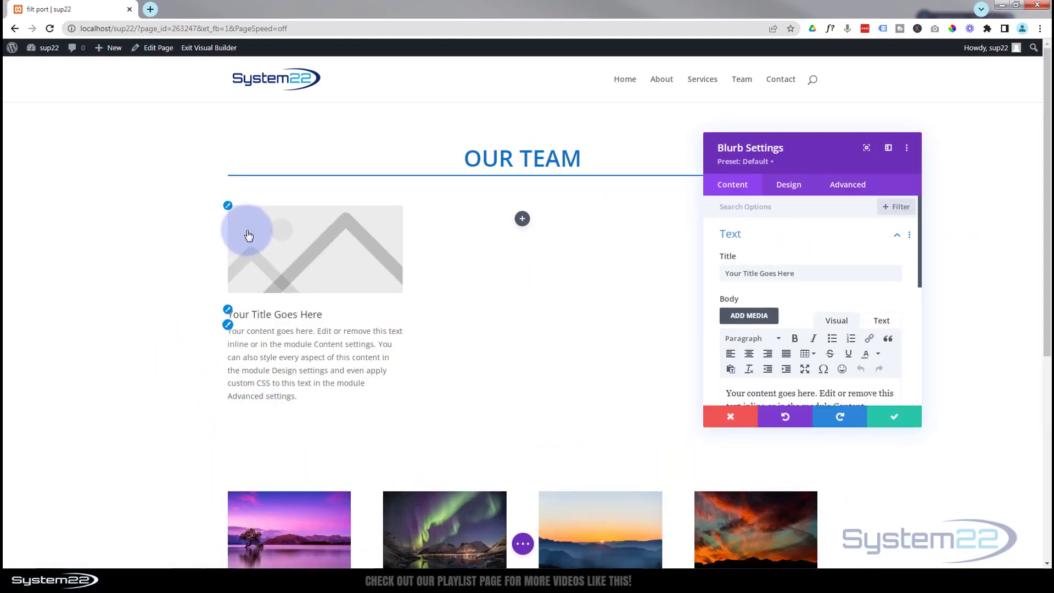
mouse_move(311, 267)
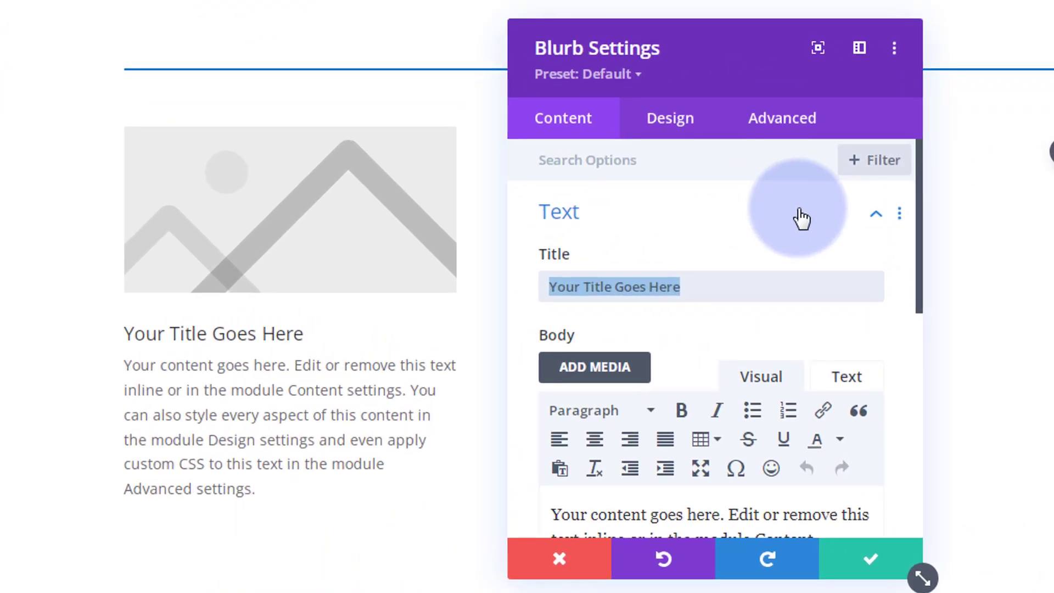
type("Bob Smith")
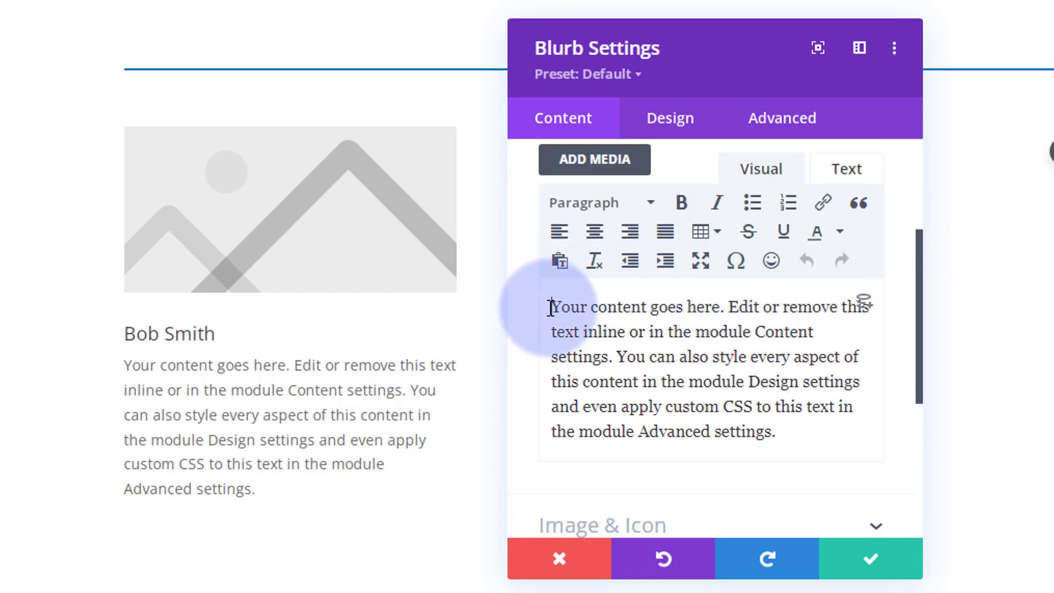
left_click_drag(616, 357, 687, 382)
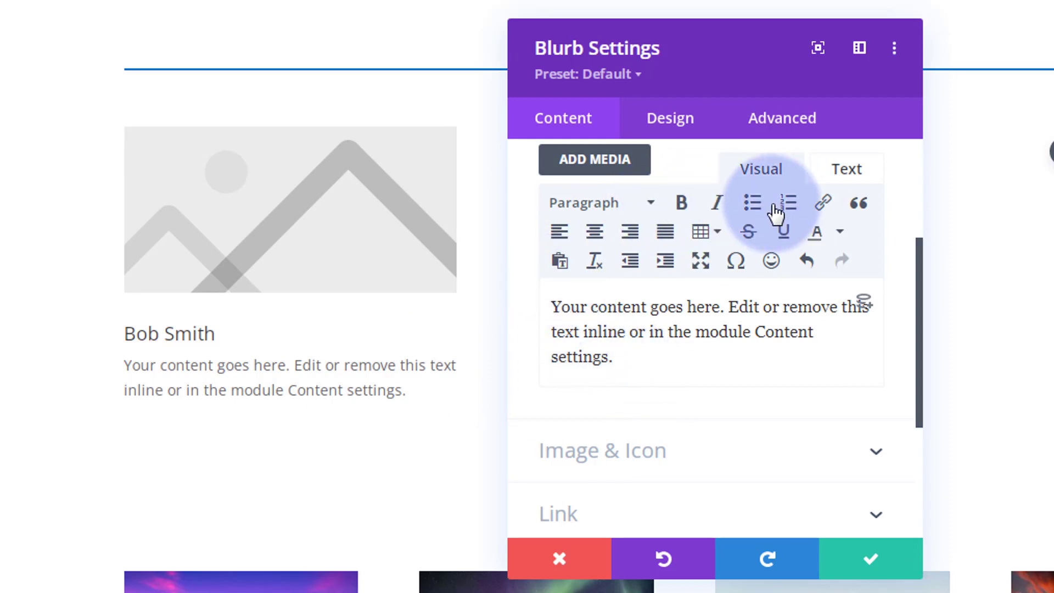
- Insert a bold 'Shipping Manager' line at the top of the blurb body
left_click(595, 202)
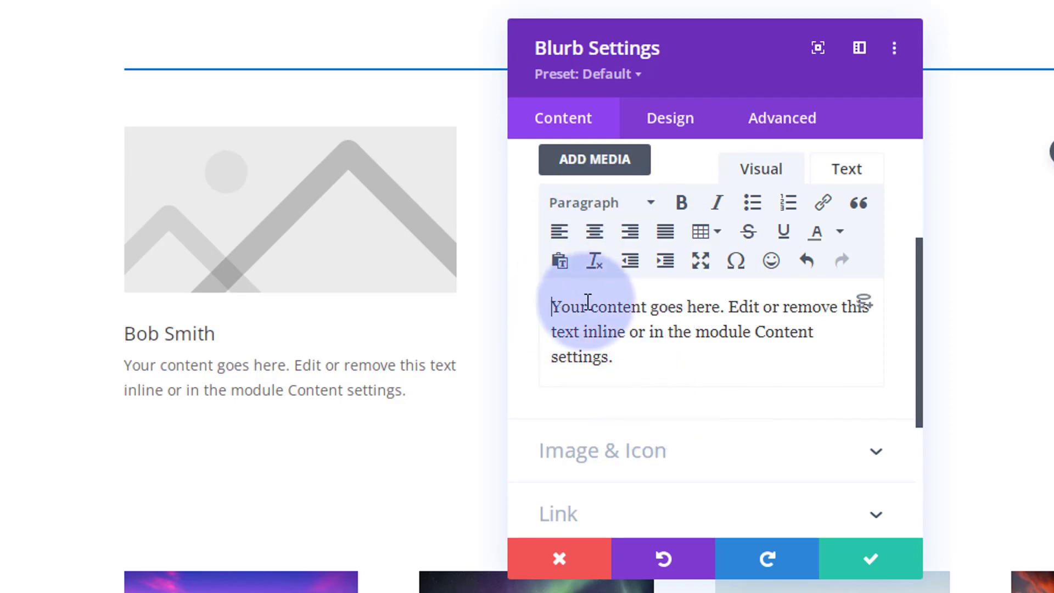
type("Shi")
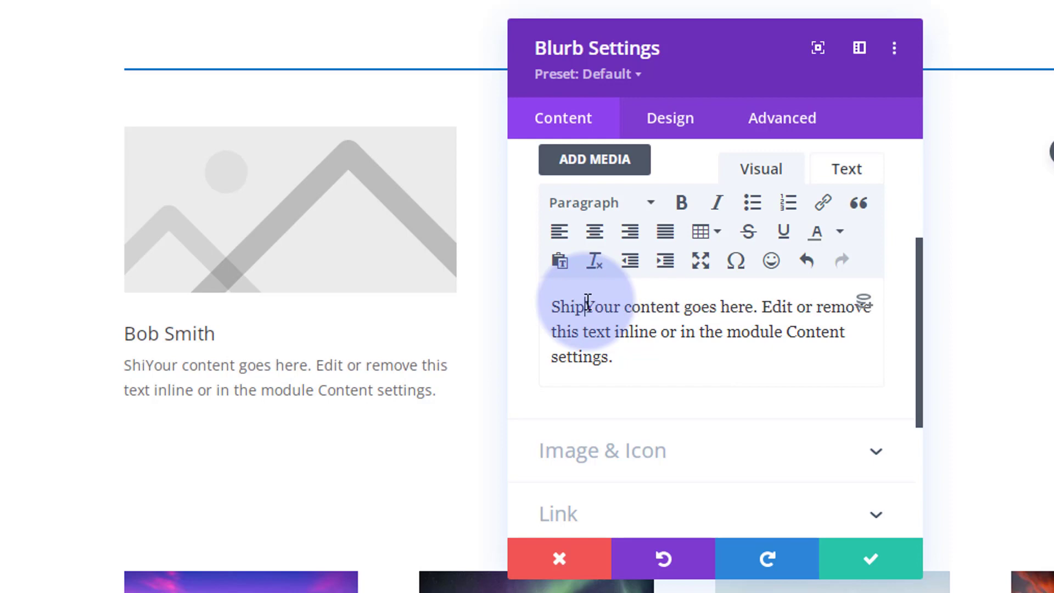
type("pping Manager")
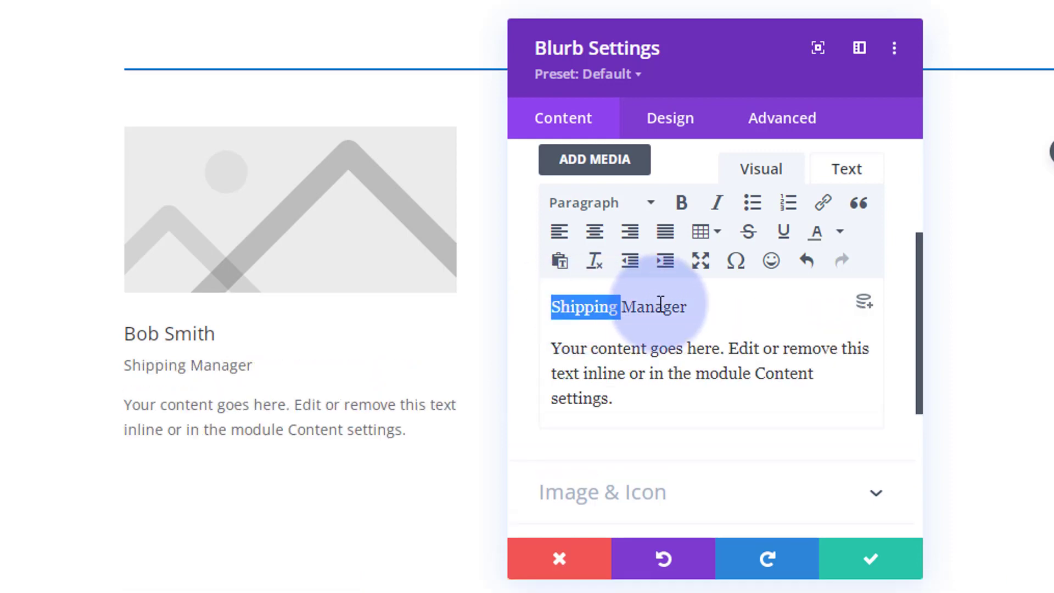
left_click(681, 203)
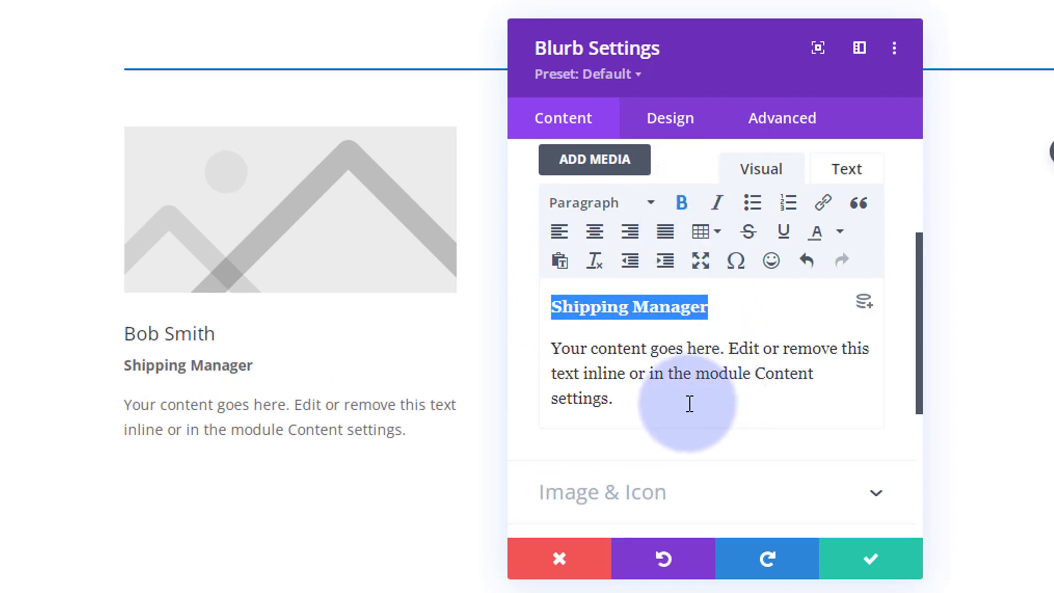
scroll("down", 3)
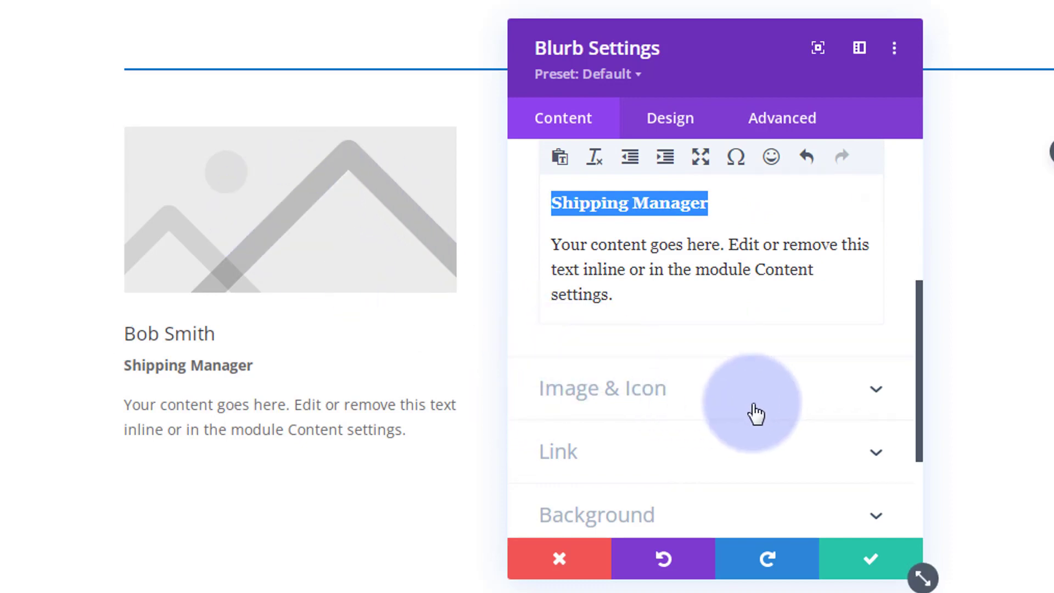
- Switch the blurb to an icon and choose the solid person icon from a 'person' search
left_click(602, 388)
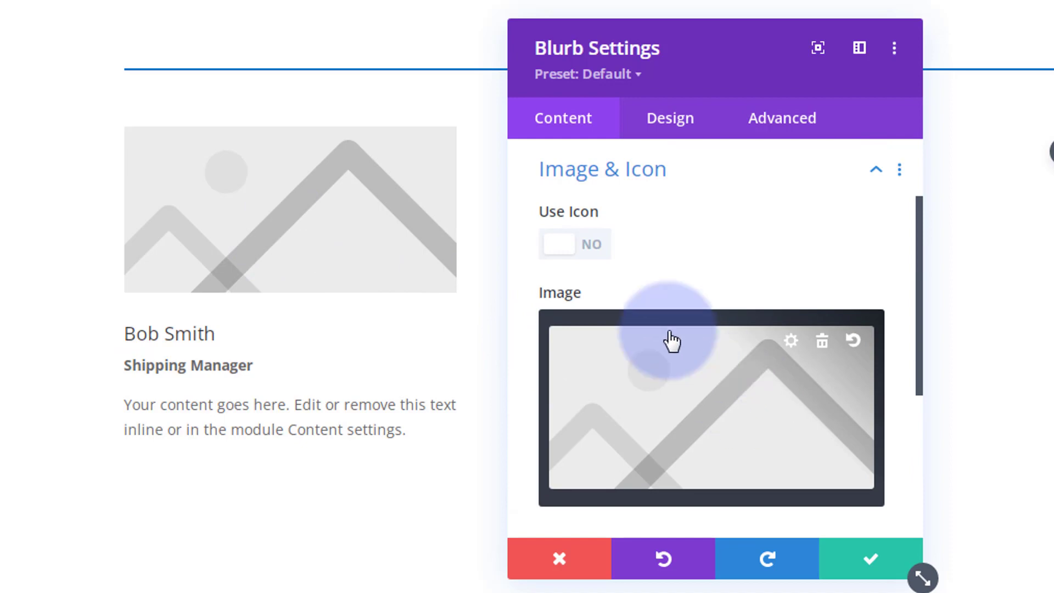
left_click(575, 244)
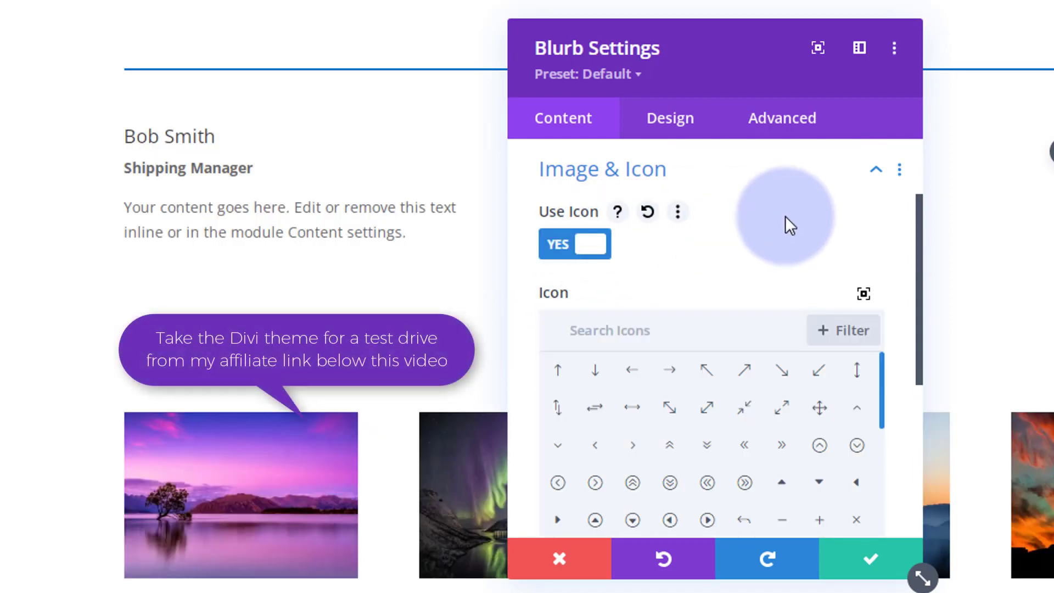
scroll("down", 3)
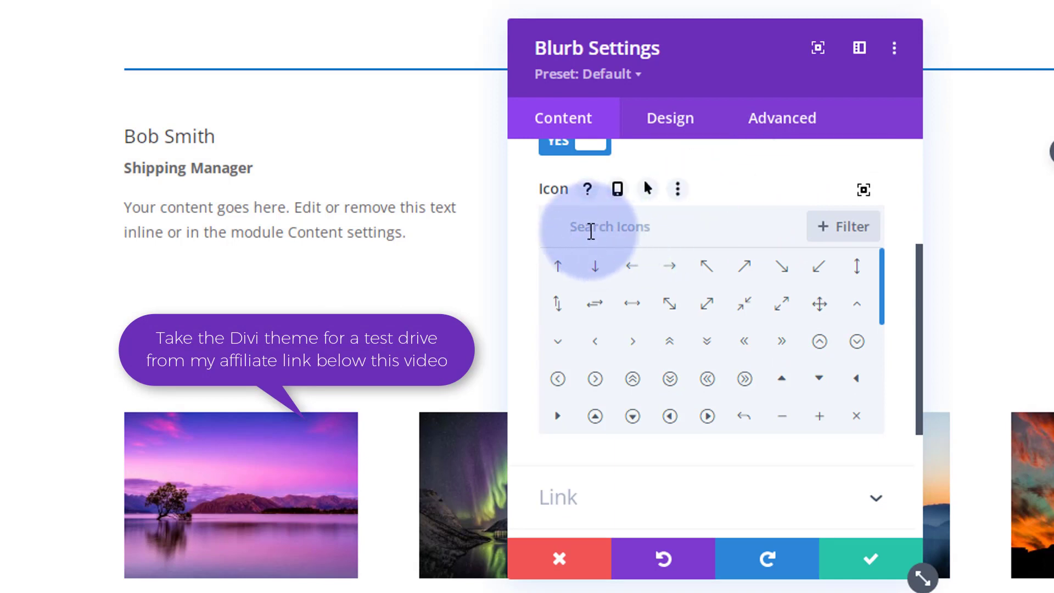
type("person")
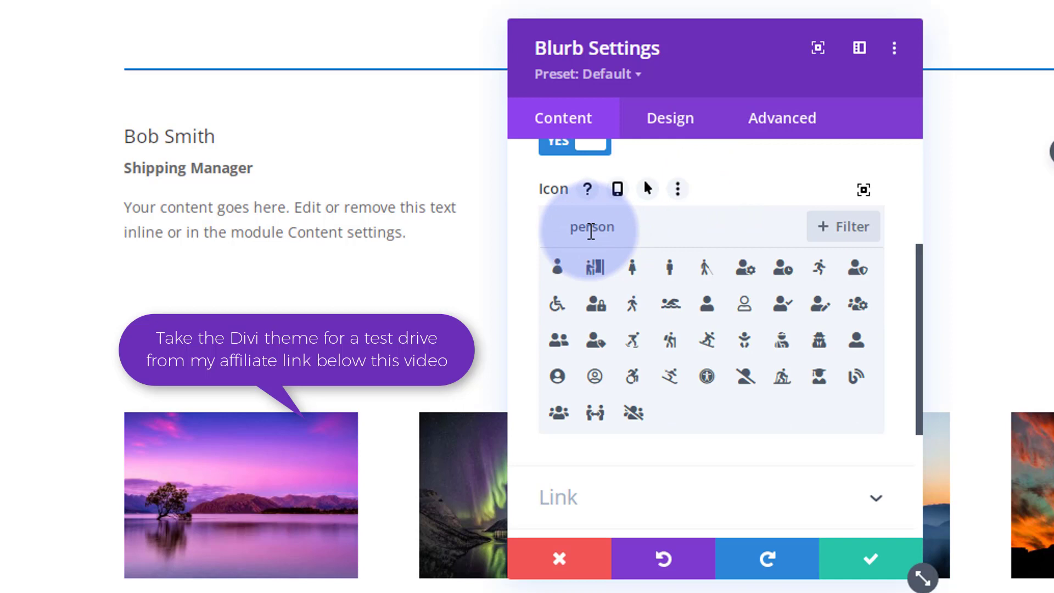
mouse_move(707, 304)
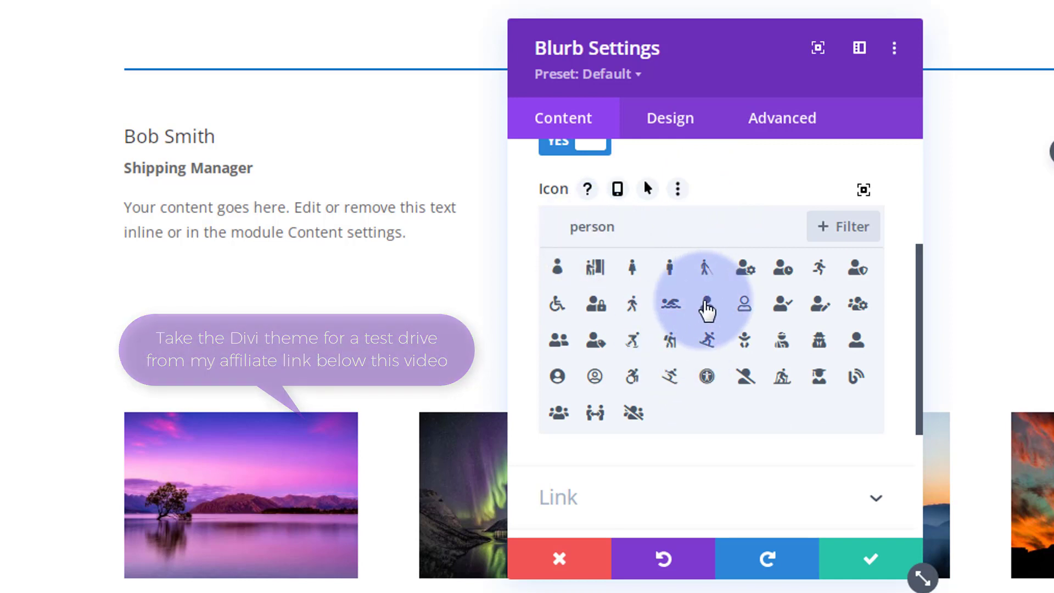
left_click(706, 303)
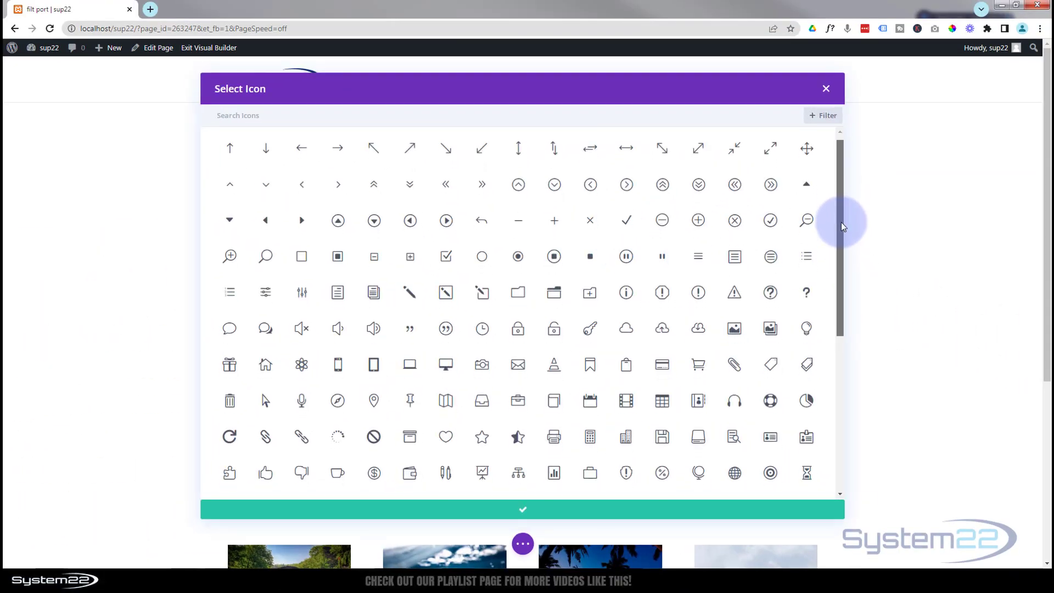
scroll("down", 3)
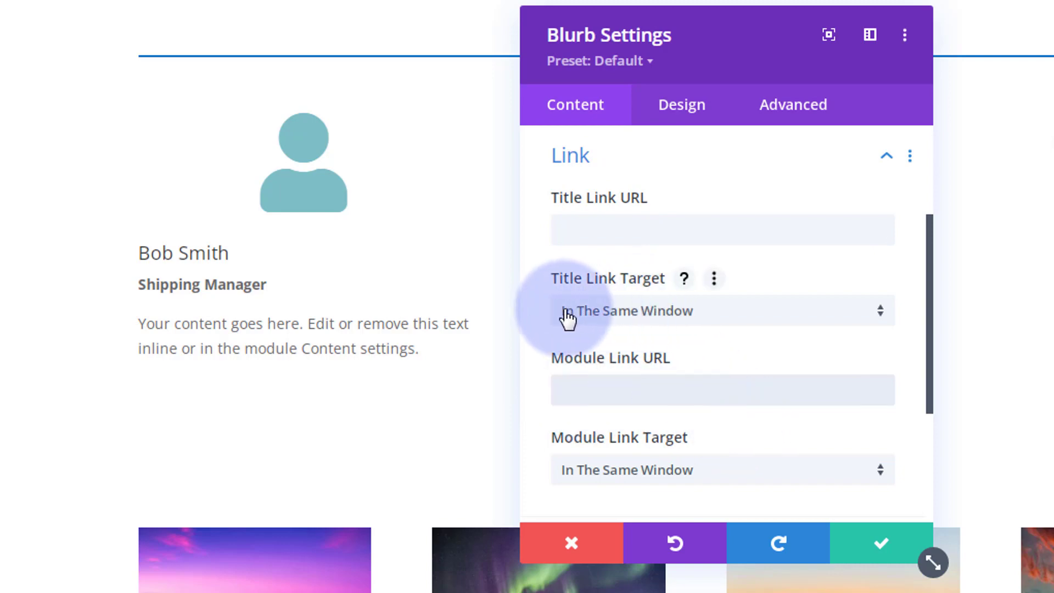
mouse_move(729, 324)
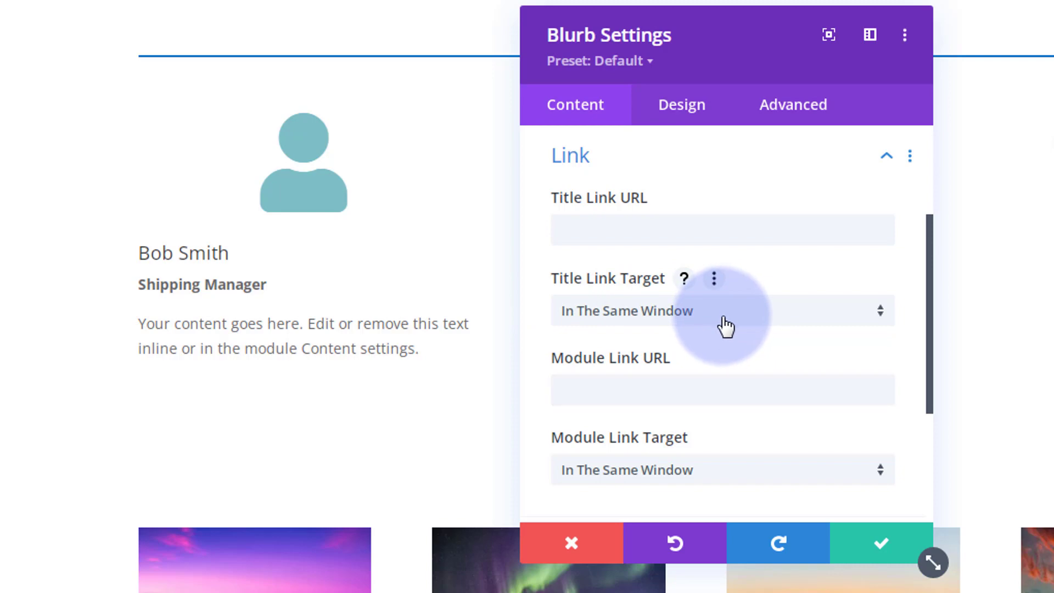
left_click(721, 310)
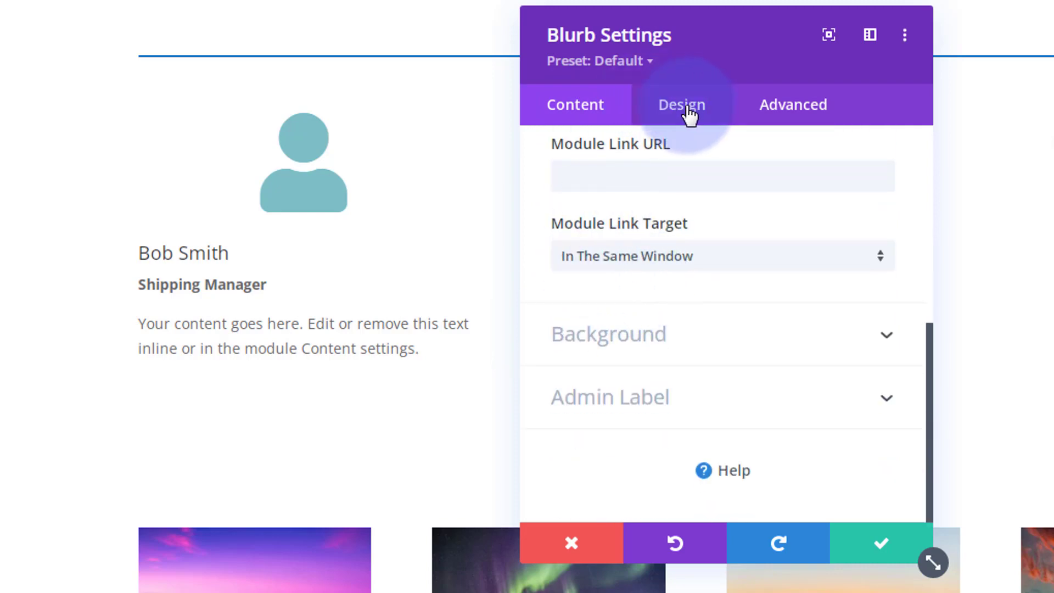
- Set the blurb's person icon colour to blue (#0c71c3) and review the icon options
left_click(680, 104)
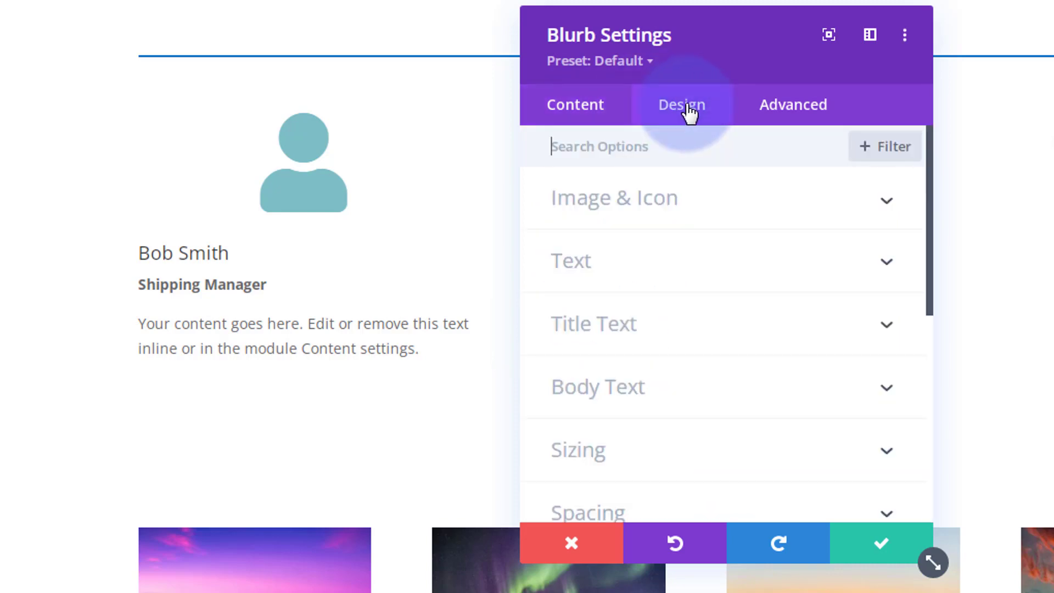
left_click(613, 198)
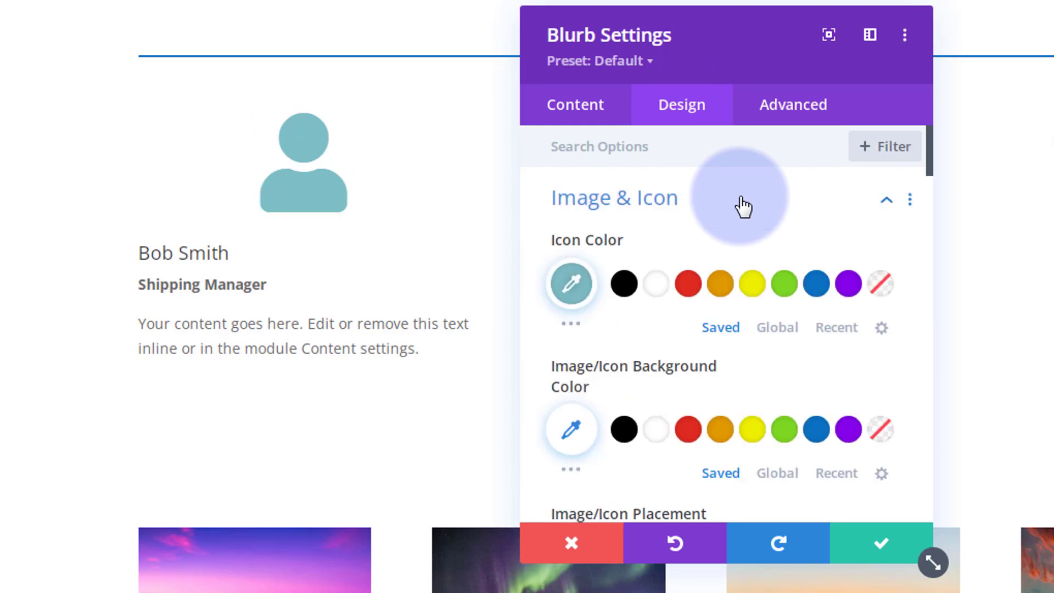
left_click(816, 282)
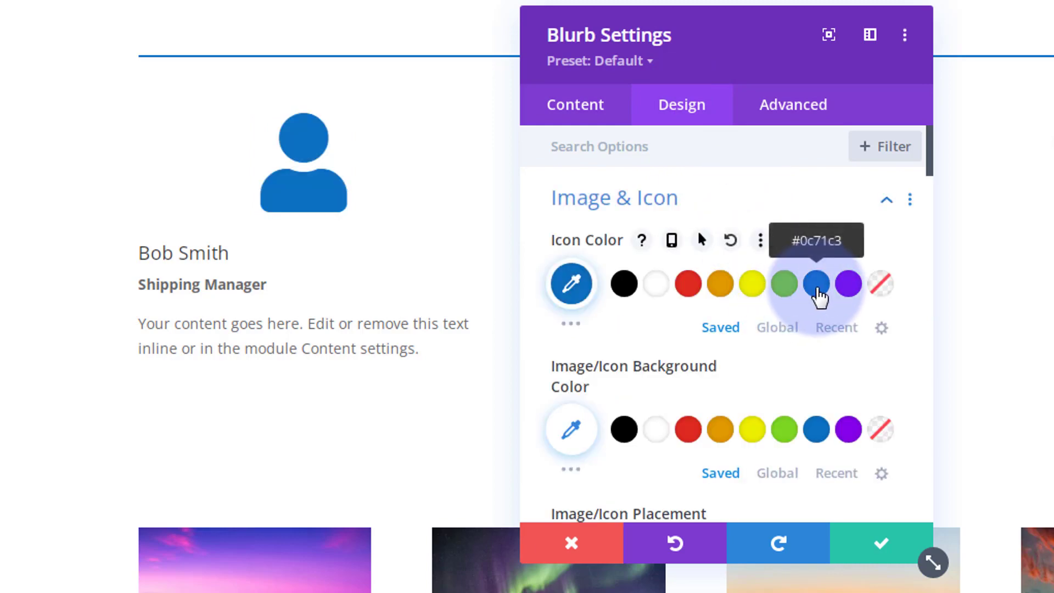
scroll("down", 3)
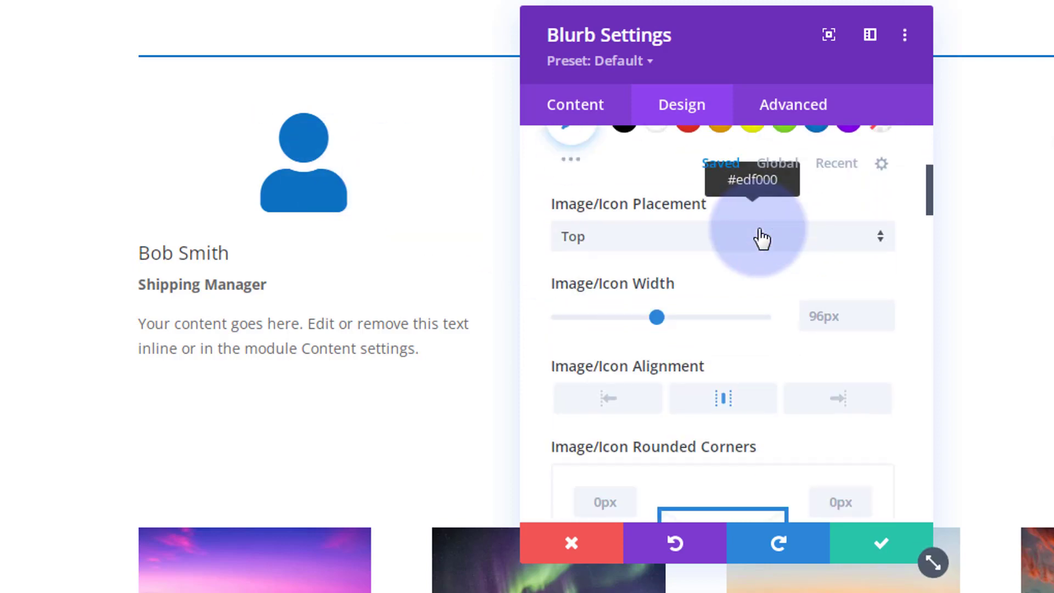
scroll("down", 3)
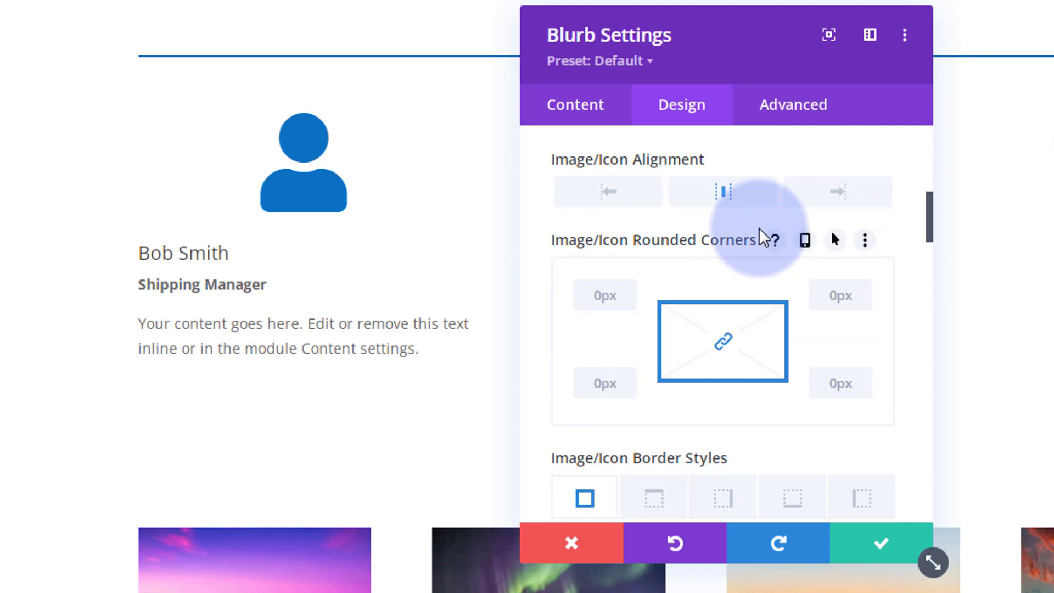
scroll("down", 3)
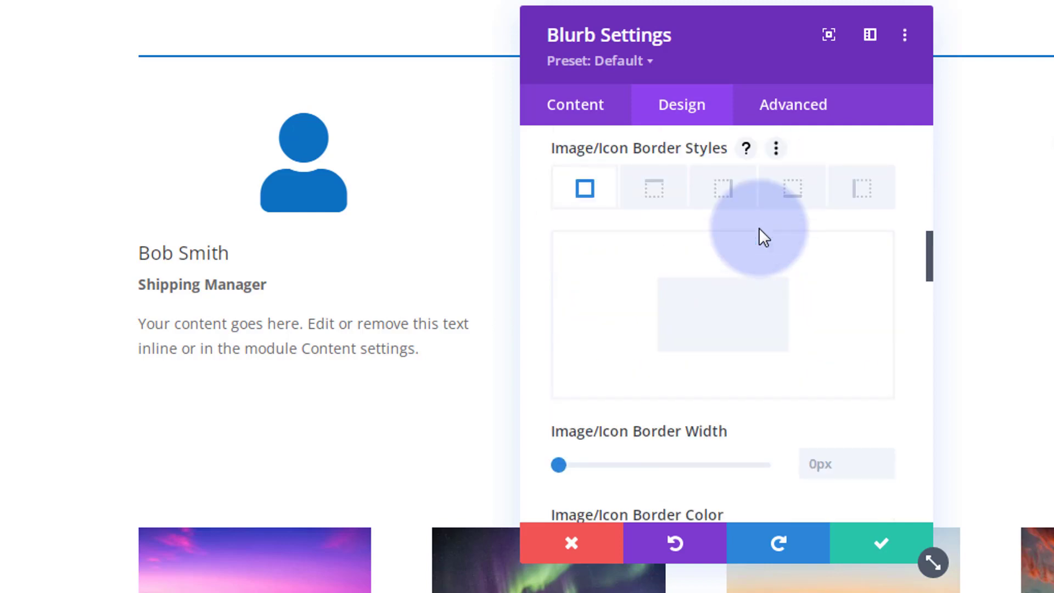
mouse_move(619, 411)
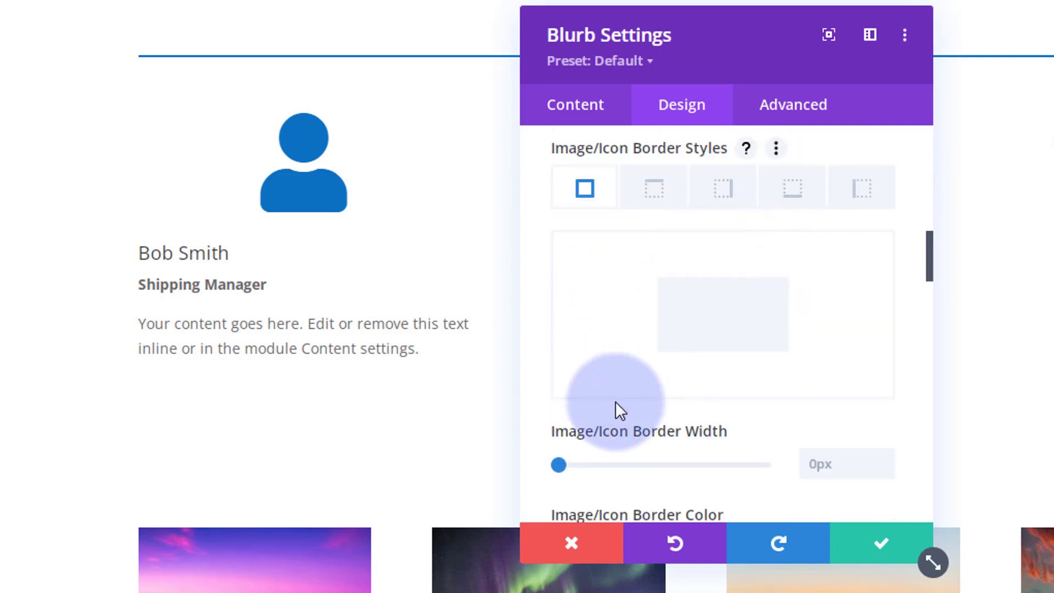
scroll("down", 3)
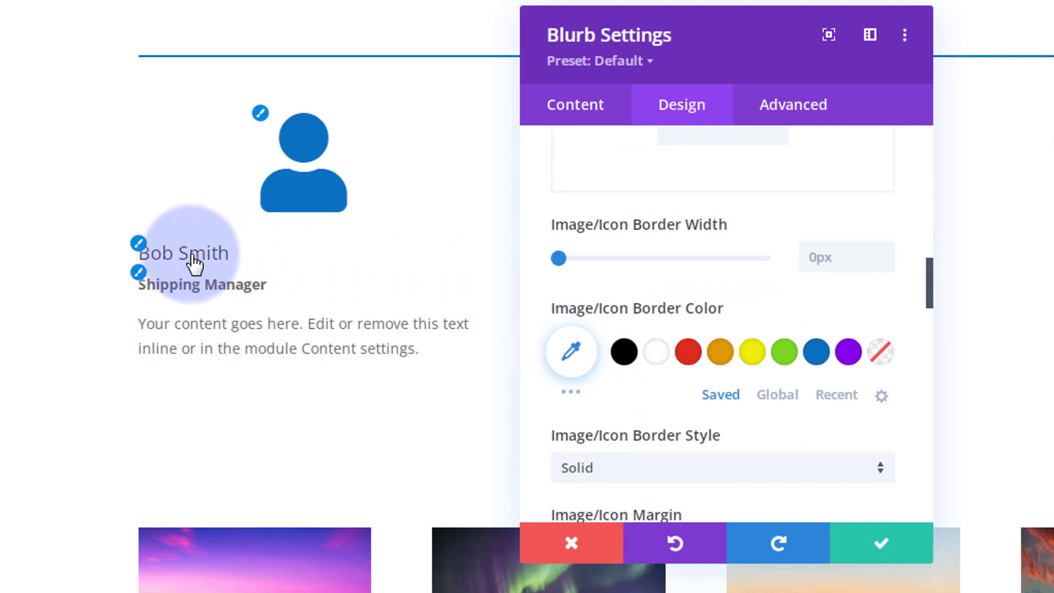
- Make the Bob Smith title semi-bold, uppercase and blue
left_click(183, 253)
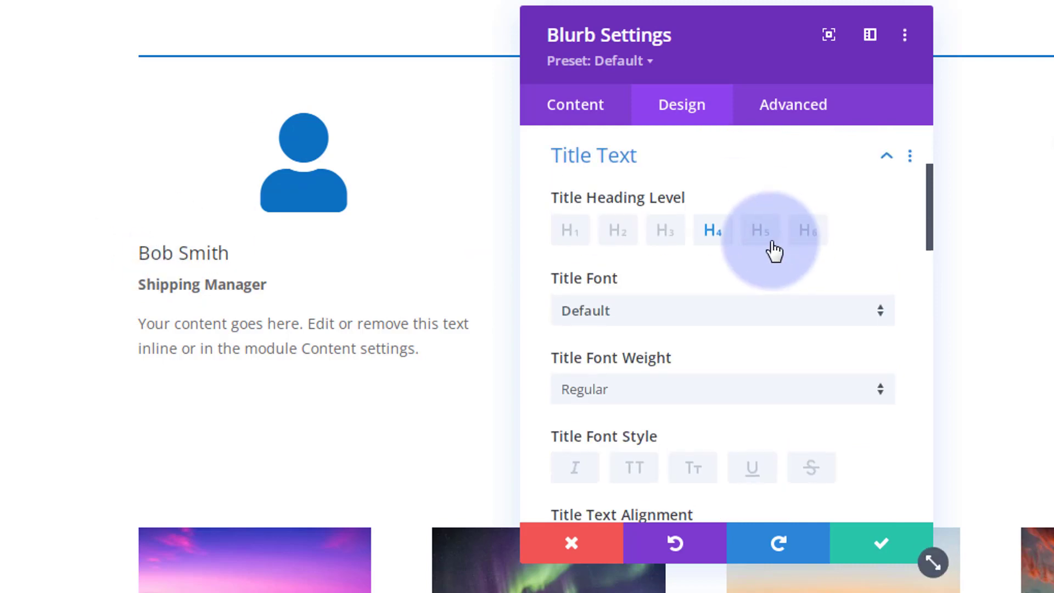
mouse_move(782, 264)
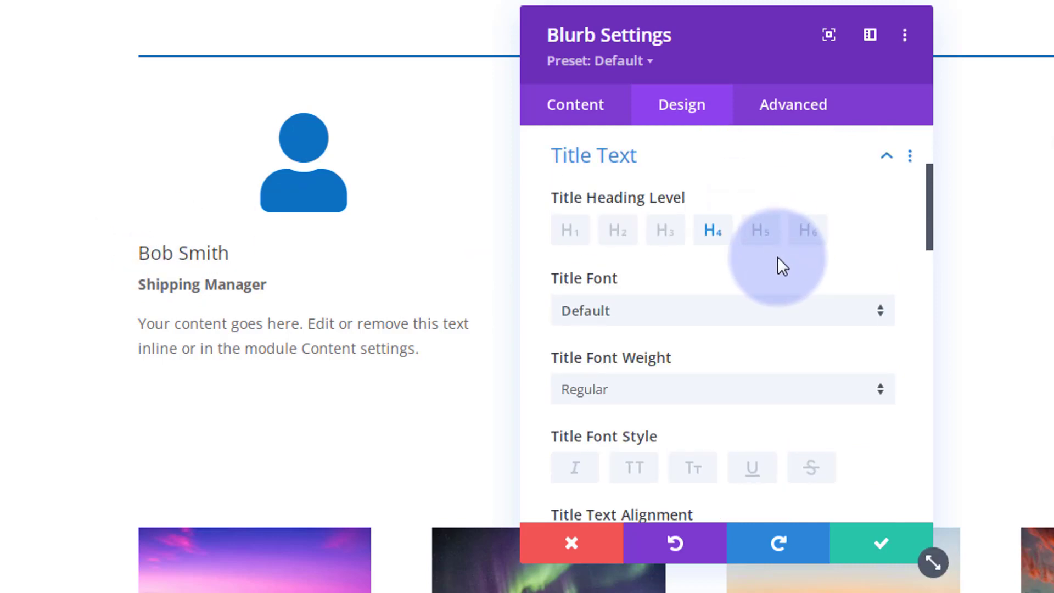
left_click(721, 389)
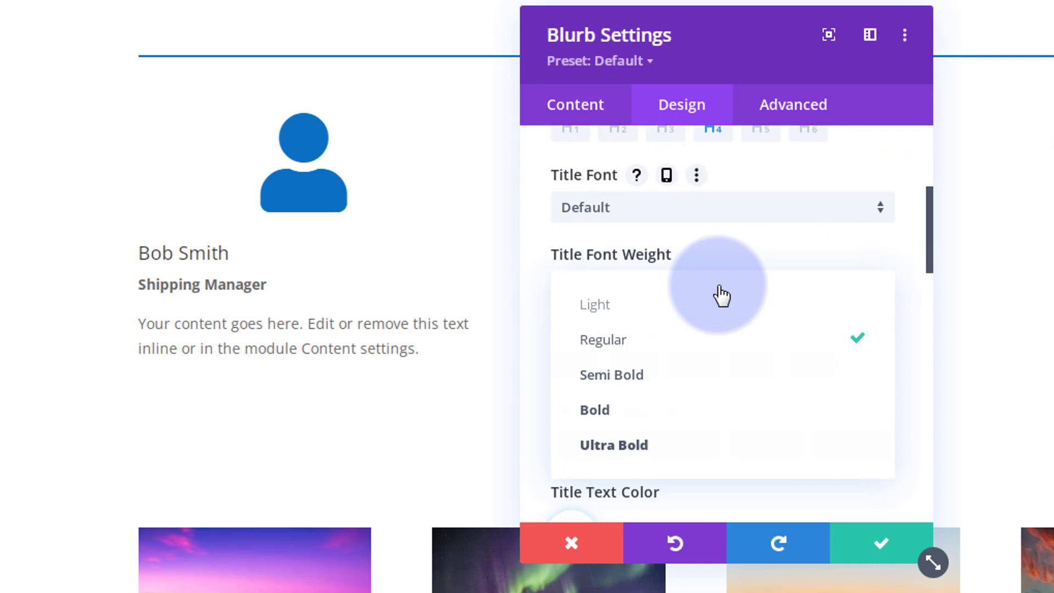
left_click(611, 375)
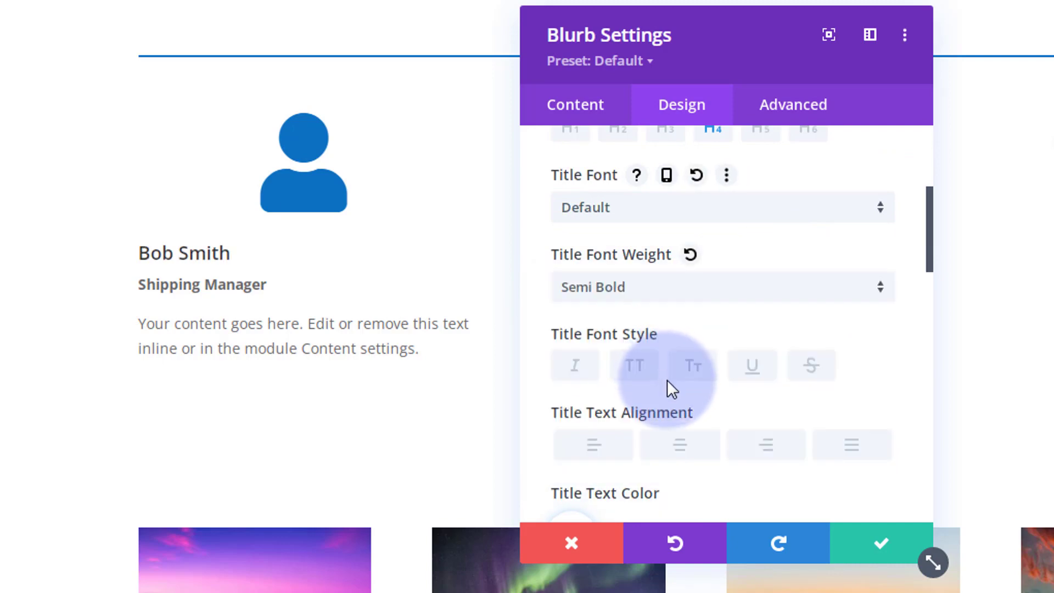
left_click(635, 366)
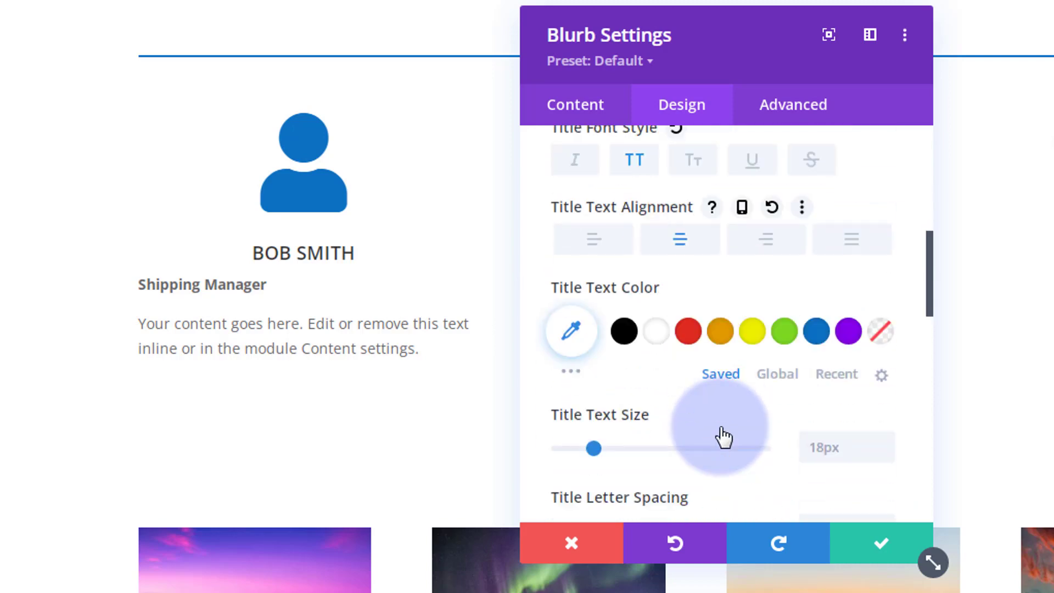
left_click(815, 330)
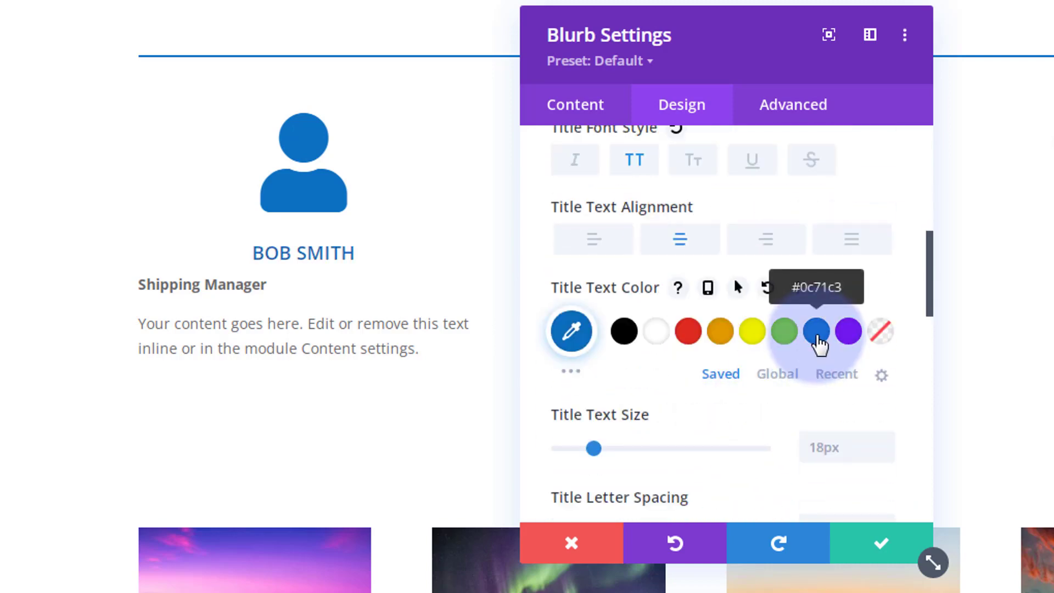
- Centre-align the job title and description body text
scroll("down", 3)
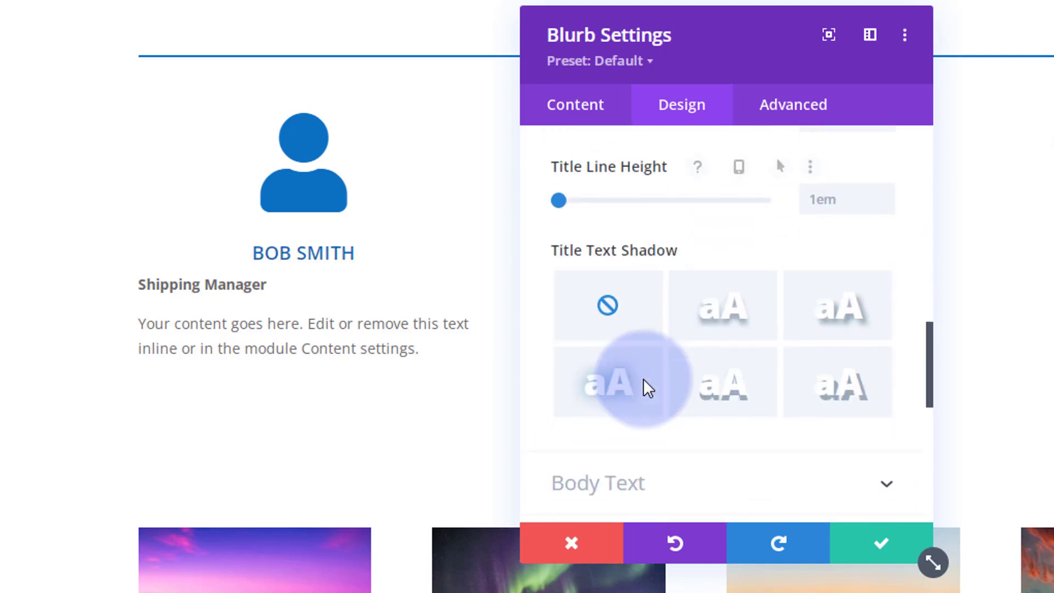
scroll("down", 3)
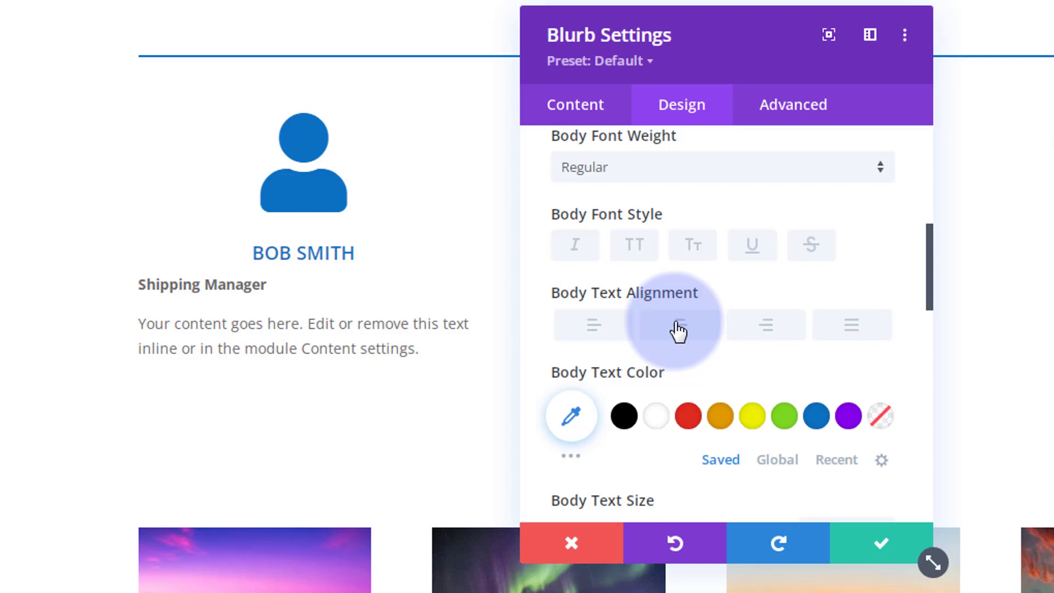
left_click(679, 324)
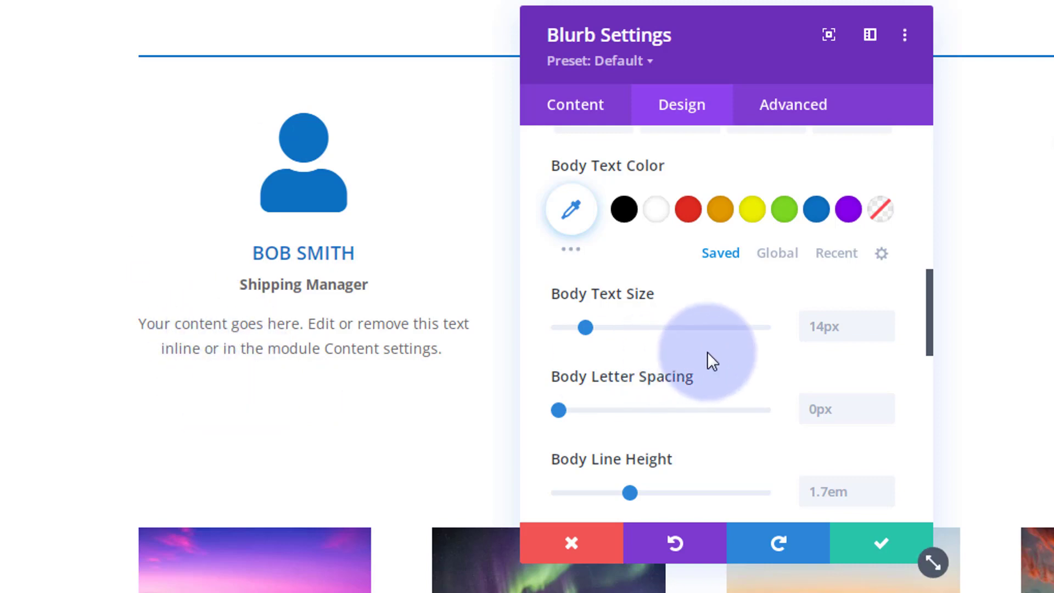
- Apply a soft box shadow preset to the blurb card
scroll("down", 3)
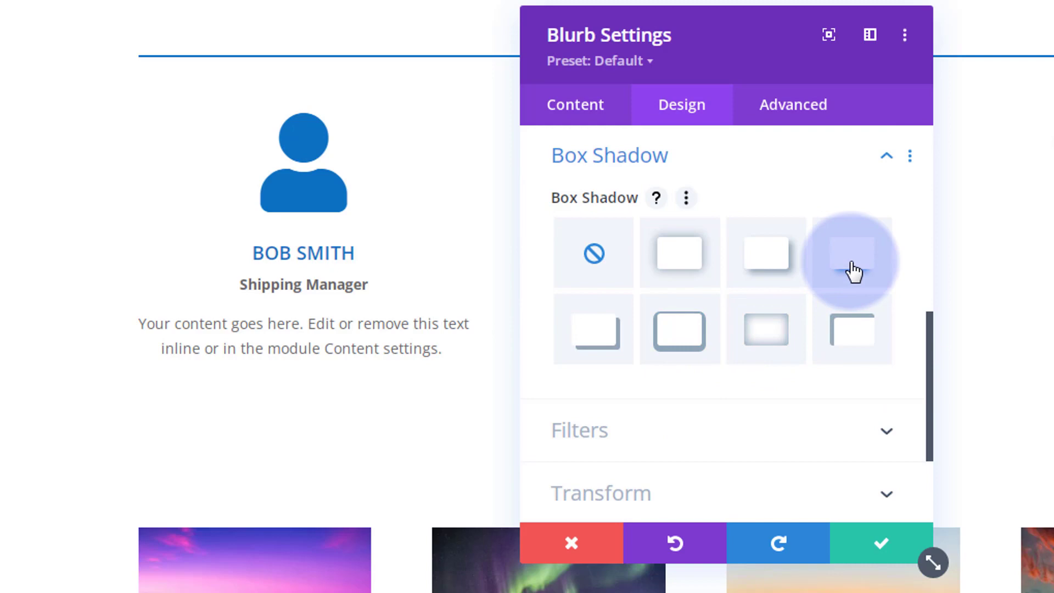
left_click(852, 252)
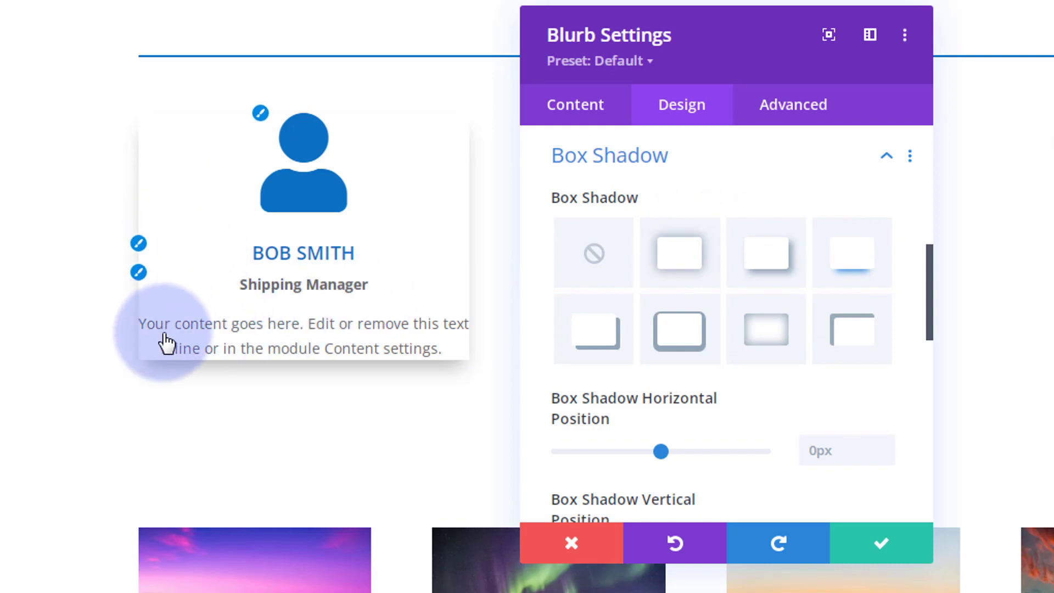
mouse_move(449, 350)
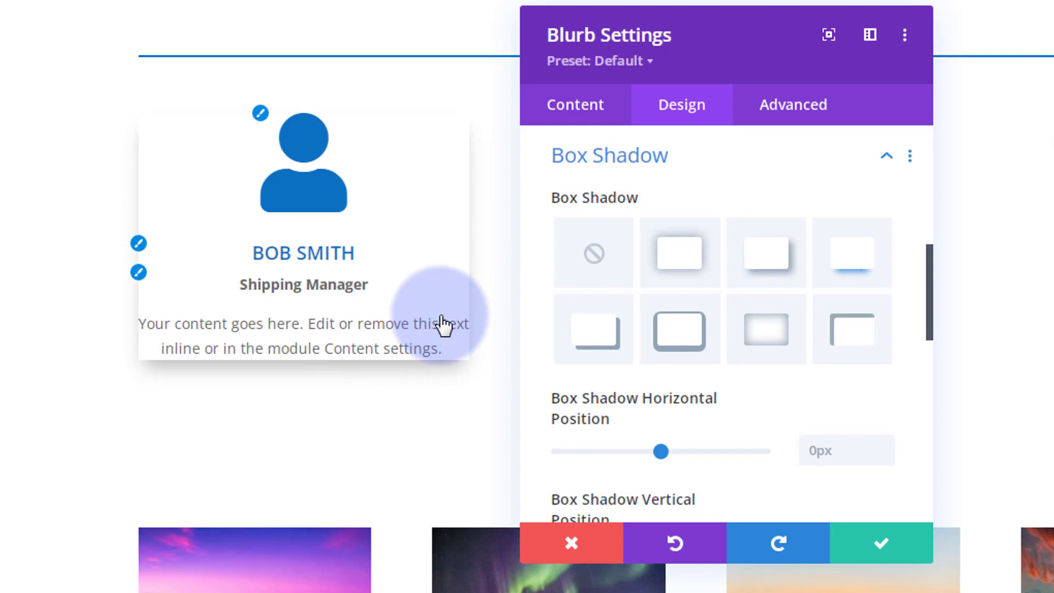
mouse_move(336, 131)
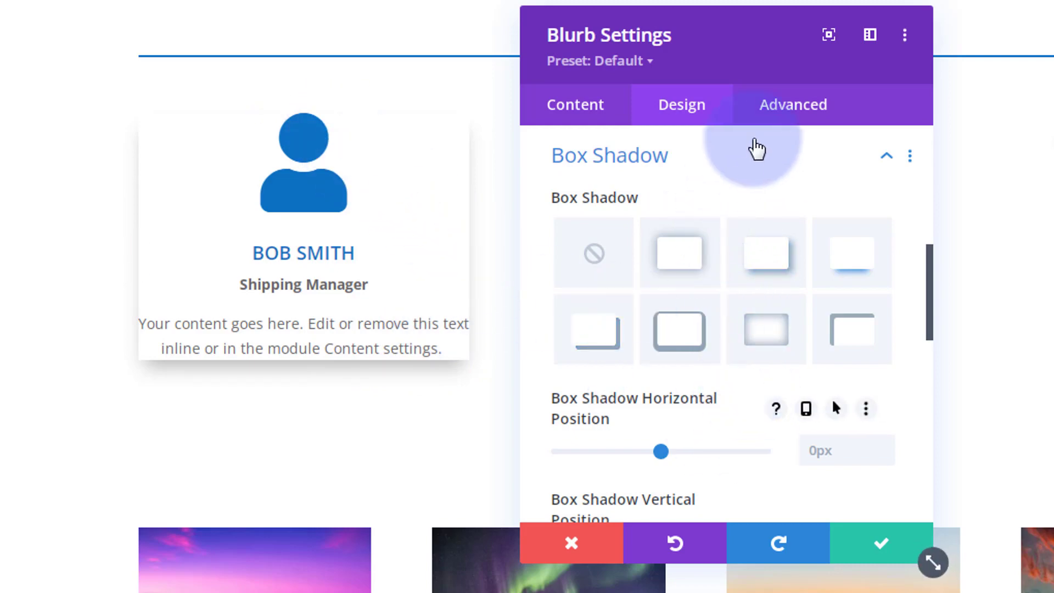
left_click(887, 156)
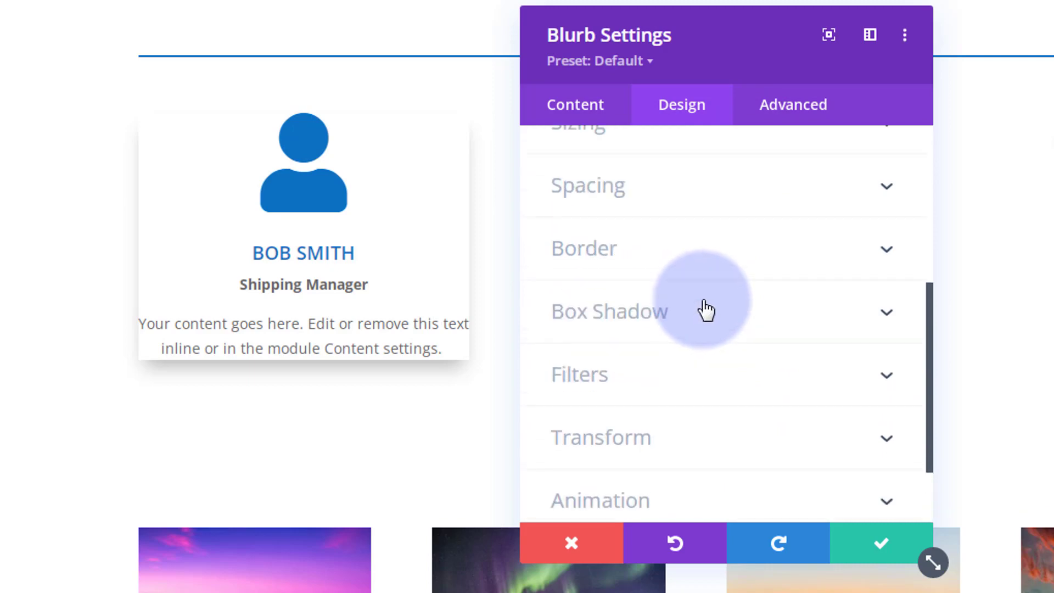
- Give the card 25px padding on top, bottom, left and right
left_click(588, 186)
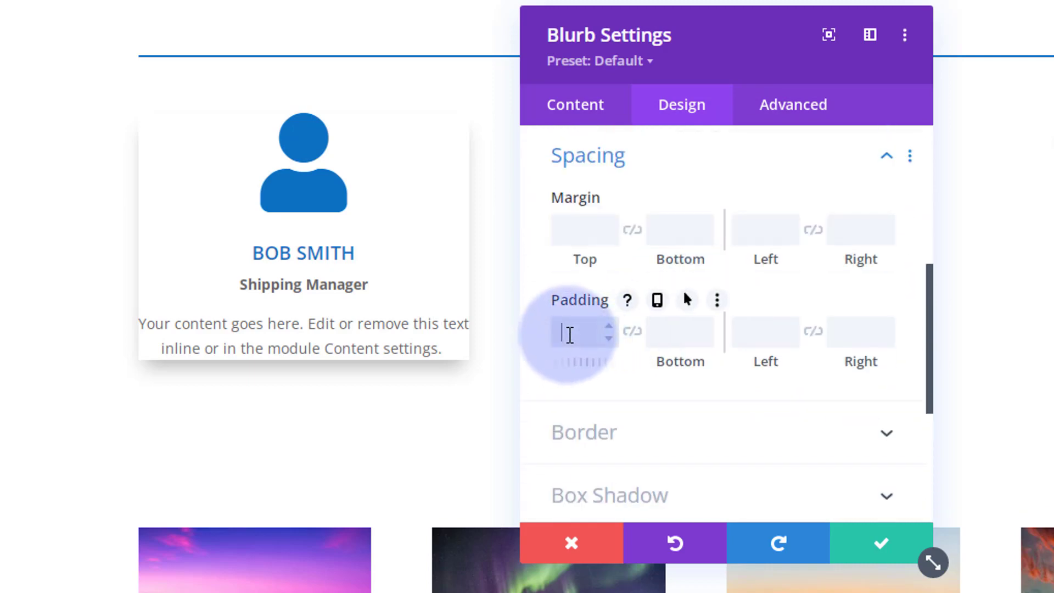
type("25")
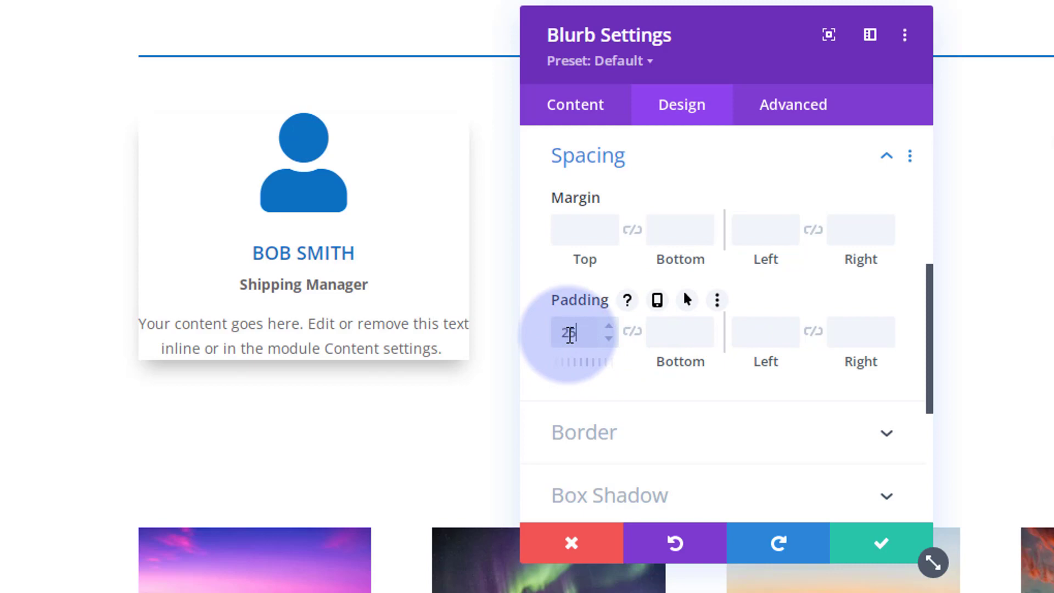
type("25px")
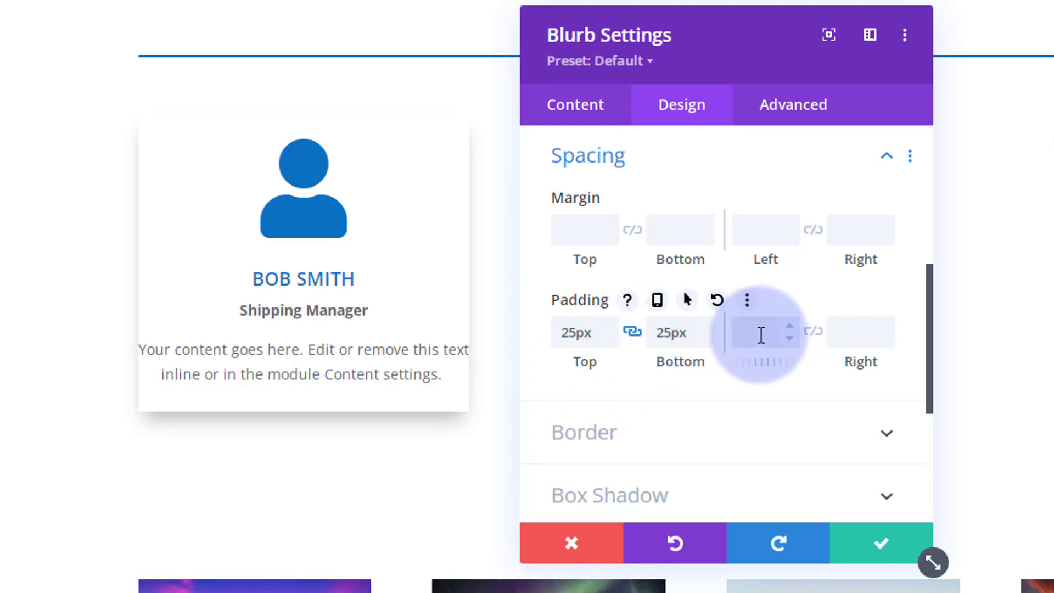
type("25")
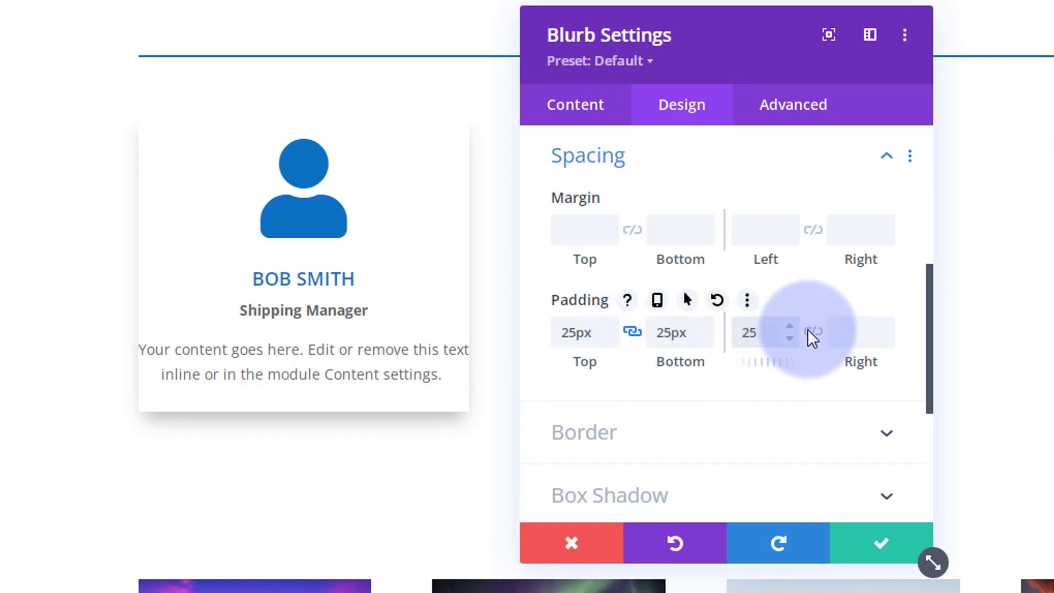
left_click(812, 331)
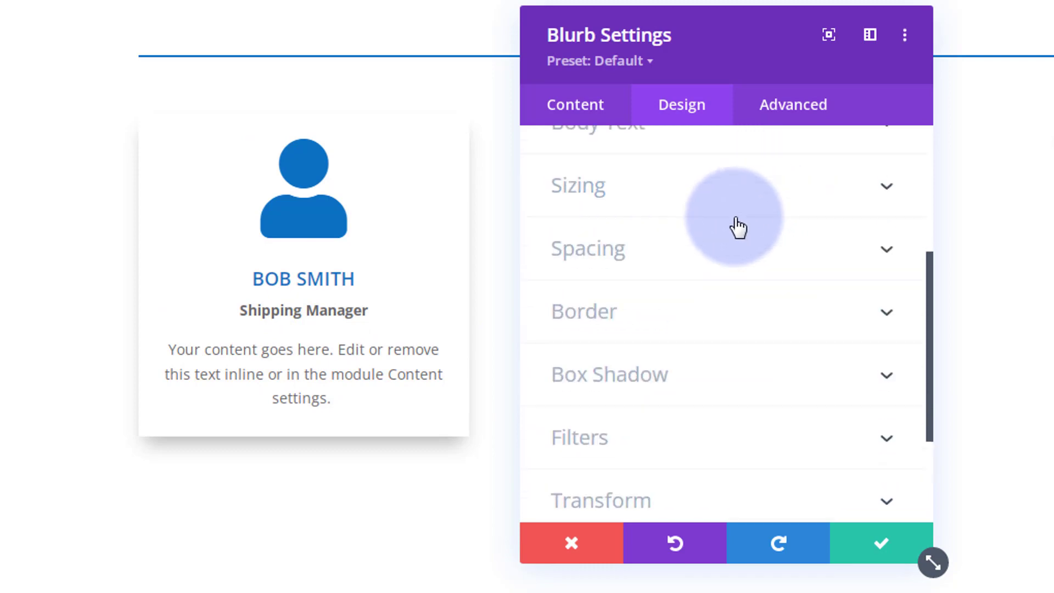
- Set the blurb card's Sizing height to 350px and save the blurb settings
left_click(578, 186)
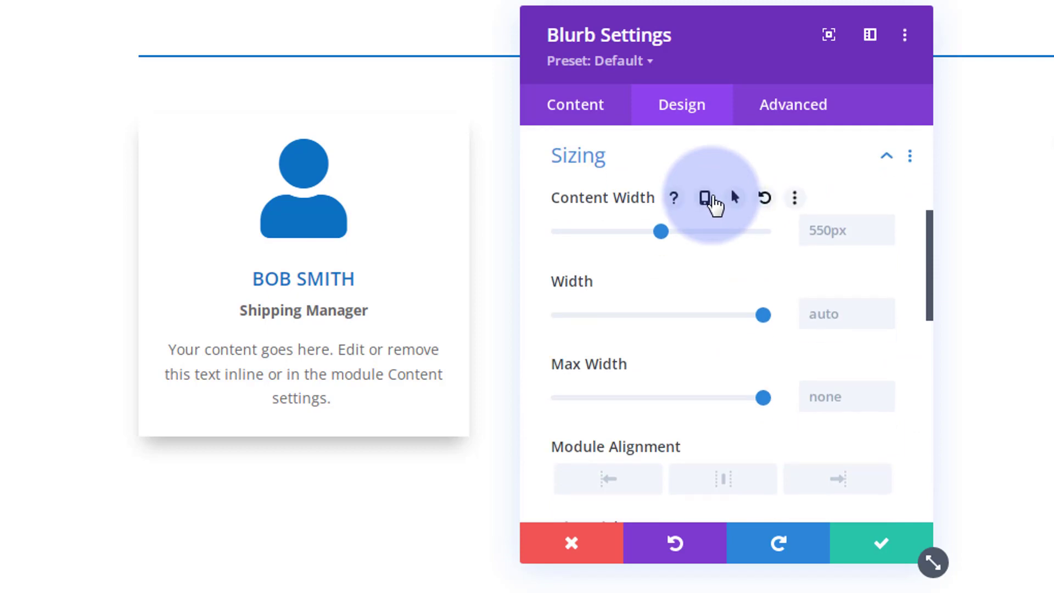
scroll("down", 3)
type("350")
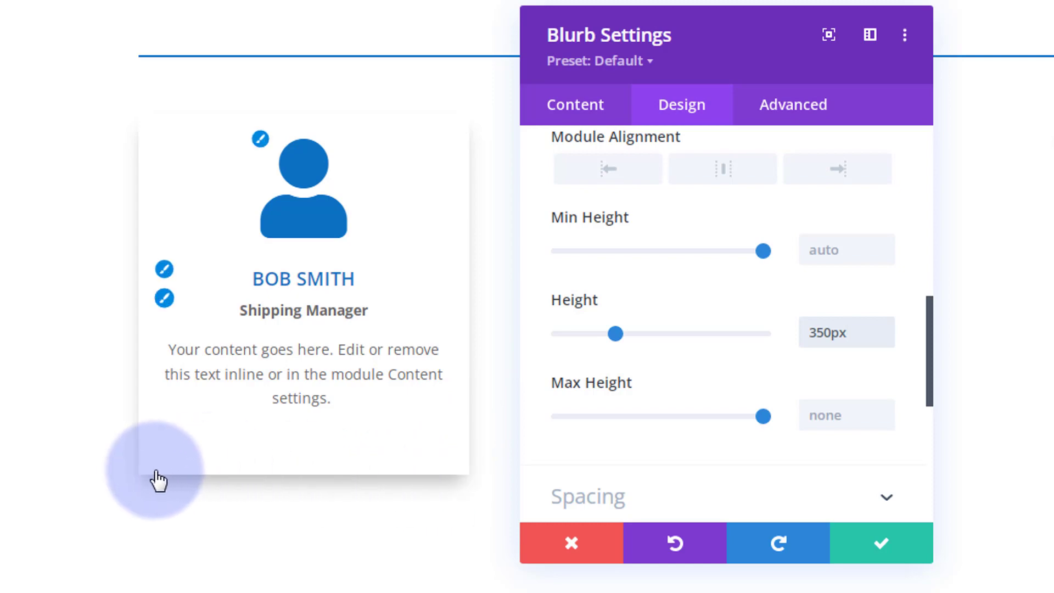
mouse_move(466, 143)
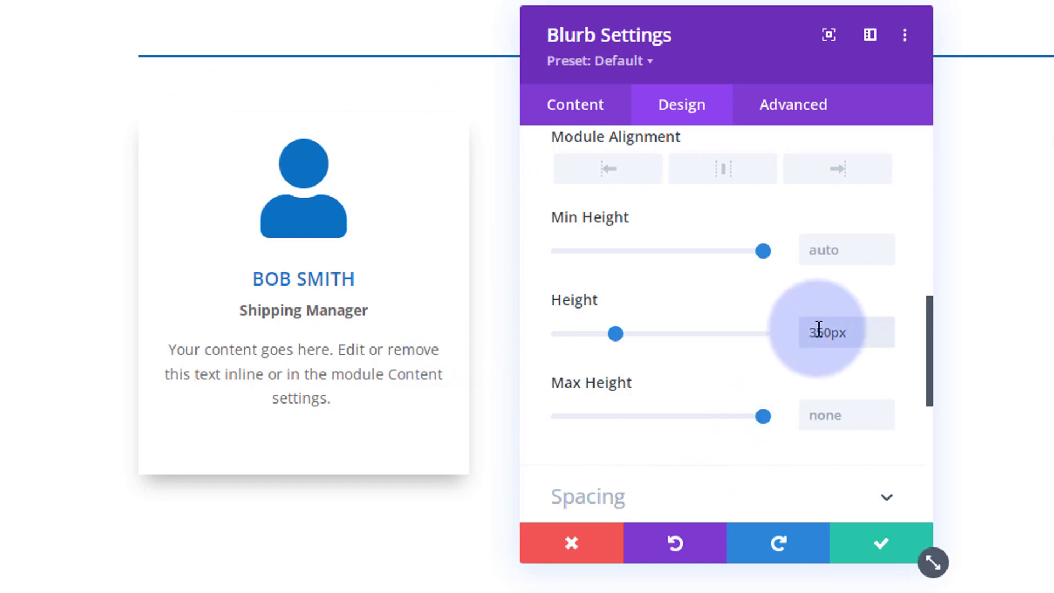
left_click(846, 332)
type("400")
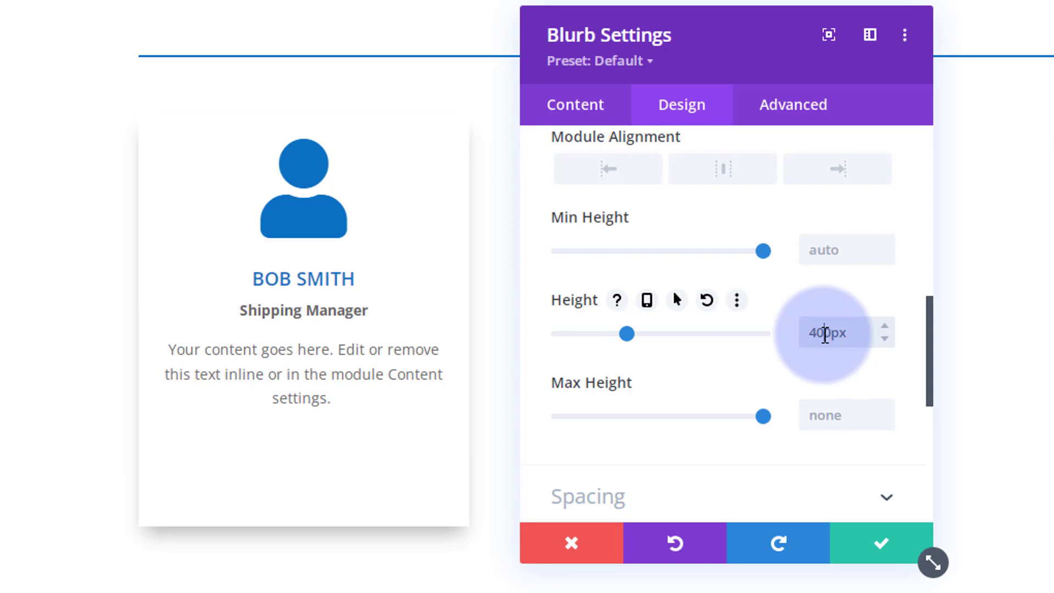
type("100px")
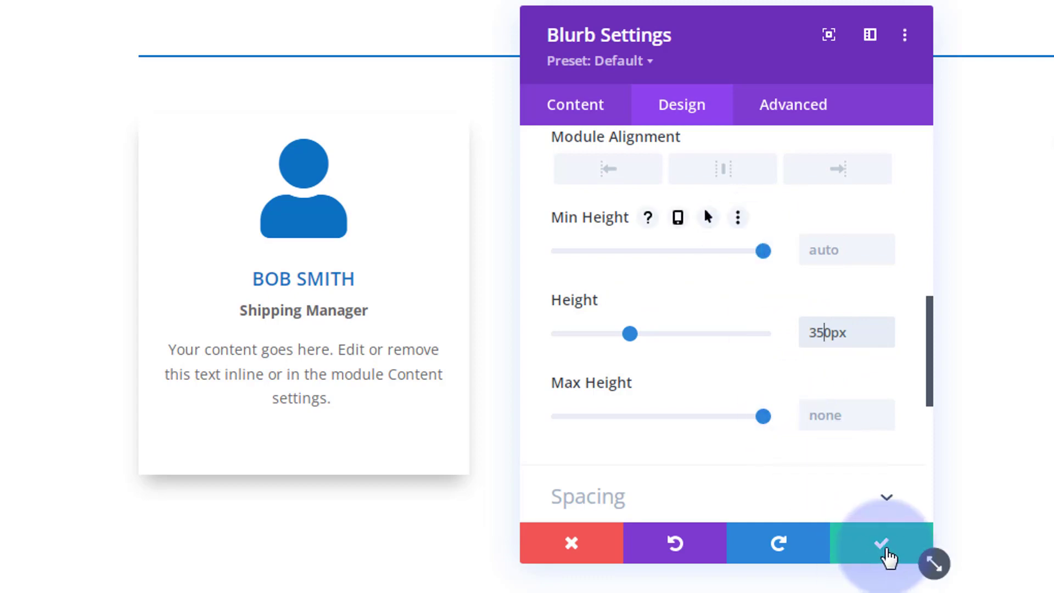
left_click(881, 543)
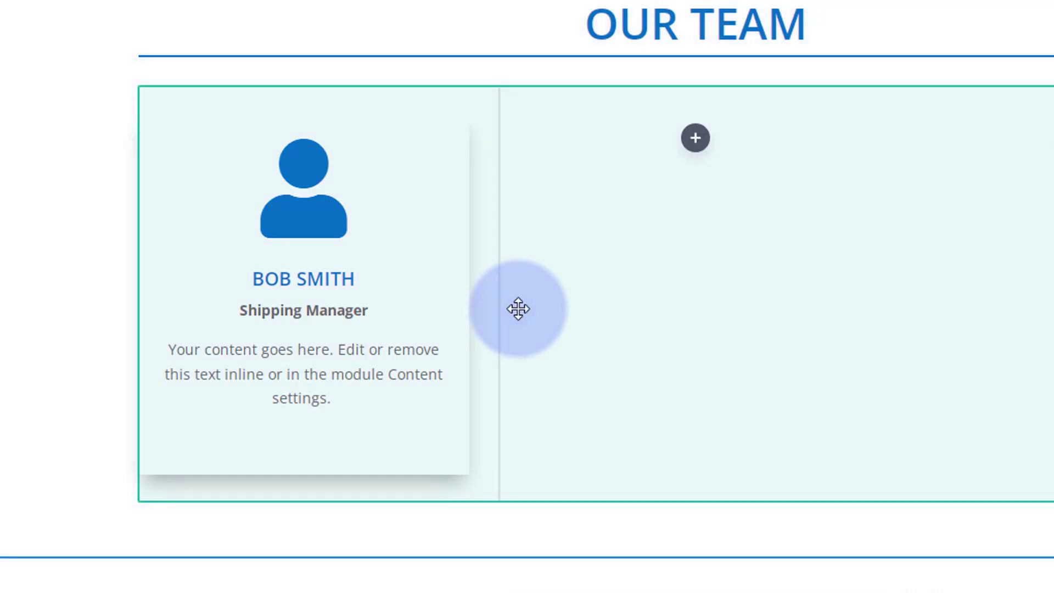
mouse_move(541, 320)
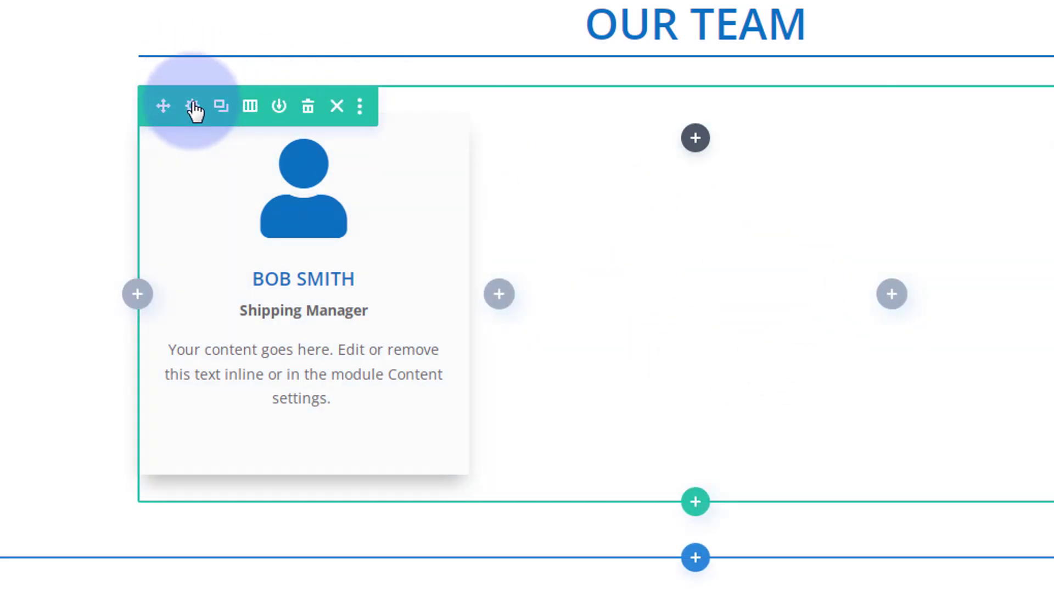
- Open the Our Team row settings, then the first column's settings
left_click(192, 106)
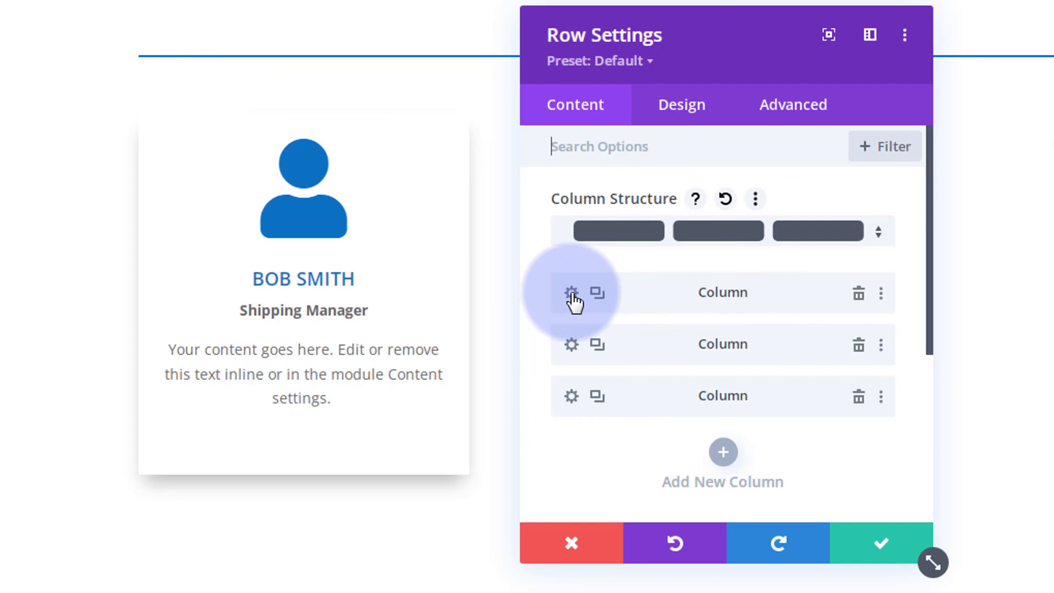
left_click(572, 293)
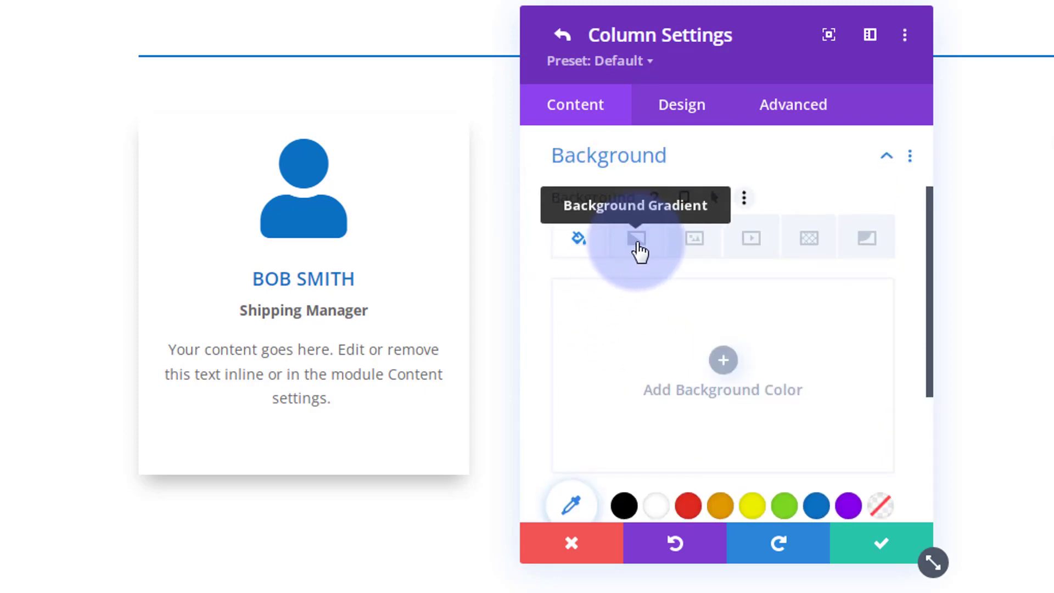
mouse_move(807, 239)
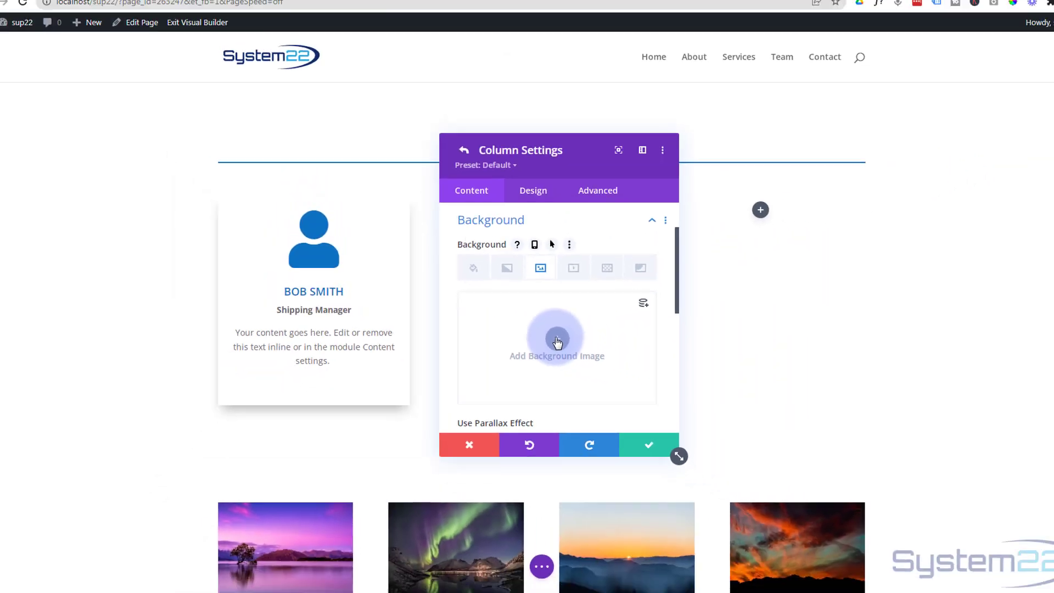
- Set the first column's background image to the man-in-a-suit photo and save
left_click(557, 341)
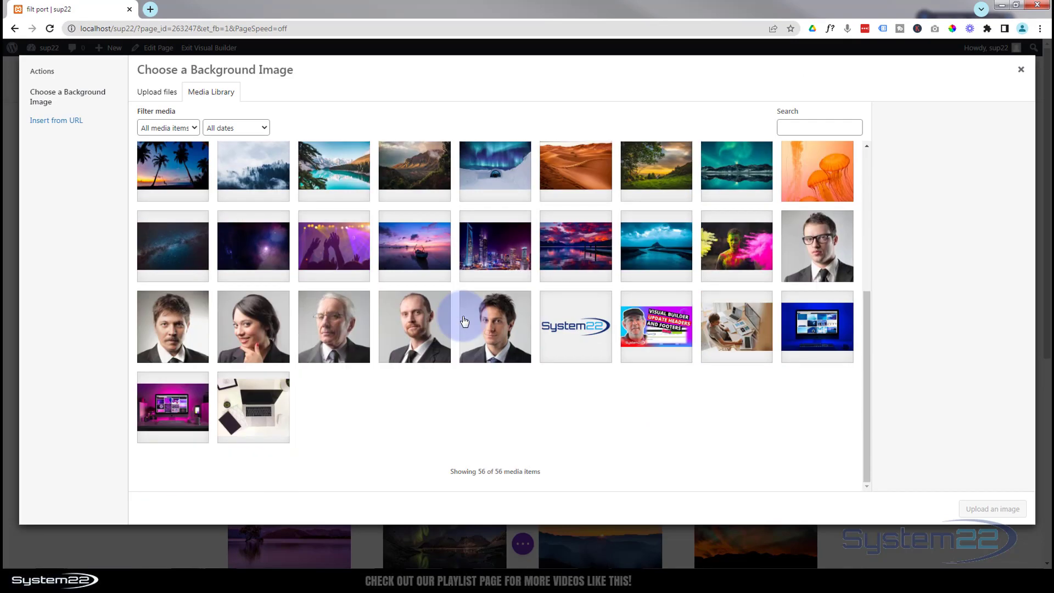
left_click(494, 326)
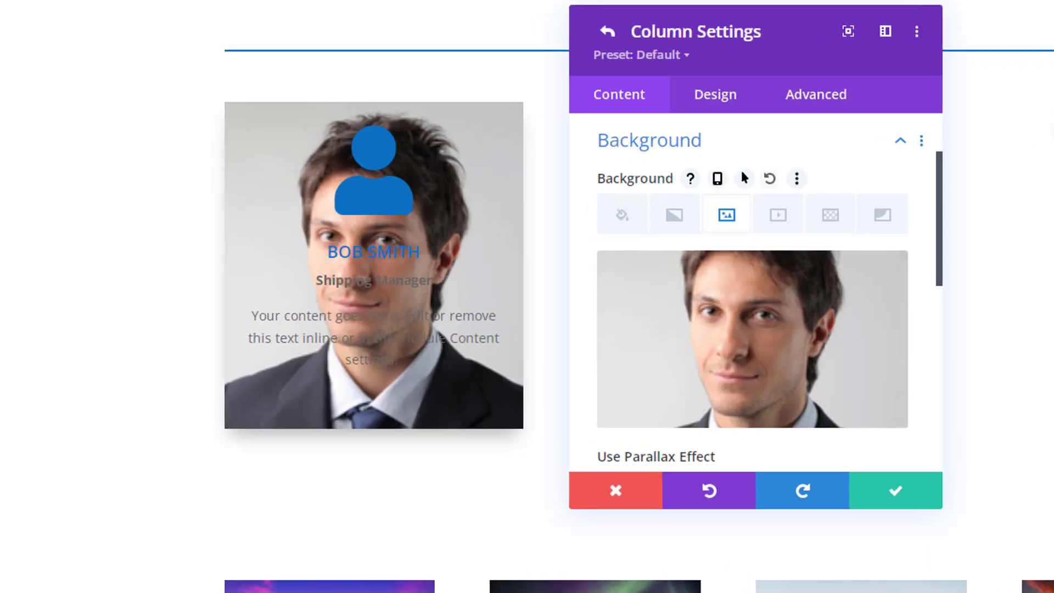
mouse_move(294, 316)
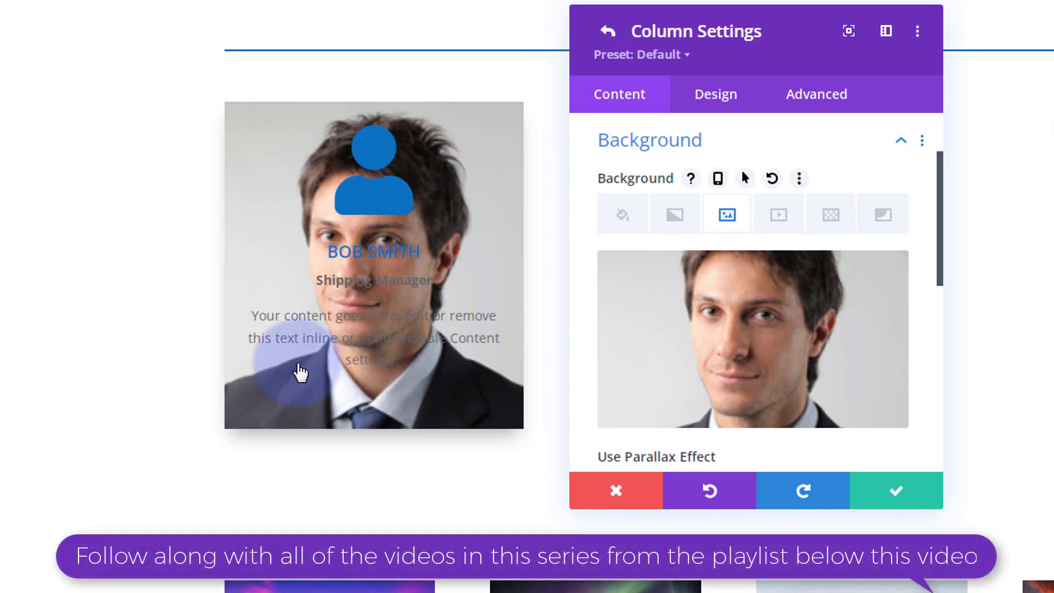
mouse_move(286, 173)
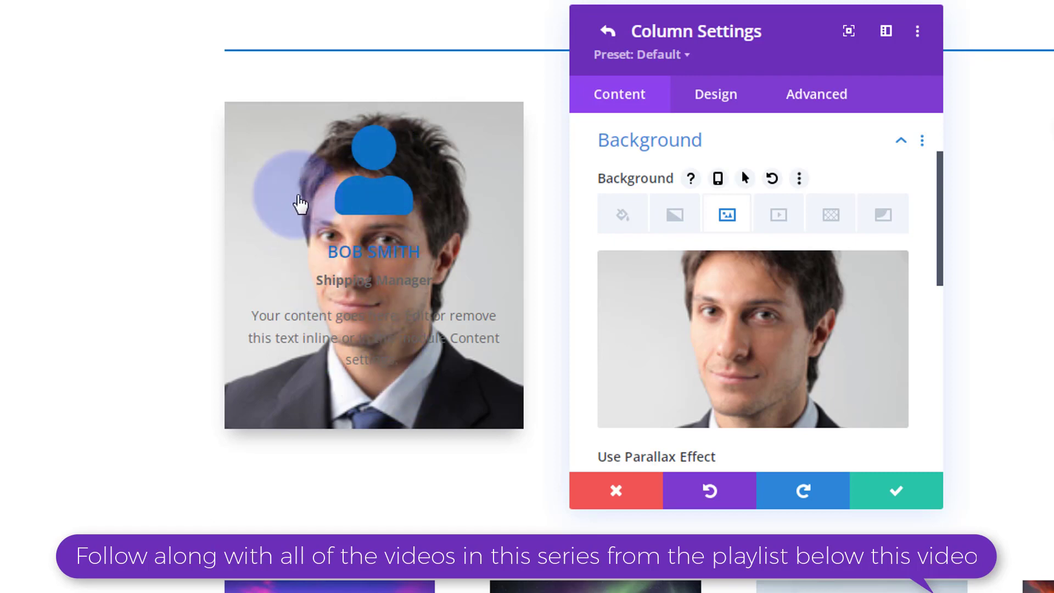
mouse_move(452, 383)
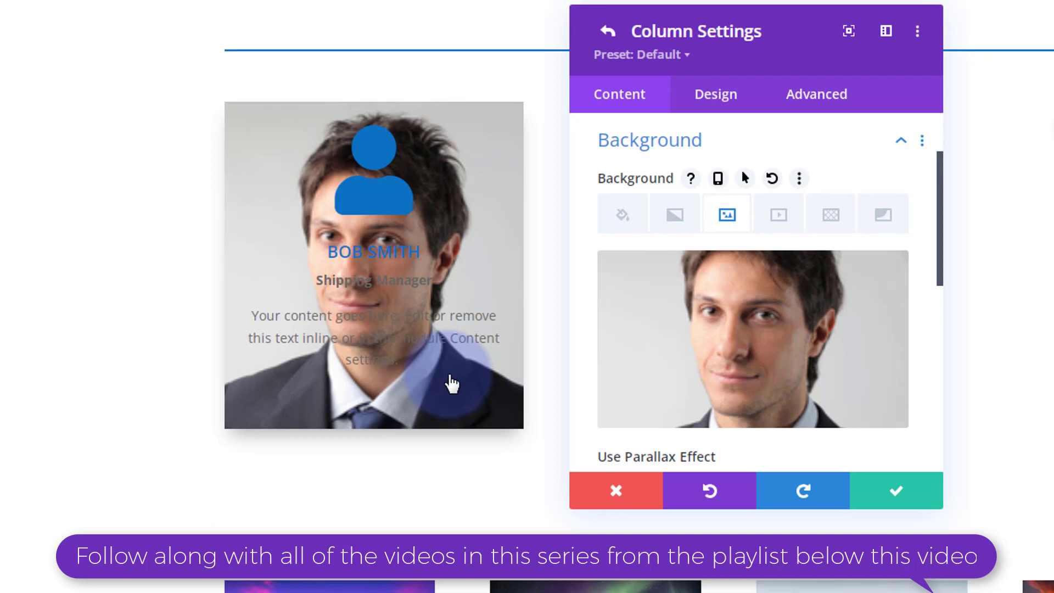
left_click(896, 489)
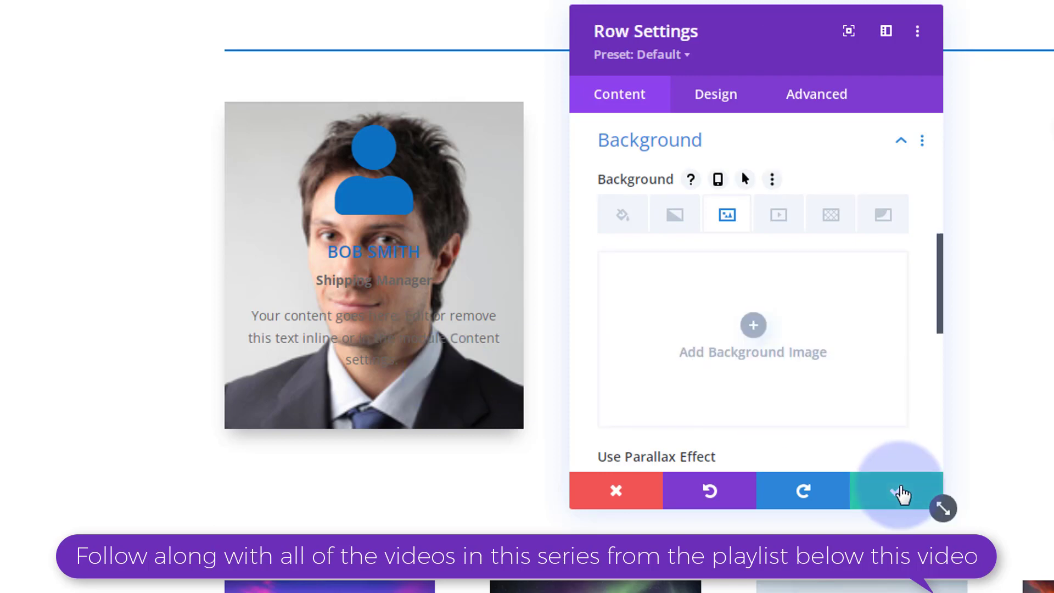
- Save the row settings, then give the Bob Smith blurb a white background
left_click(897, 489)
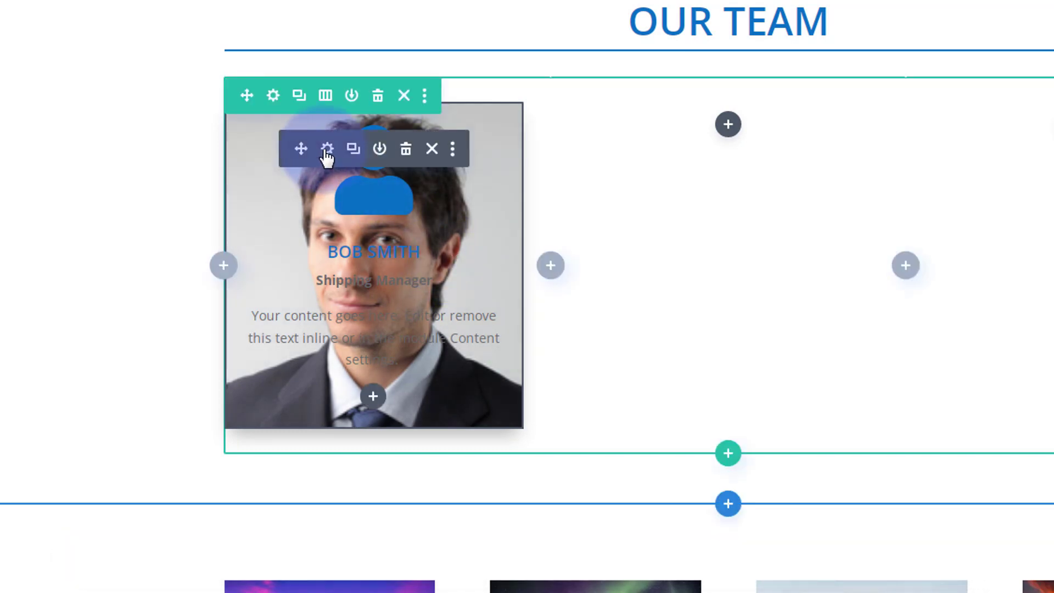
left_click(329, 148)
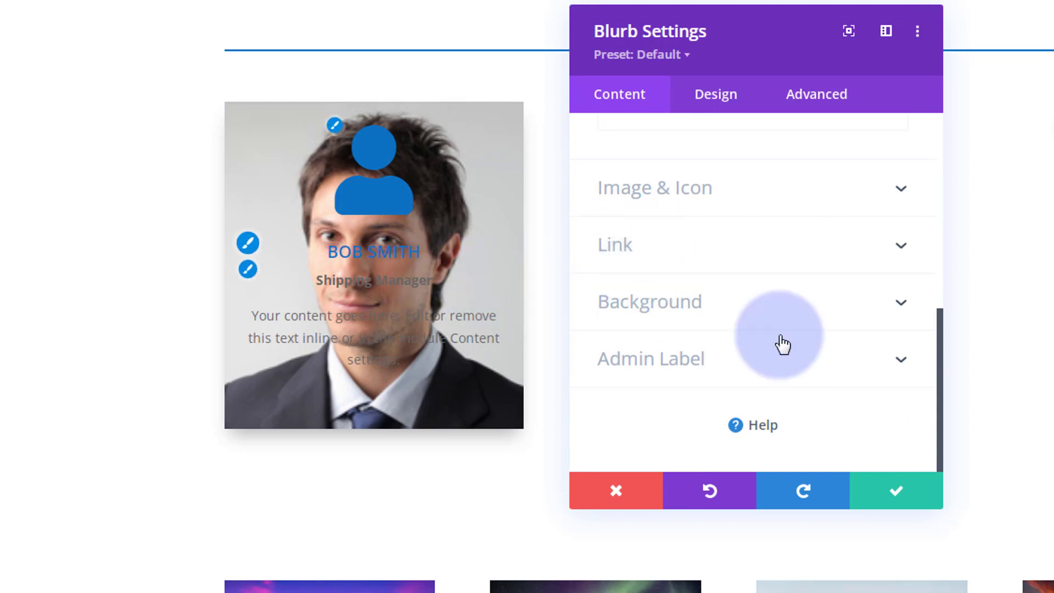
left_click(650, 301)
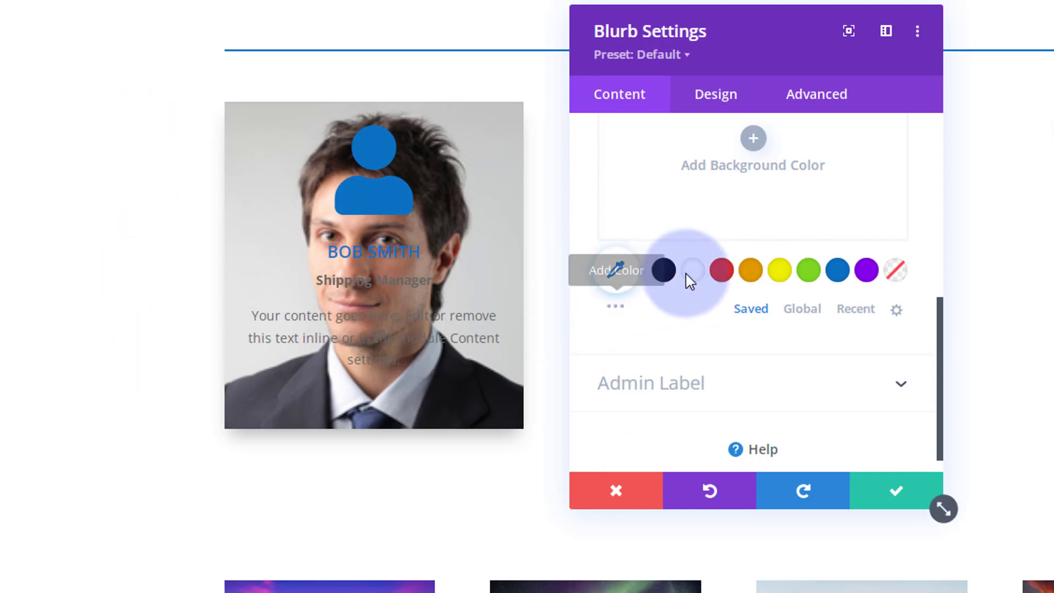
left_click(693, 270)
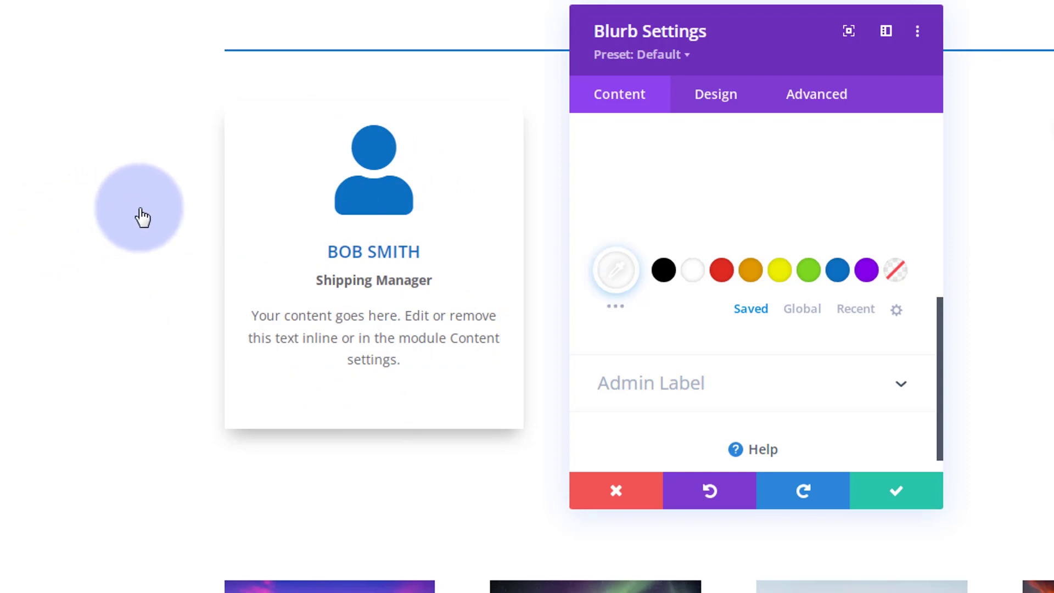
mouse_move(395, 384)
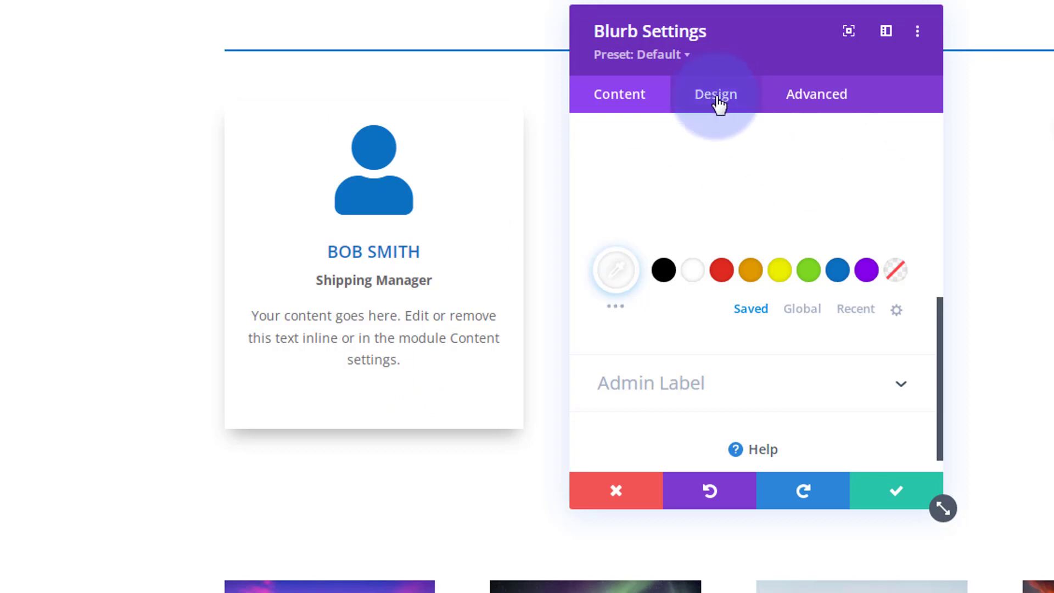
- Set the Bob Smith blurb's Design > Filters opacity to 0%
left_click(715, 94)
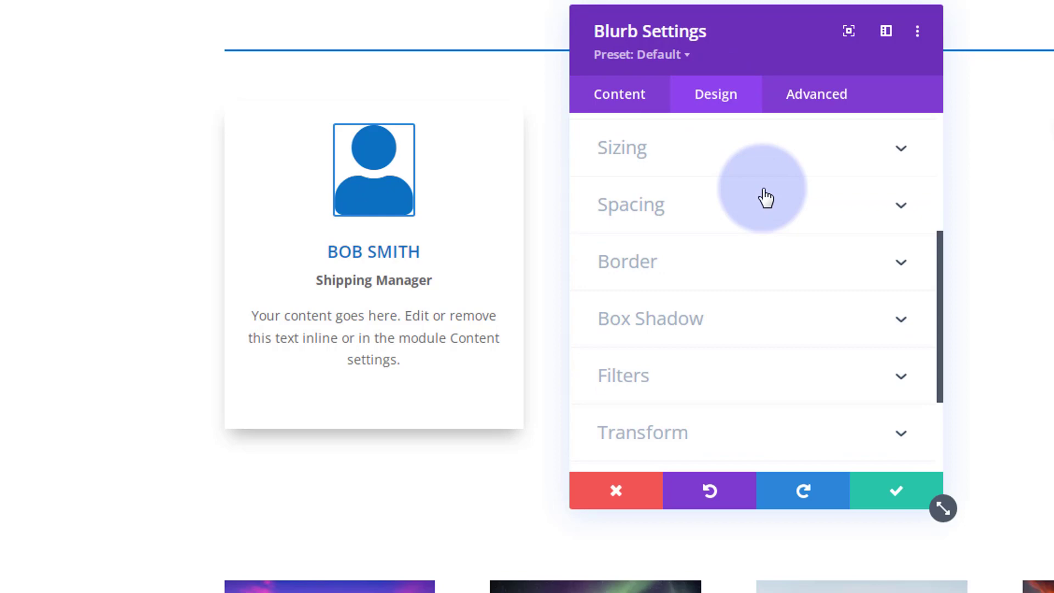
left_click(623, 375)
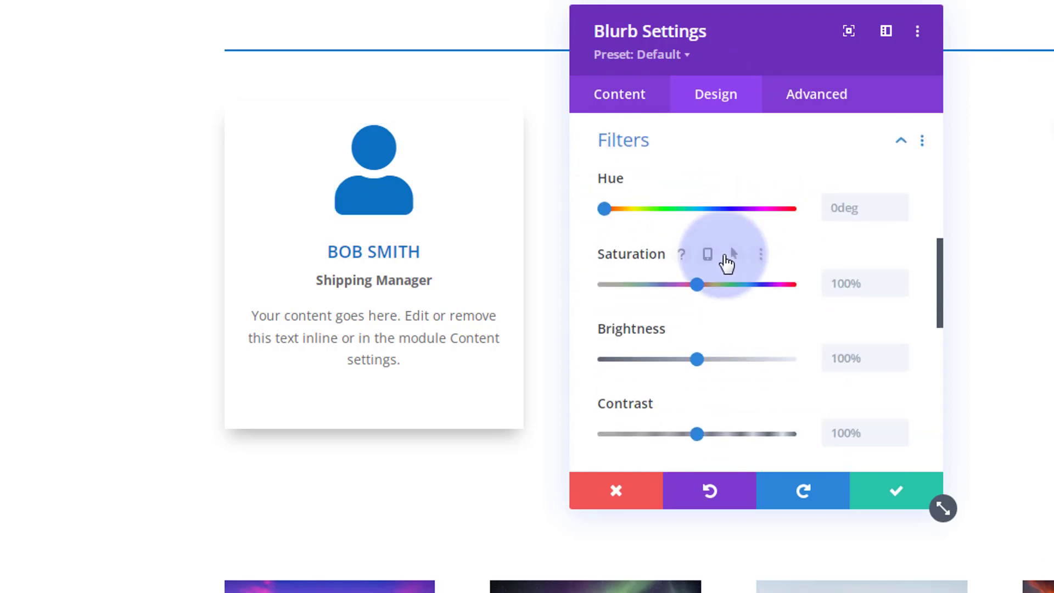
scroll("down", 3)
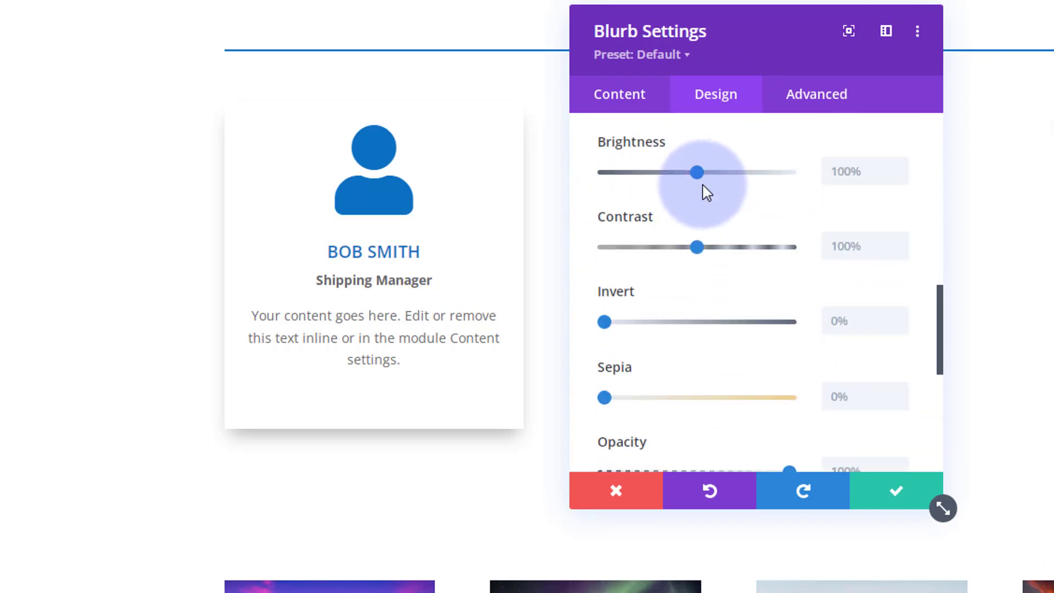
scroll("down", 3)
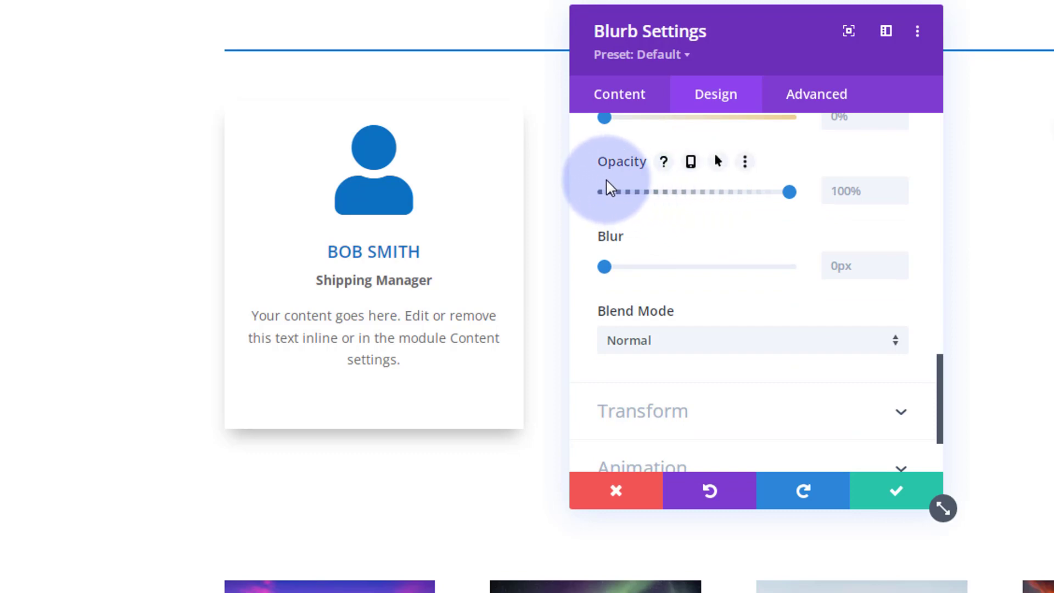
mouse_move(631, 187)
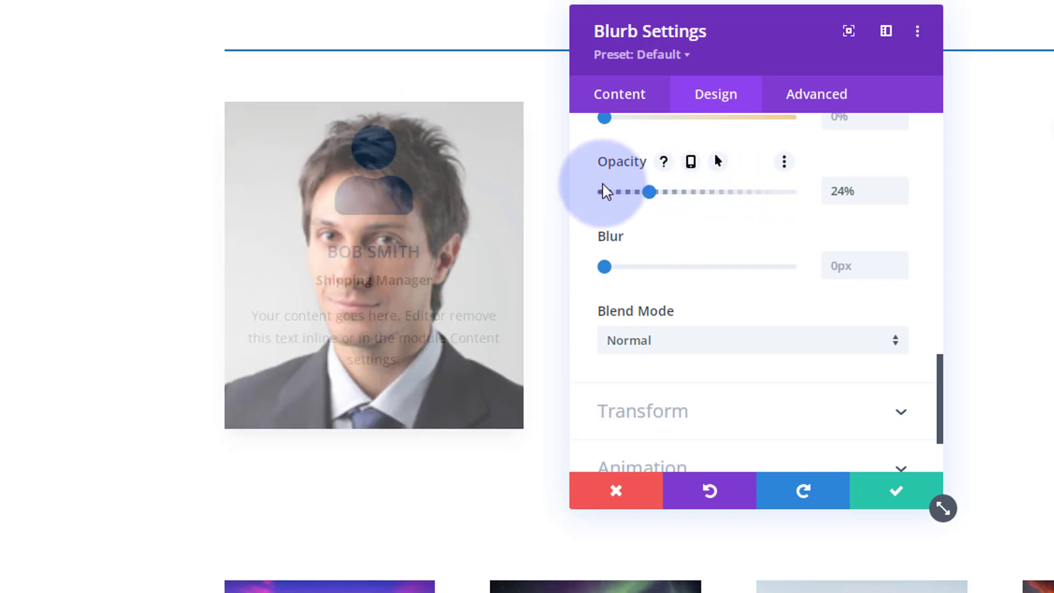
left_click_drag(649, 192, 603, 192)
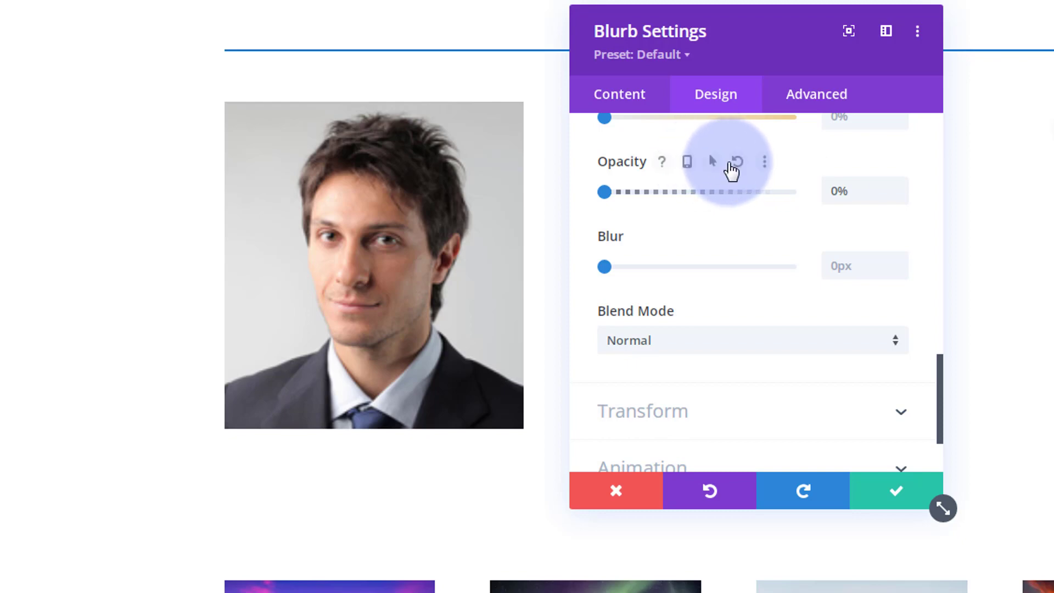
- Enable hover opacity for the blurb, keeping desktop at 0% and hover at 100%
left_click(716, 162)
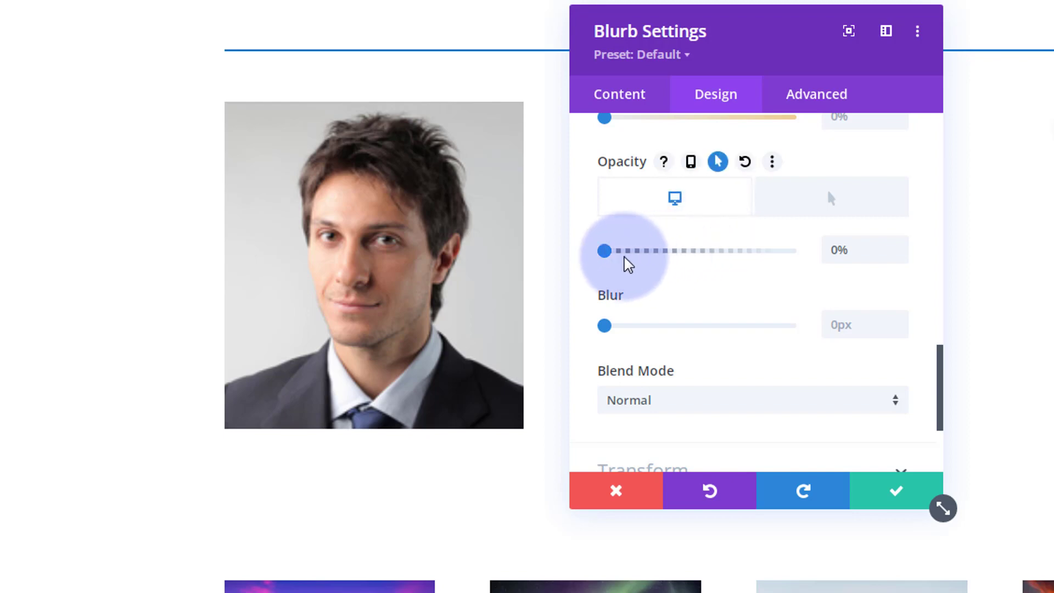
mouse_move(675, 198)
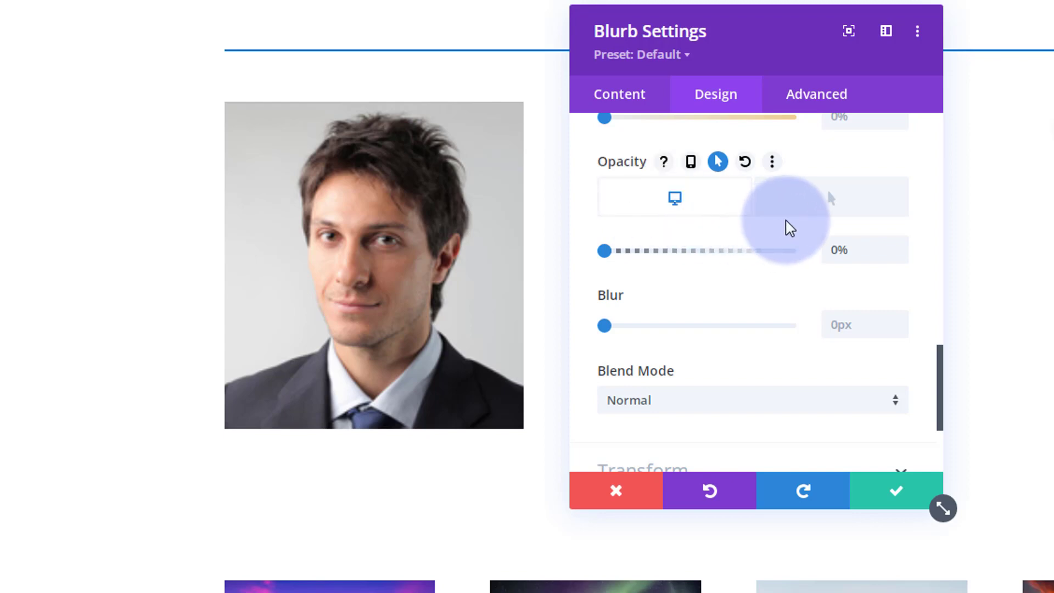
mouse_move(818, 208)
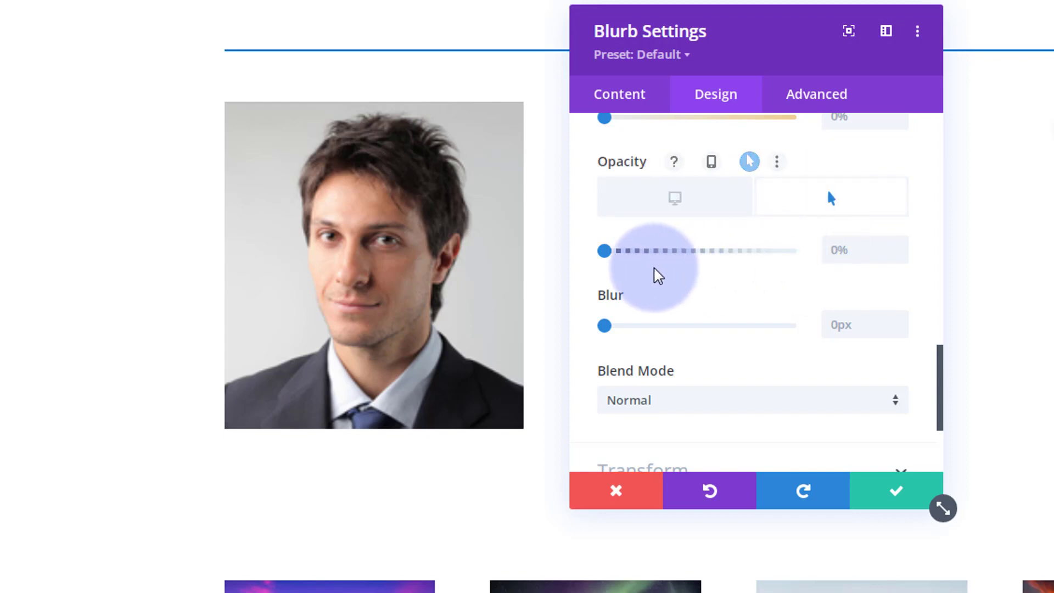
left_click_drag(603, 250, 698, 250)
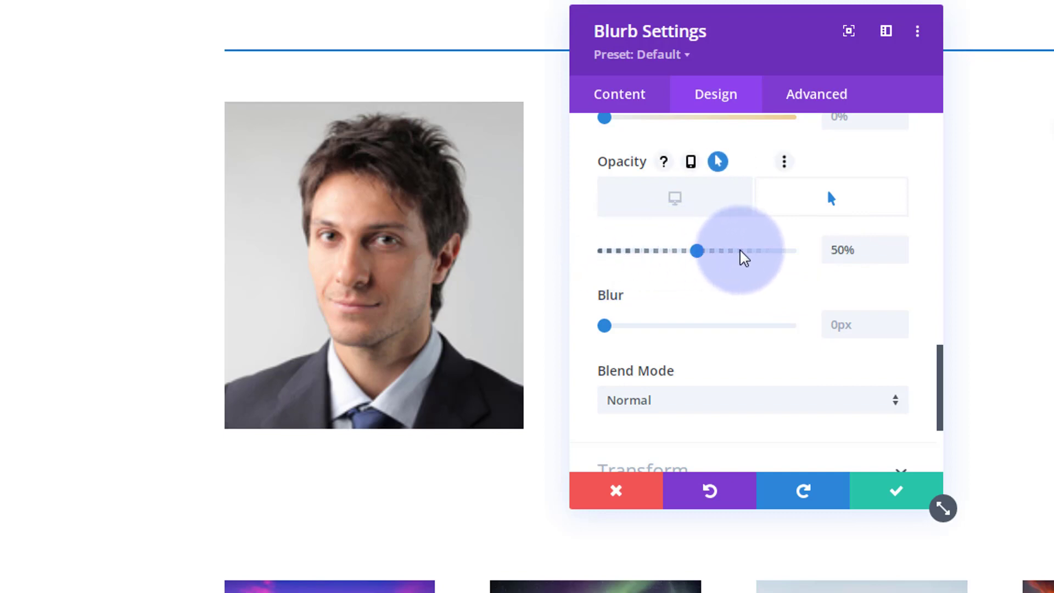
left_click_drag(698, 251, 790, 251)
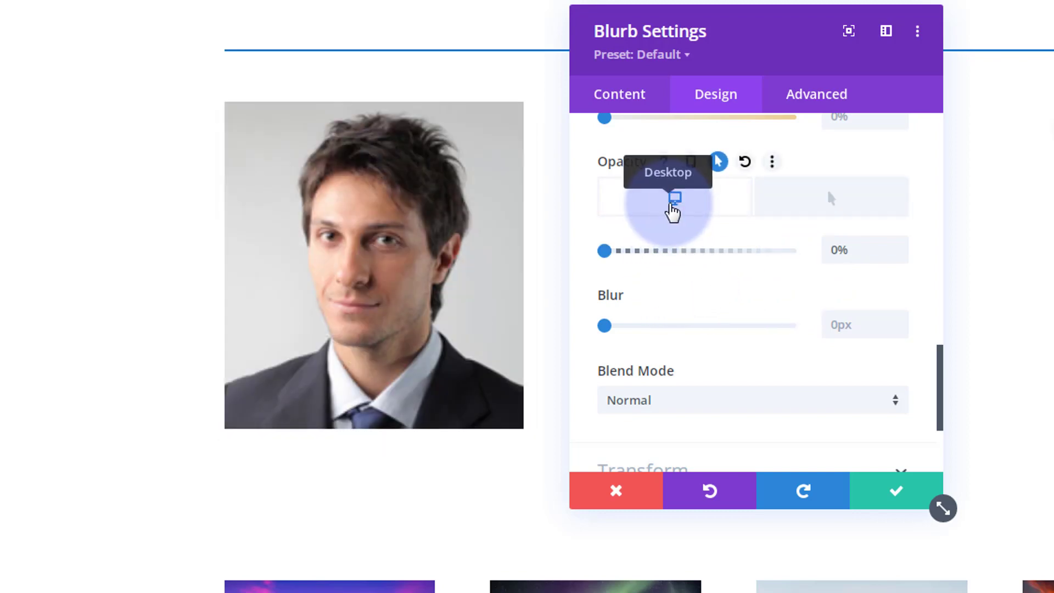
left_click(830, 198)
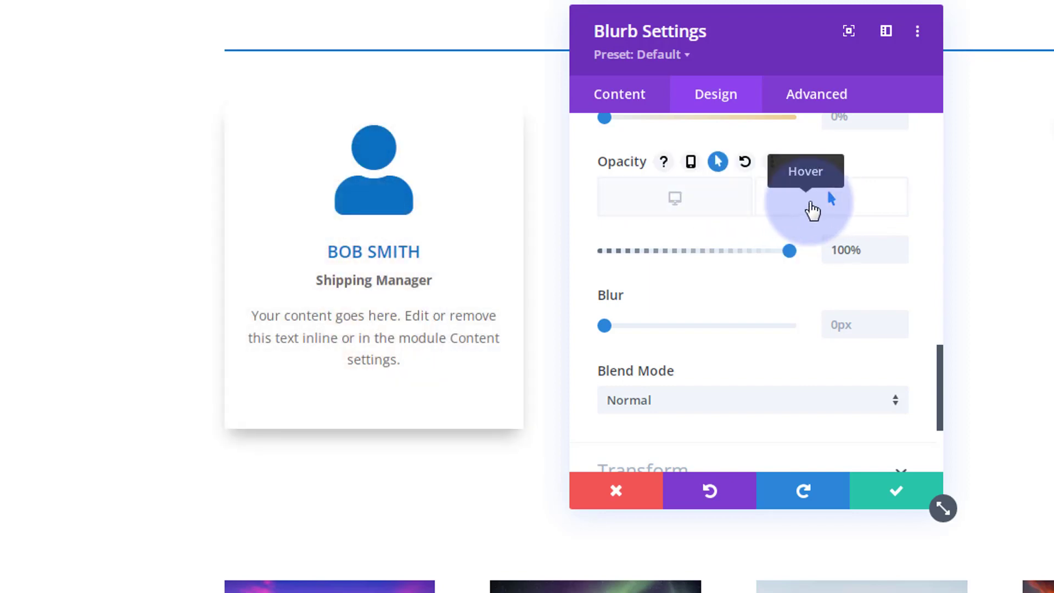
mouse_move(675, 198)
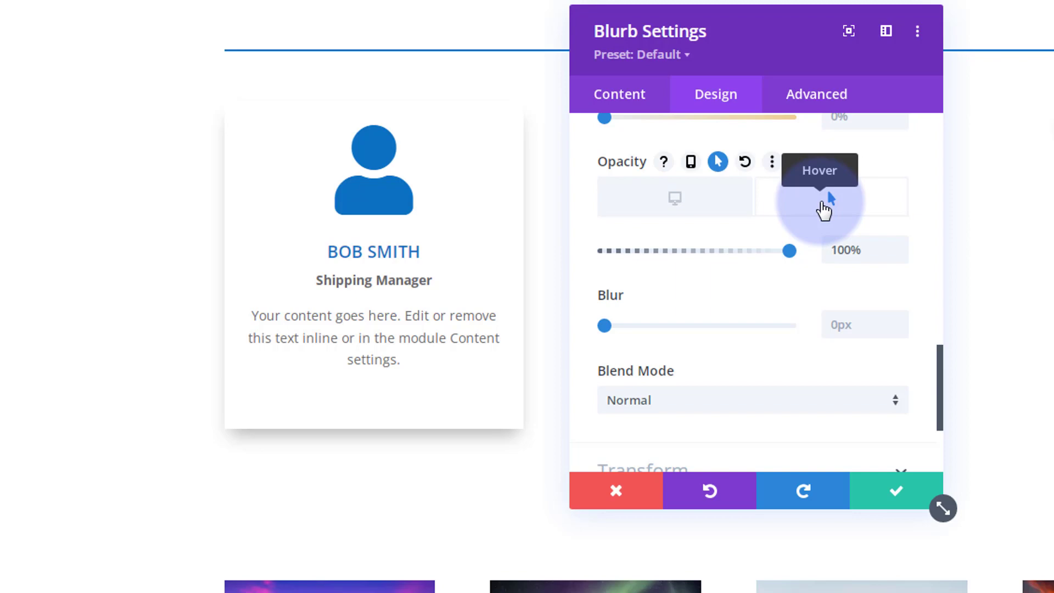
mouse_move(776, 212)
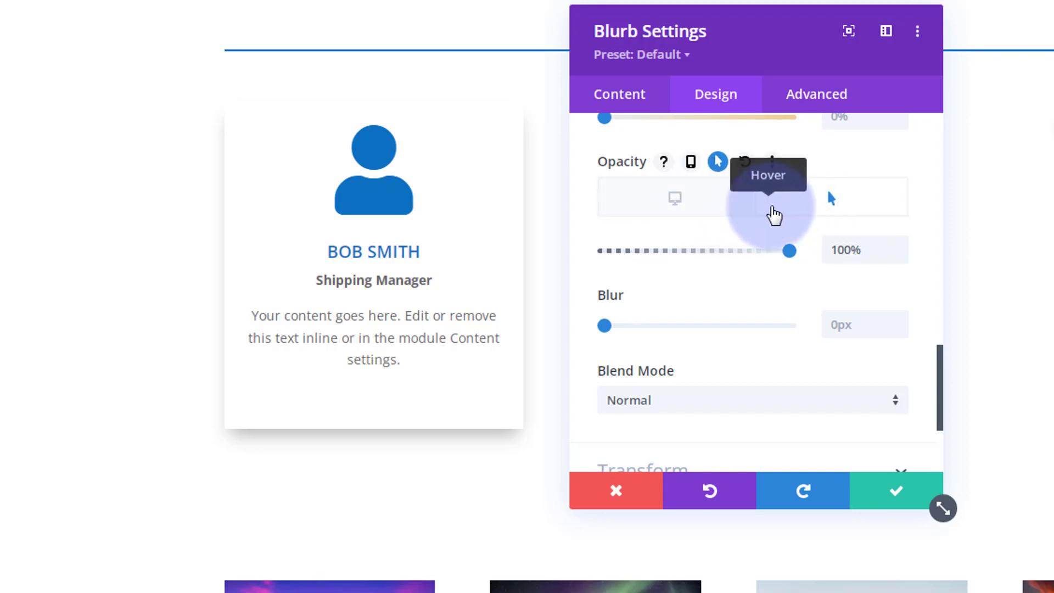
mouse_move(711, 216)
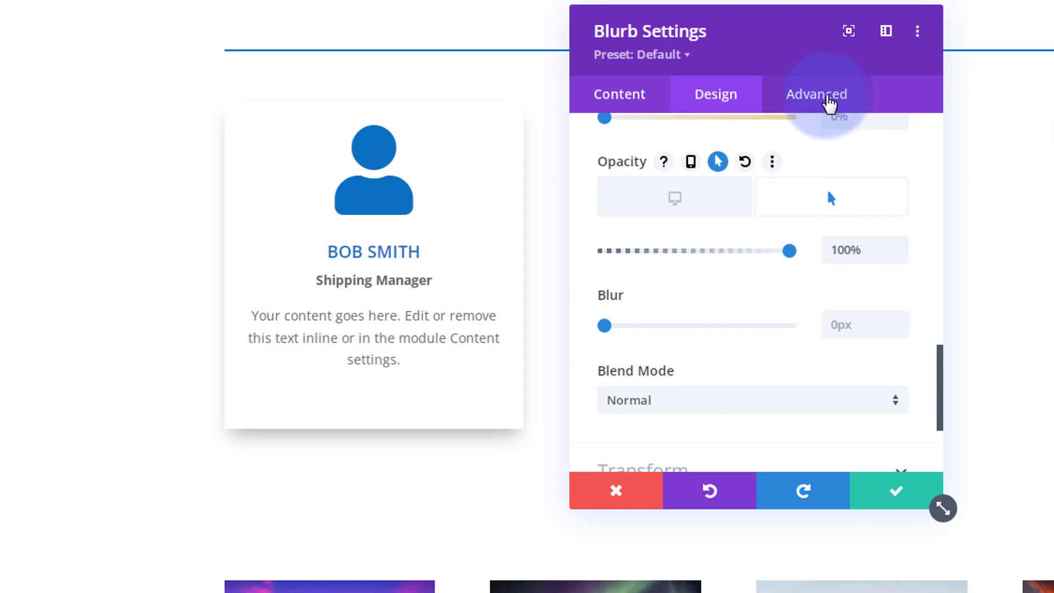
- Set the blurb's Advanced > Transitions duration to 650ms and speed curve to Ease-In-Out
left_click(817, 94)
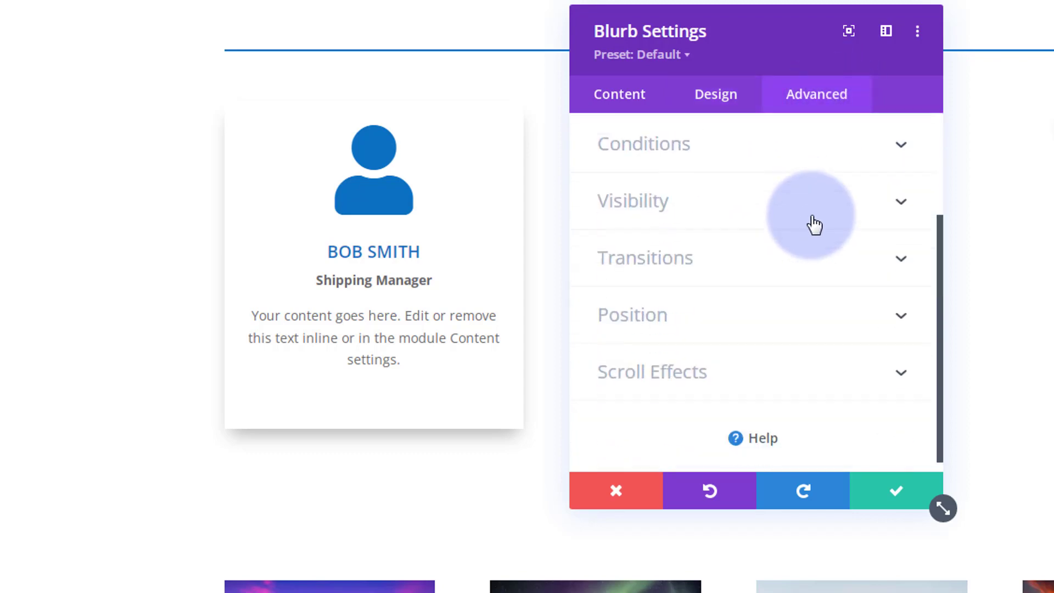
left_click(644, 258)
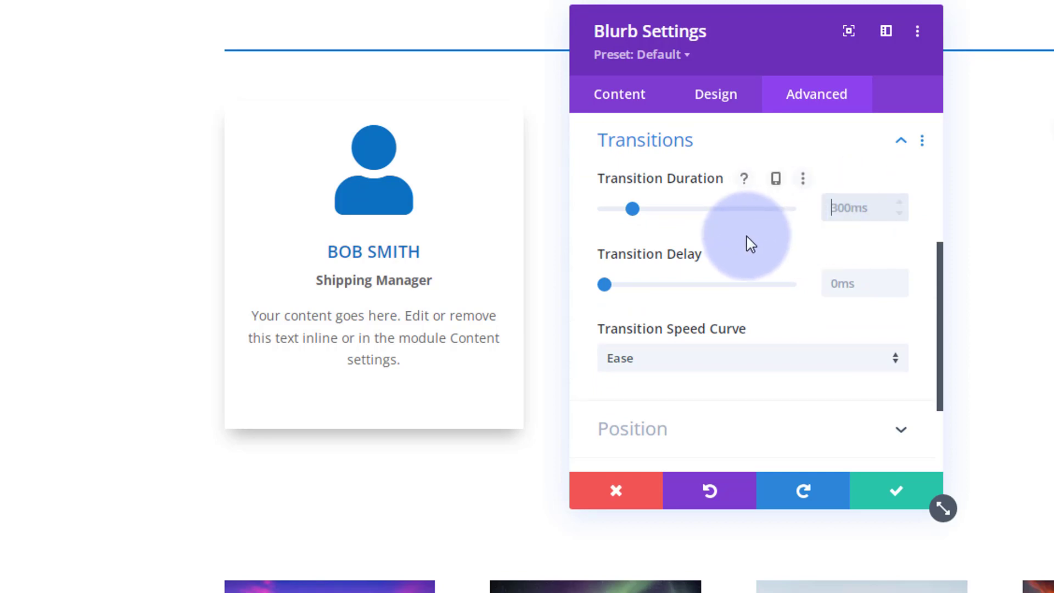
left_click_drag(632, 210, 637, 209)
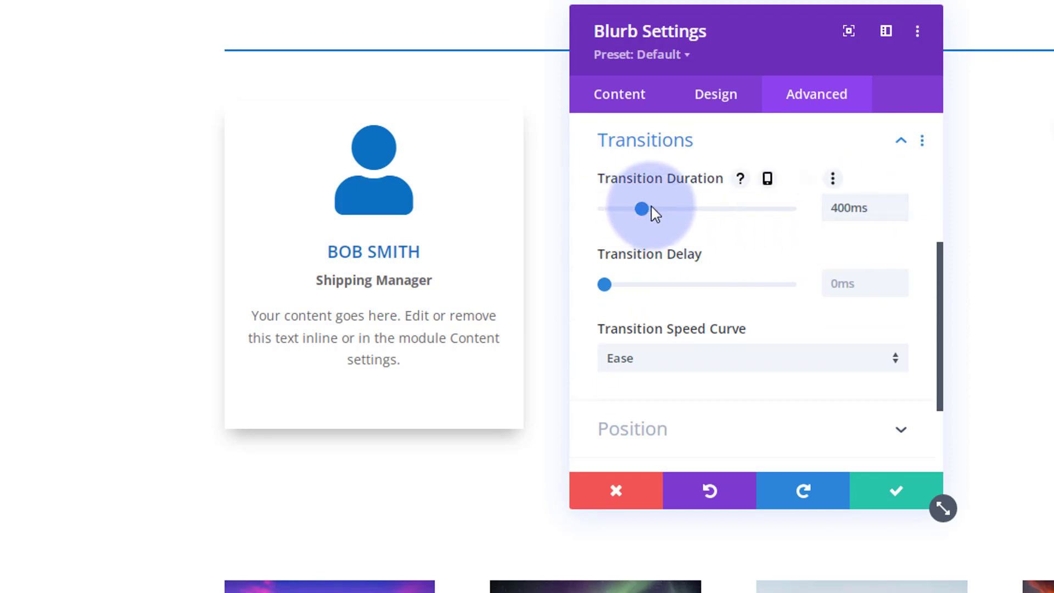
left_click_drag(638, 207, 669, 208)
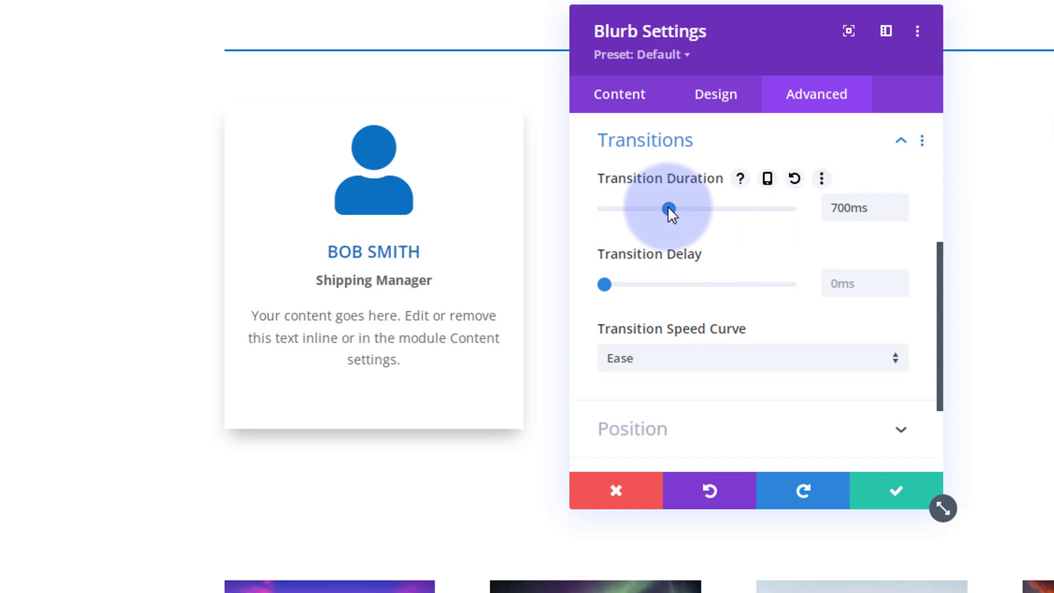
left_click_drag(669, 208, 666, 209)
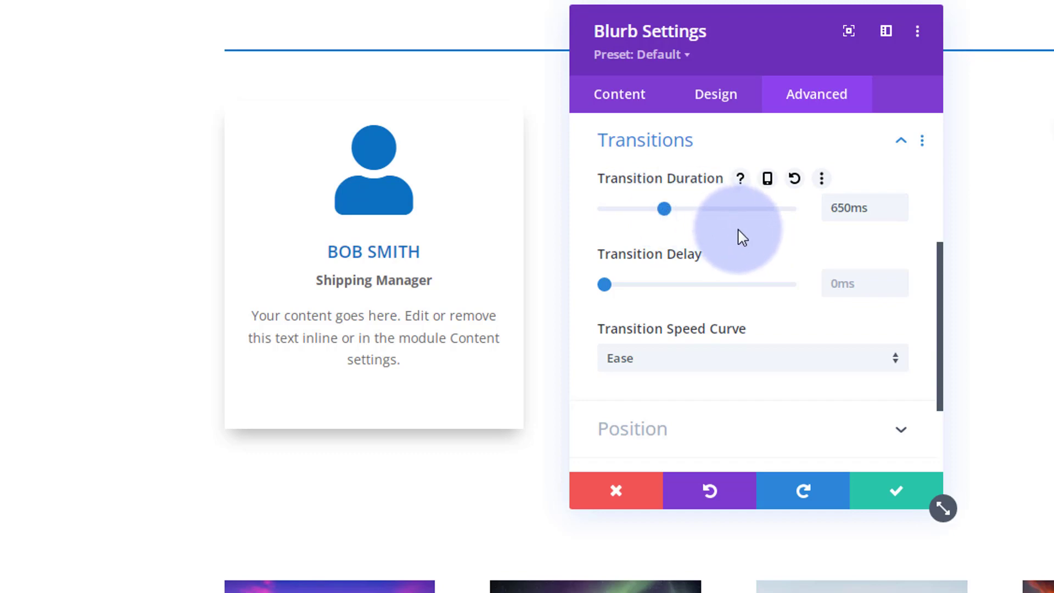
left_click(900, 202)
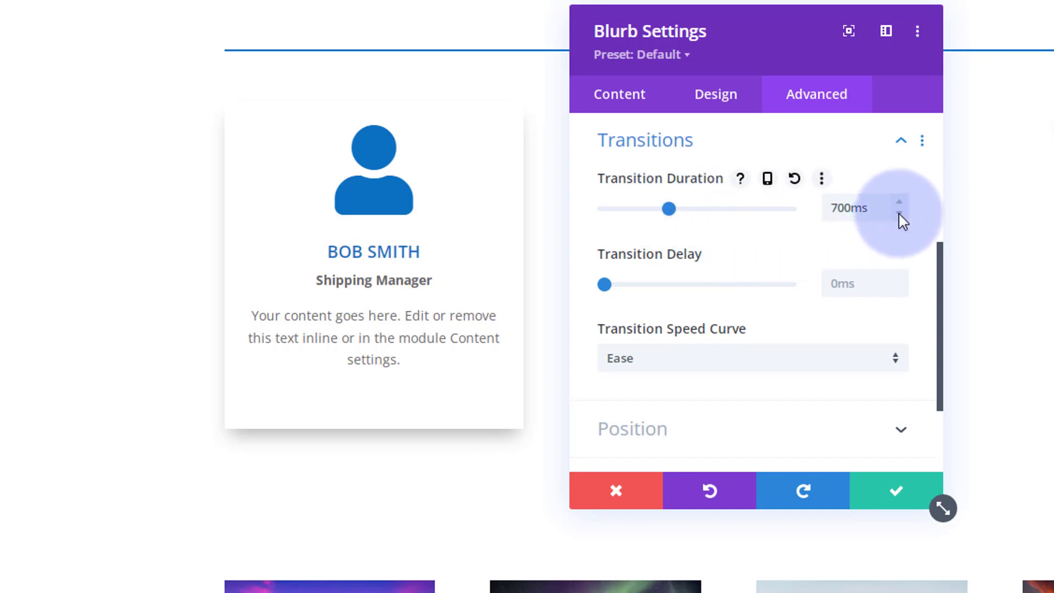
left_click(901, 213)
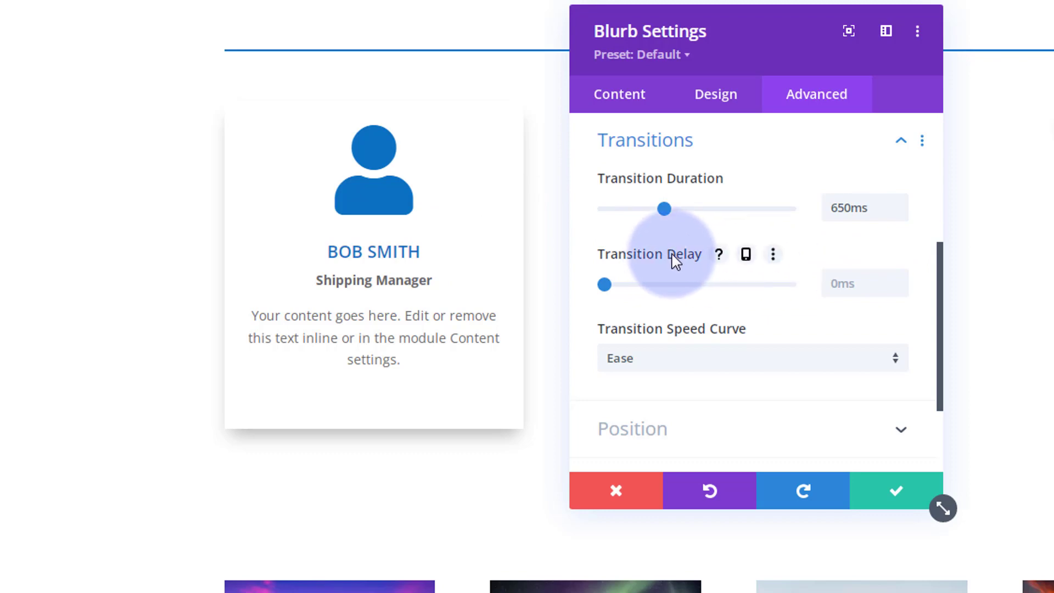
scroll("down", 3)
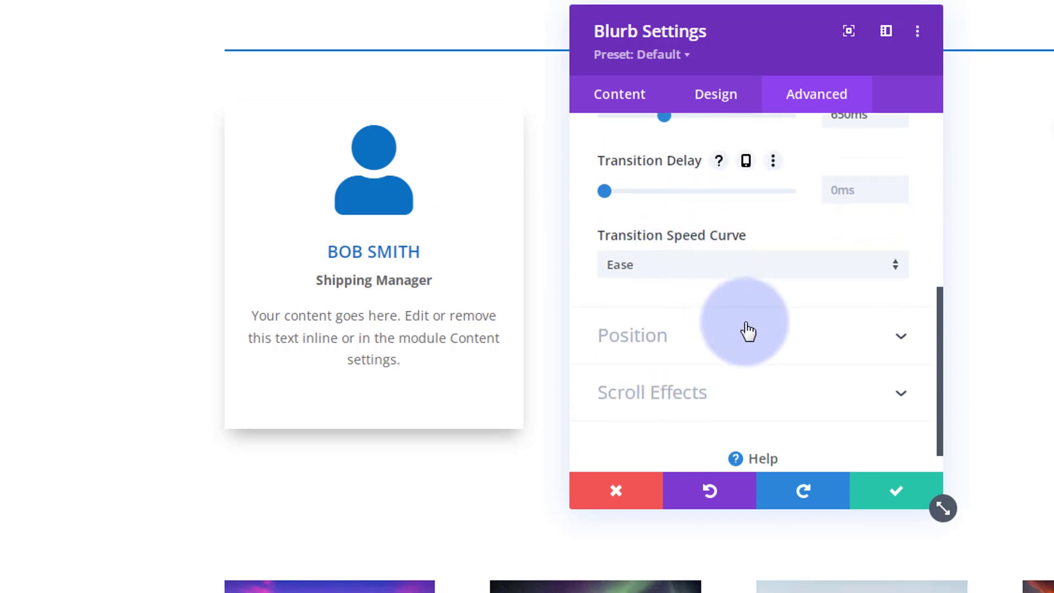
mouse_move(680, 282)
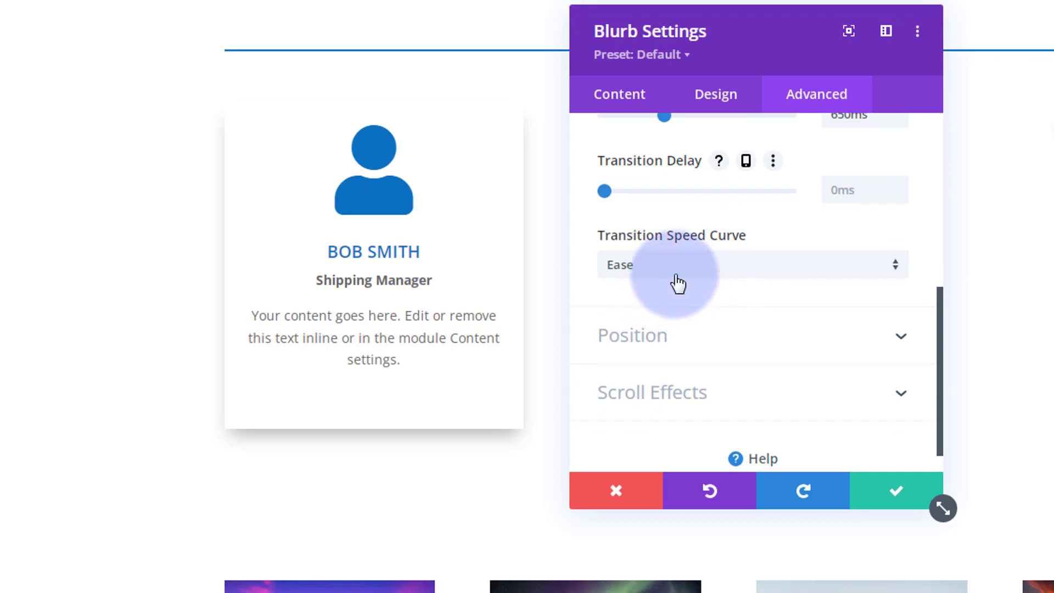
left_click(751, 265)
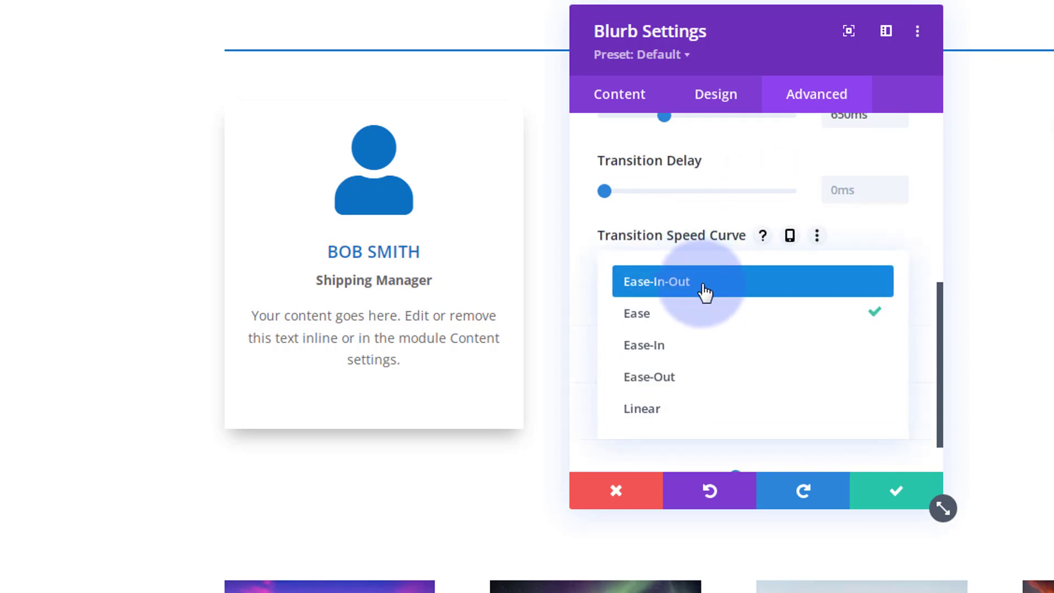
mouse_move(703, 288)
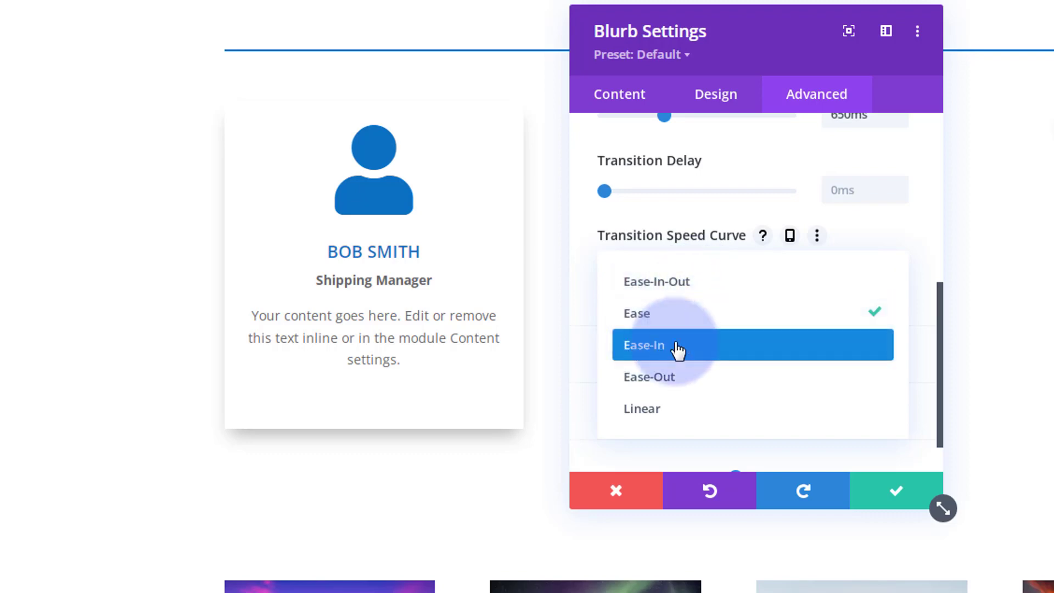
mouse_move(739, 378)
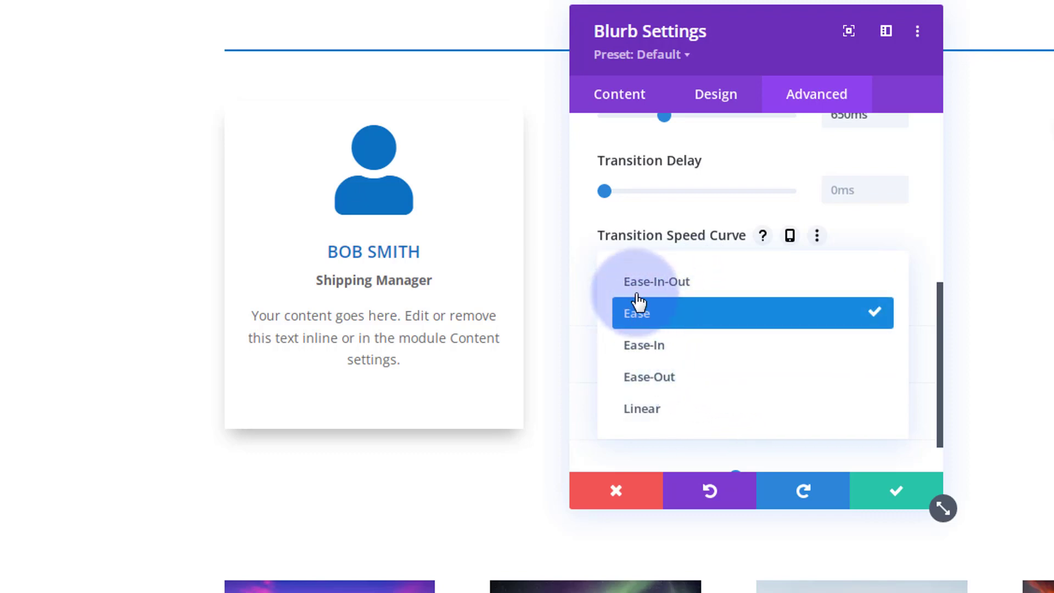
left_click(655, 281)
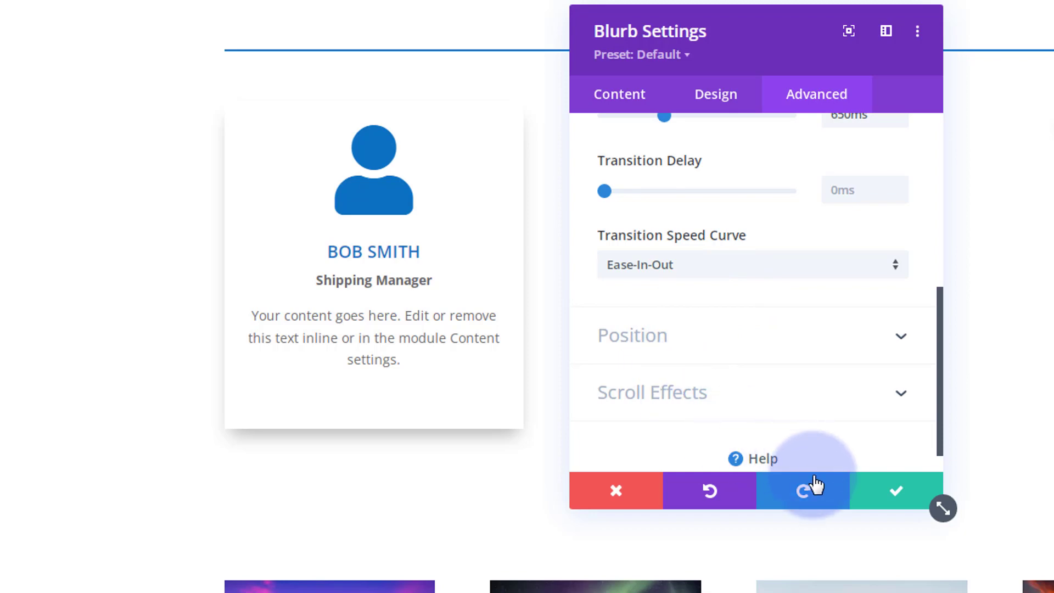
- Save the Bob Smith blurb settings and add a blurb copy to the middle column
left_click(895, 490)
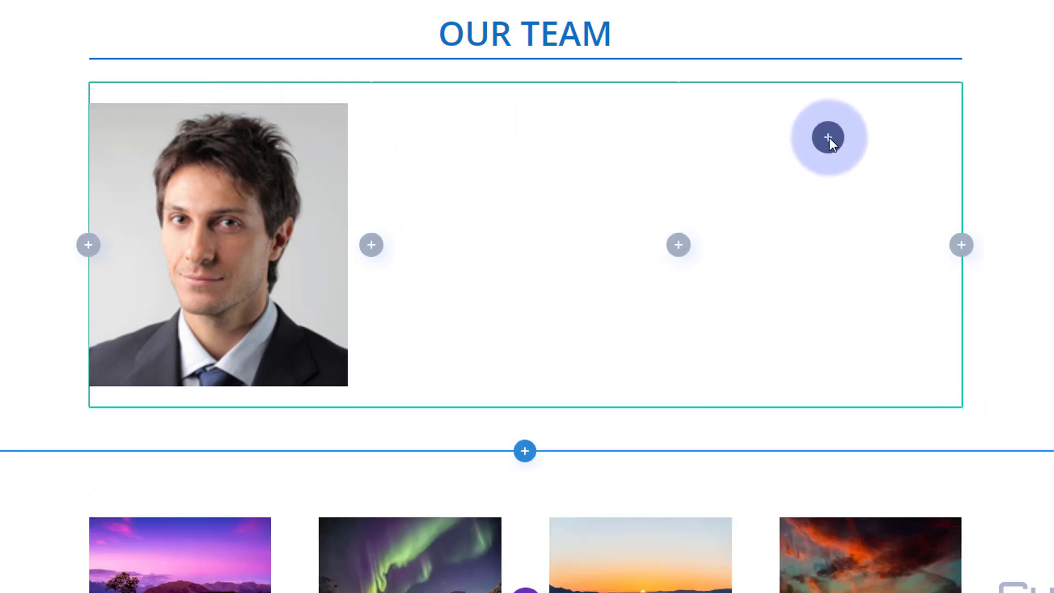
left_click(830, 136)
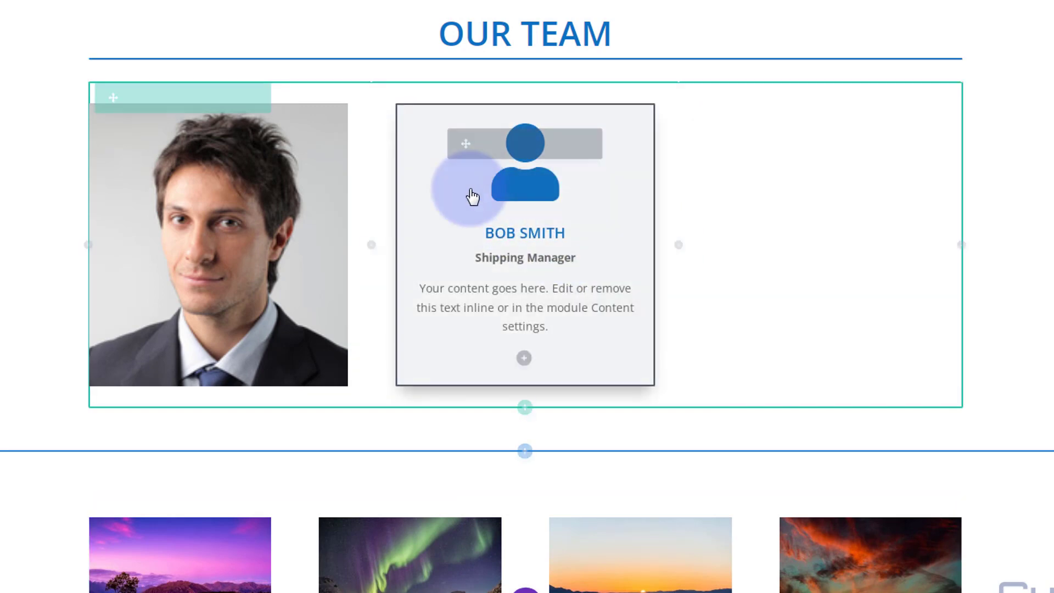
left_click(473, 195)
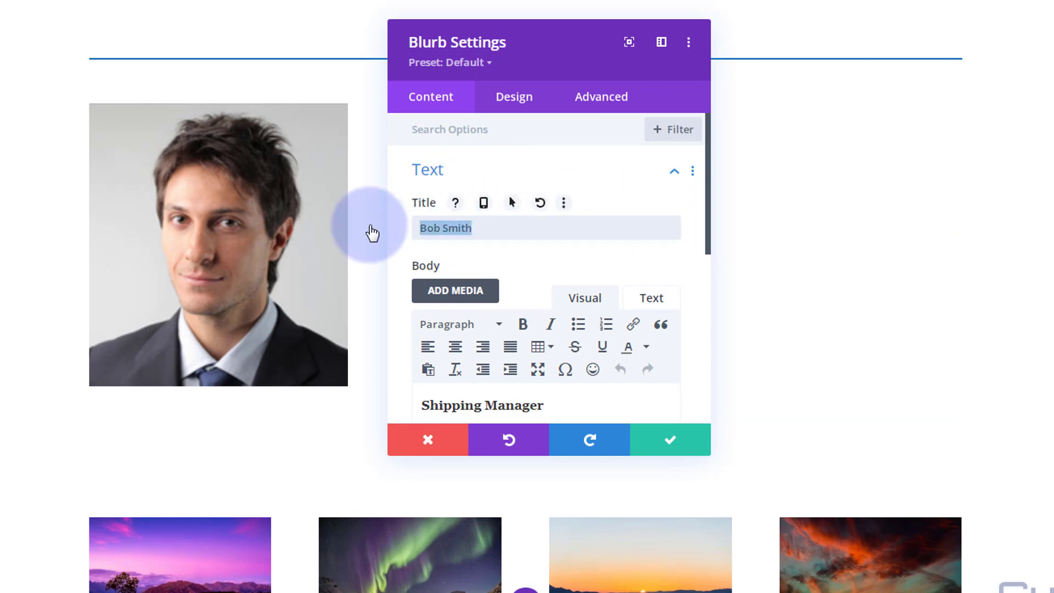
type("Sue Jones")
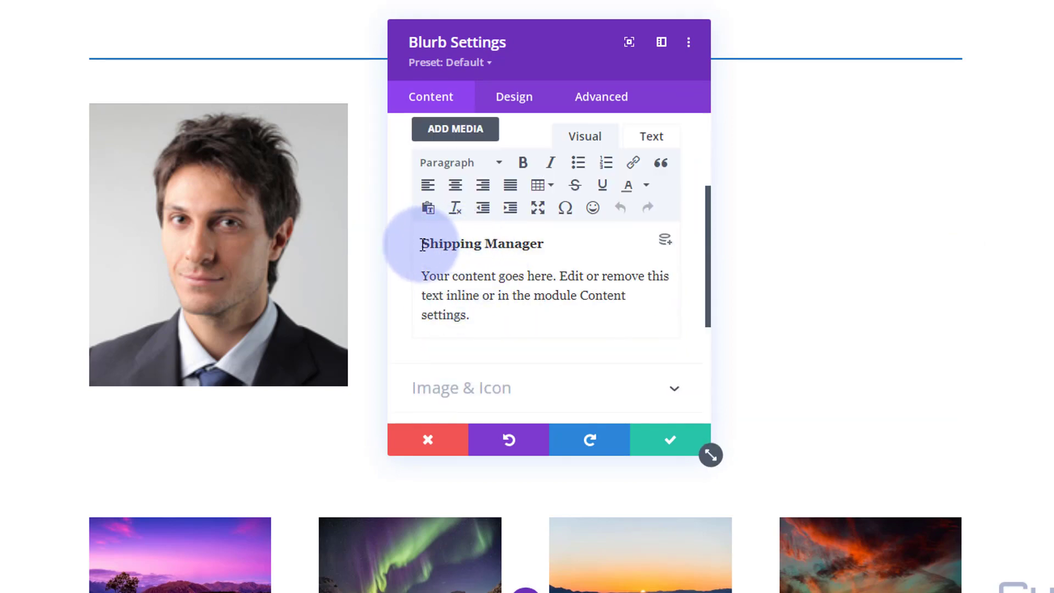
double_click(482, 243)
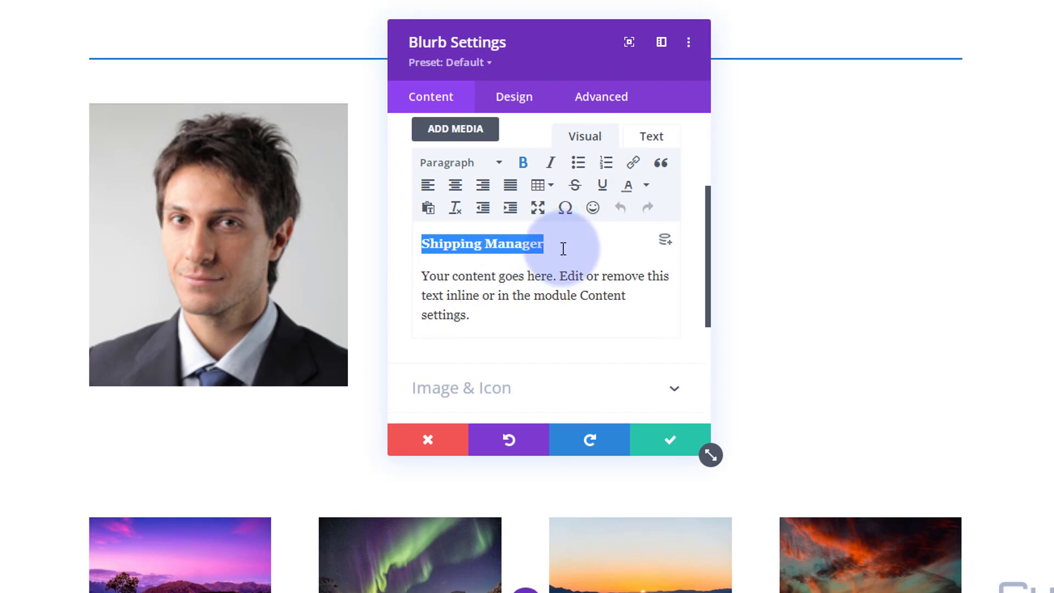
type("Finance")
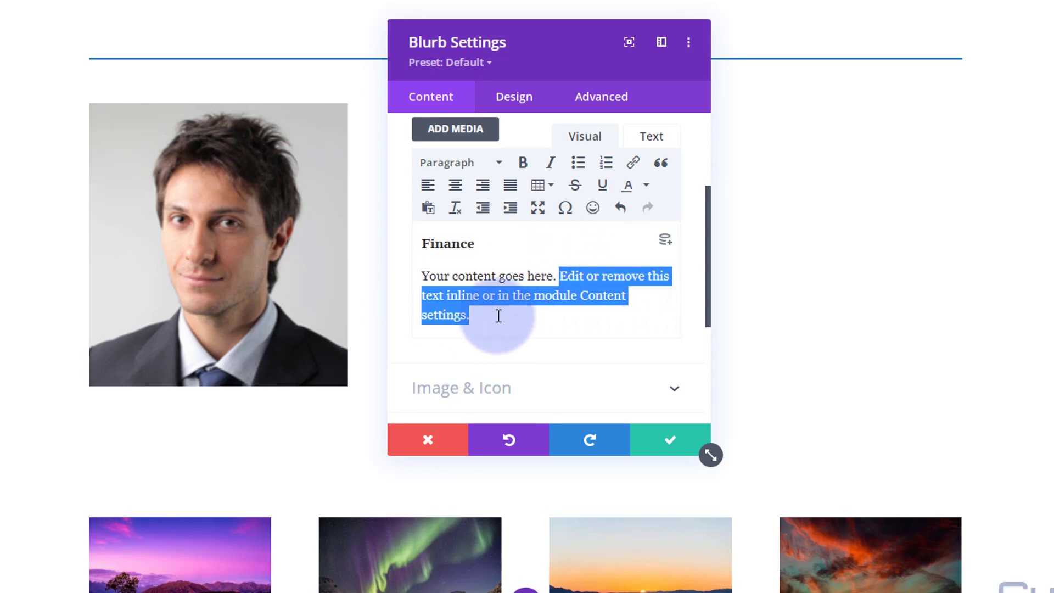
left_click(555, 317)
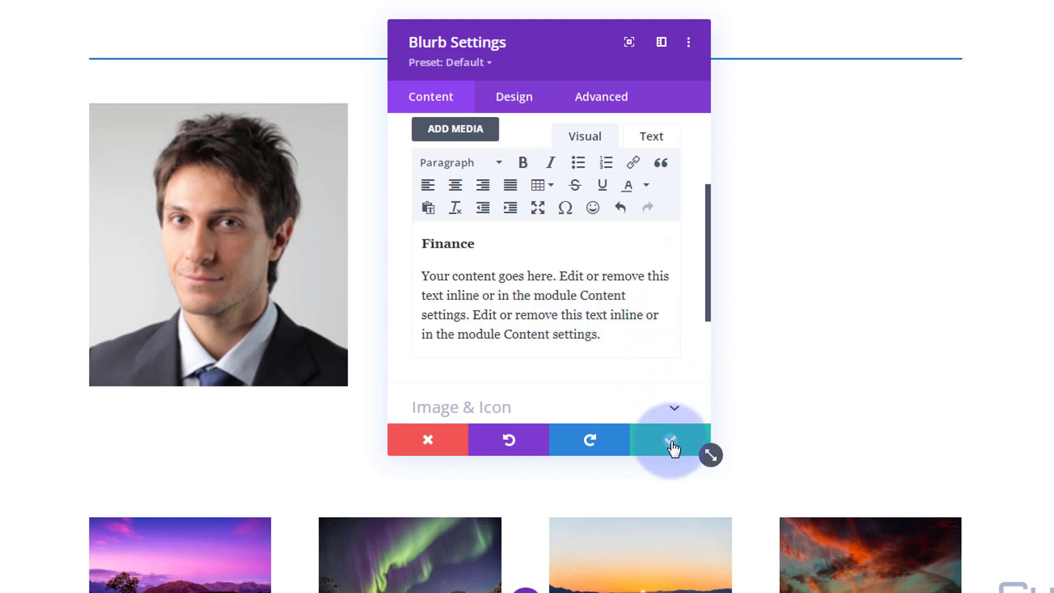
left_click(670, 440)
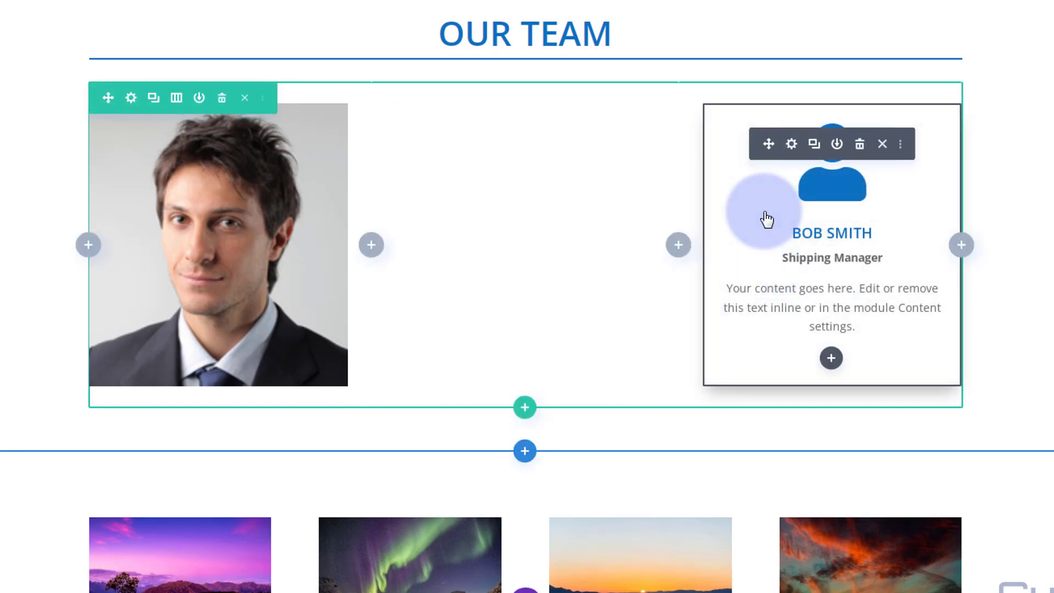
left_click(791, 143)
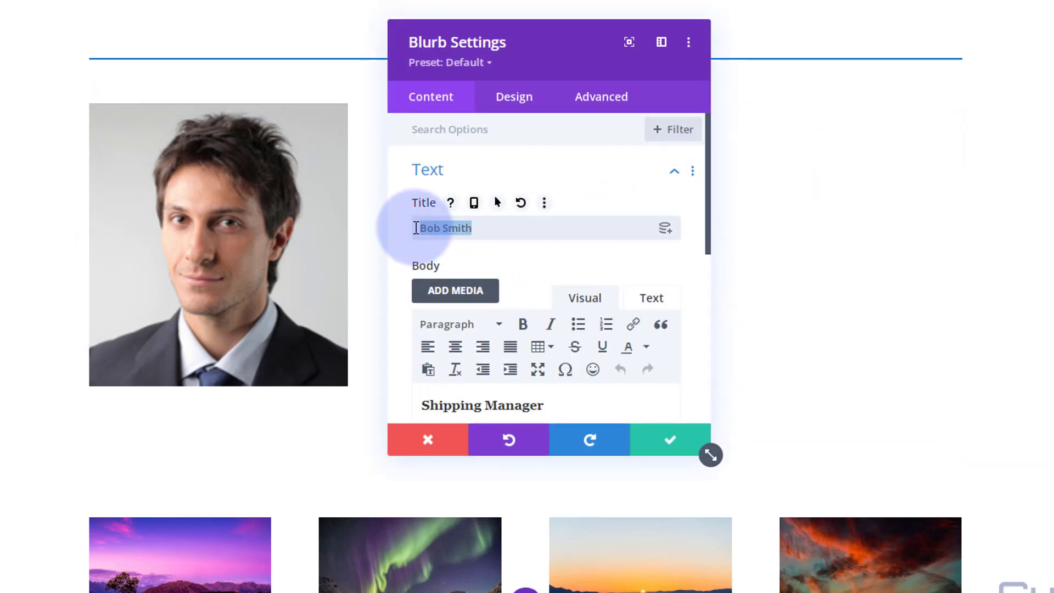
type("Dave Green")
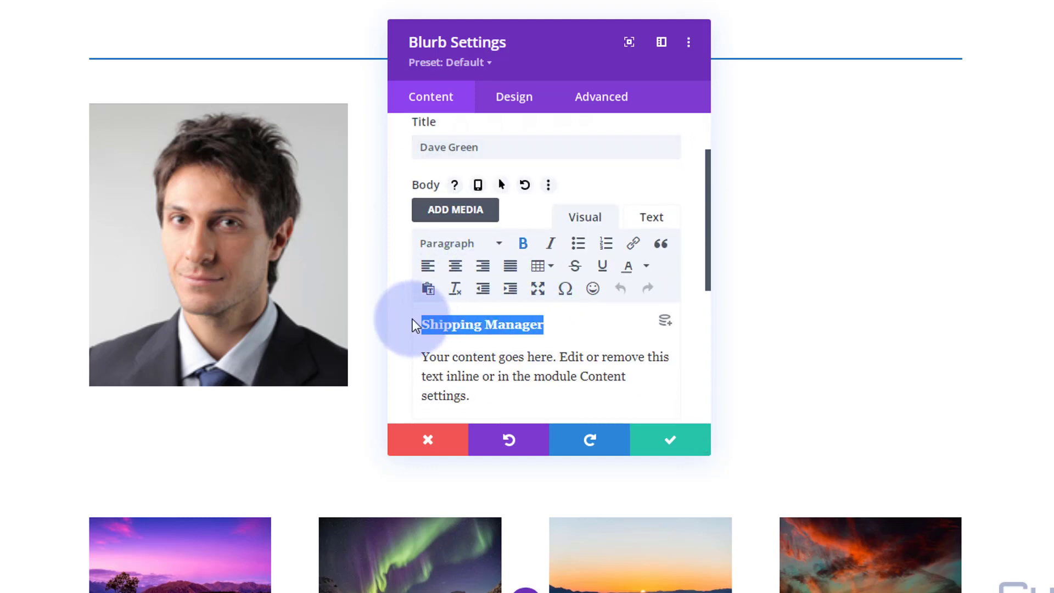
type("CT")
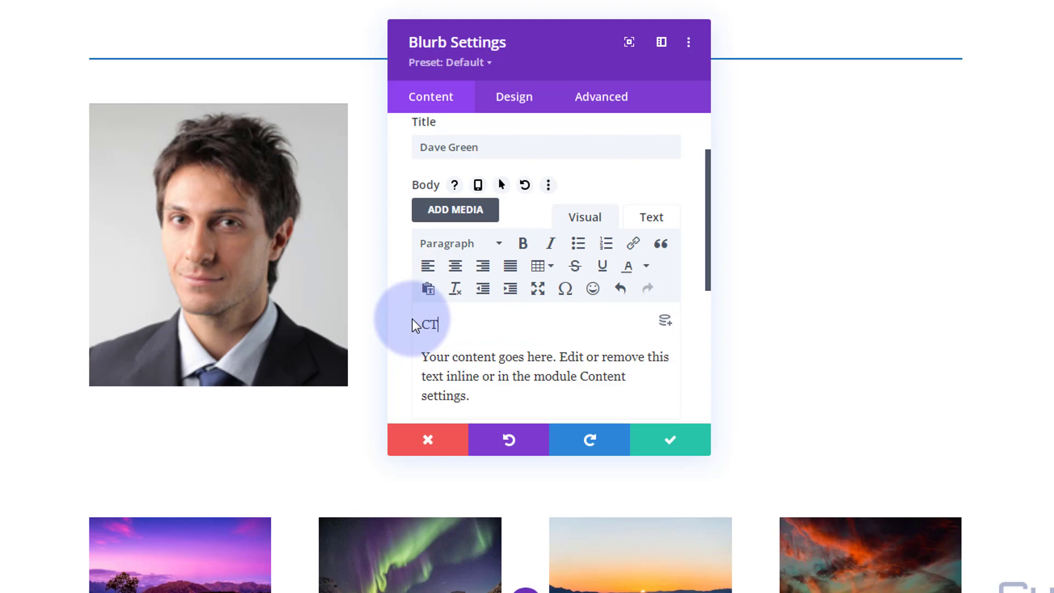
type("O")
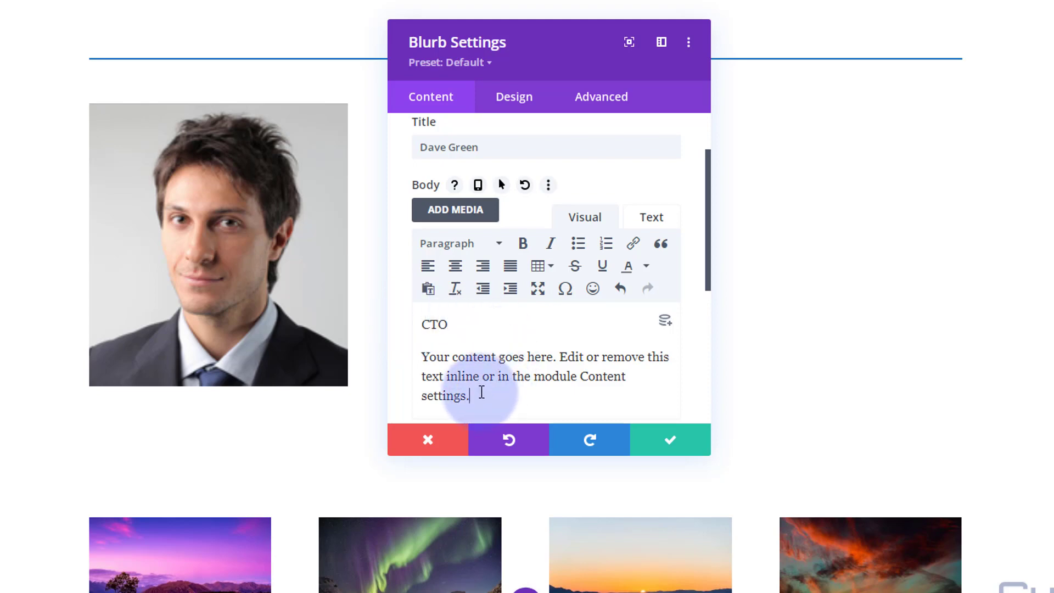
mouse_move(497, 392)
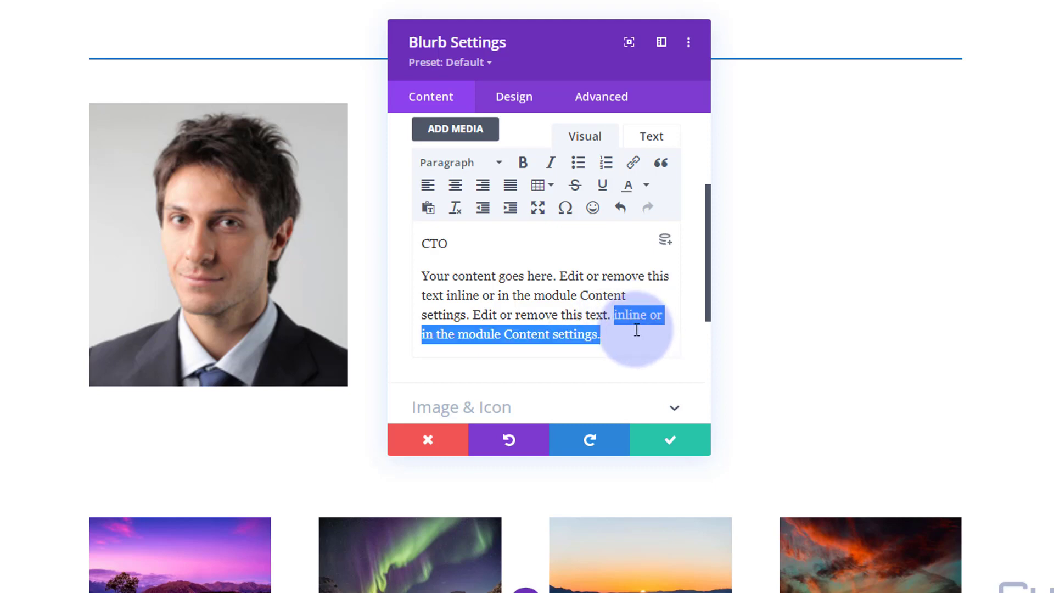
key("Delete")
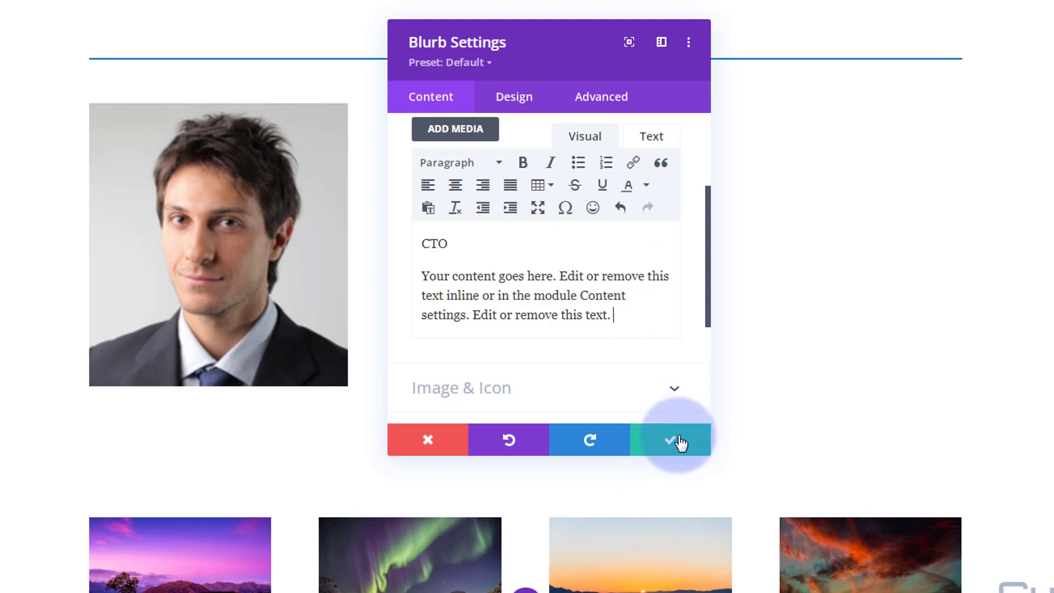
left_click(668, 440)
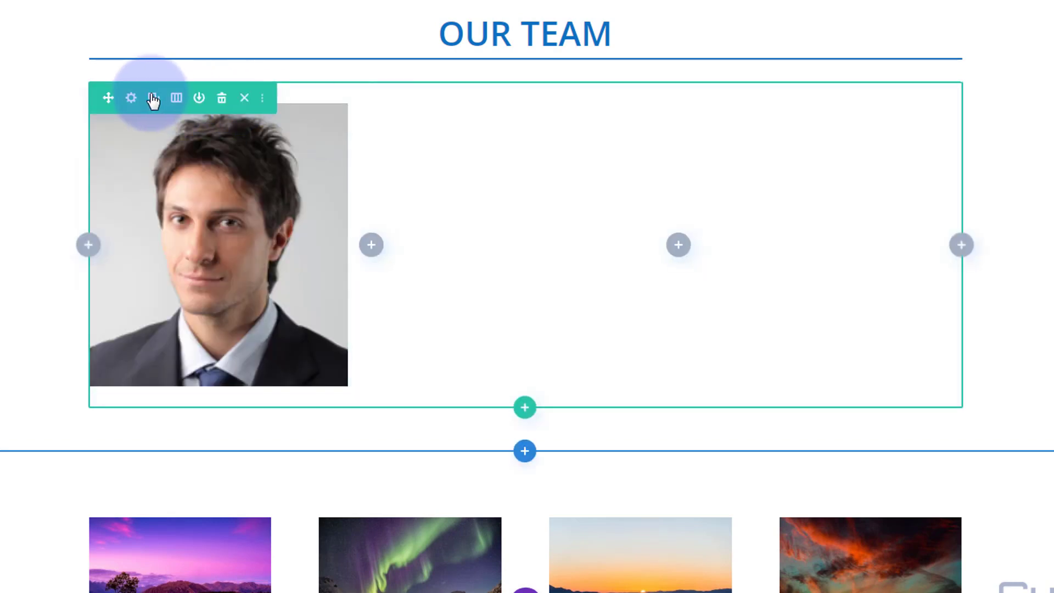
- Set the second column's background image to the smiling woman's photo
left_click(132, 98)
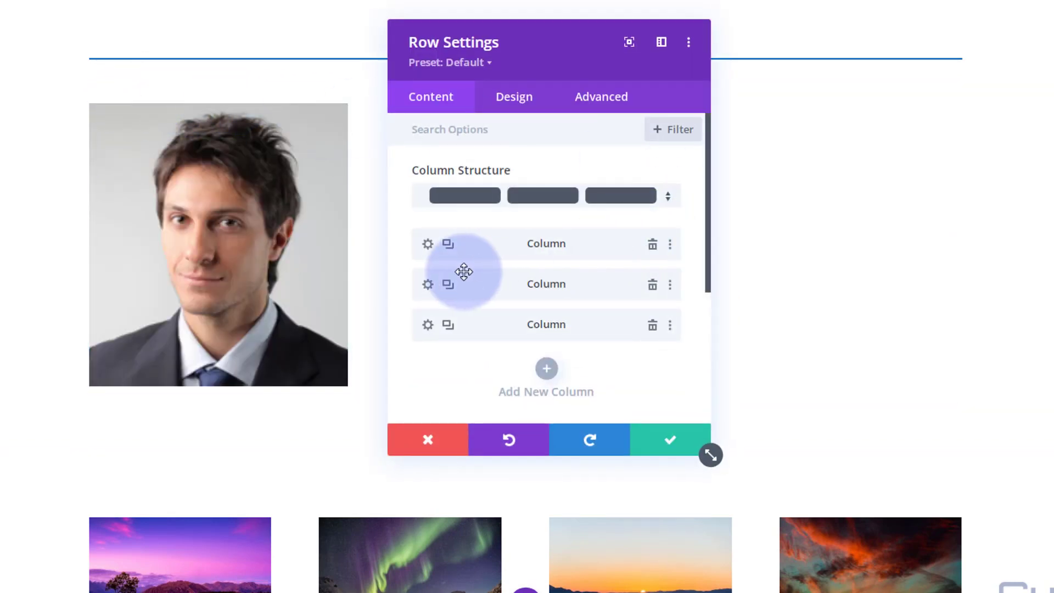
left_click(427, 243)
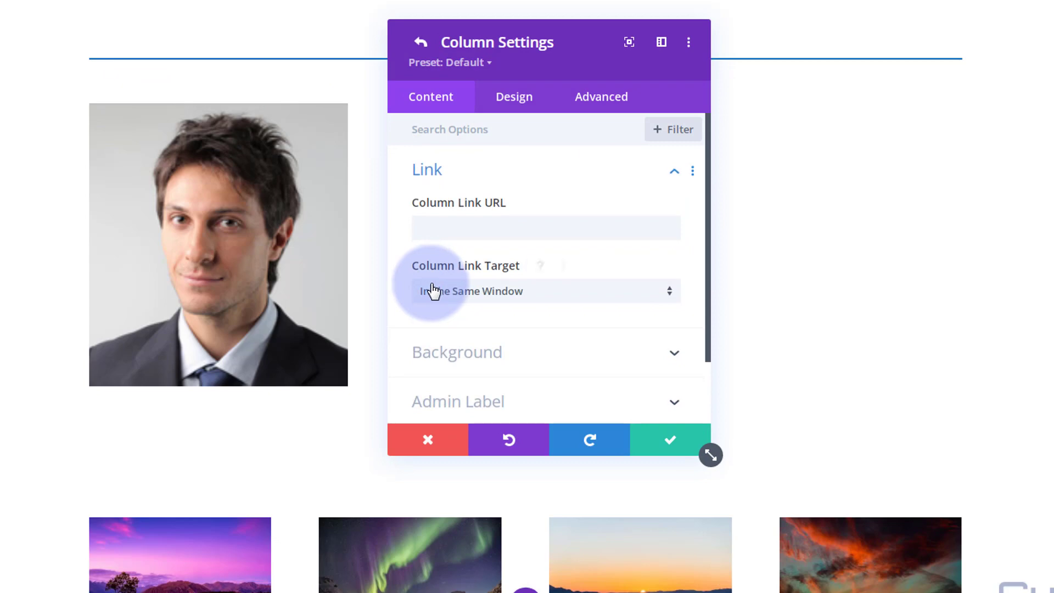
left_click(457, 351)
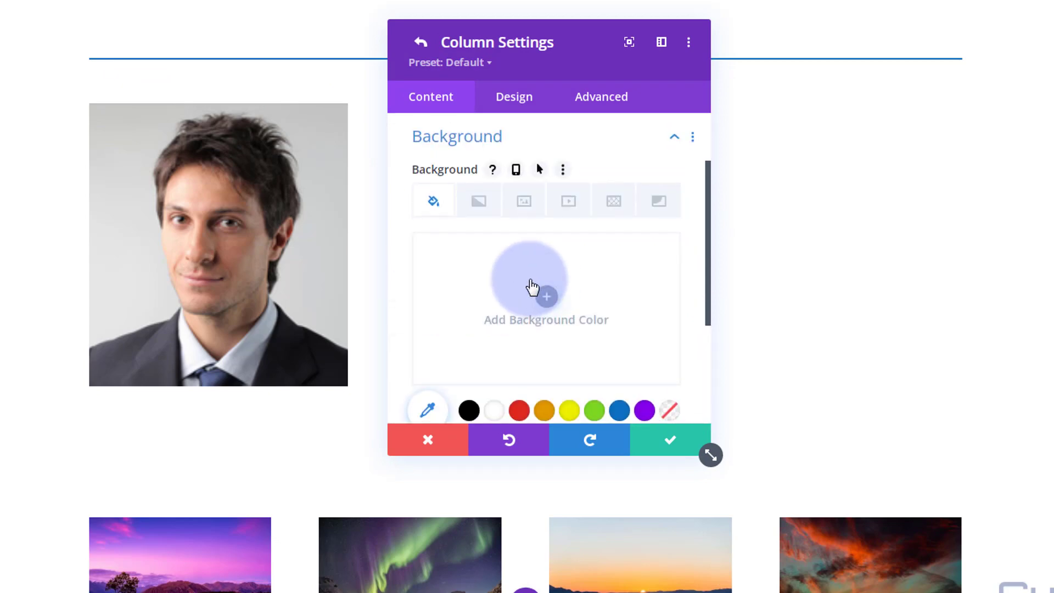
left_click(523, 200)
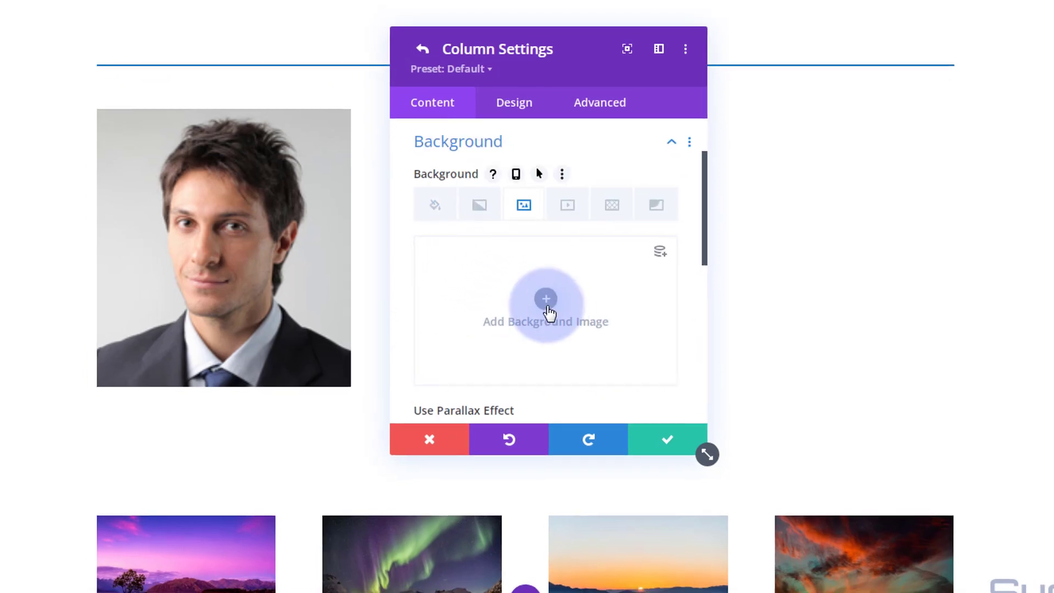
left_click(546, 309)
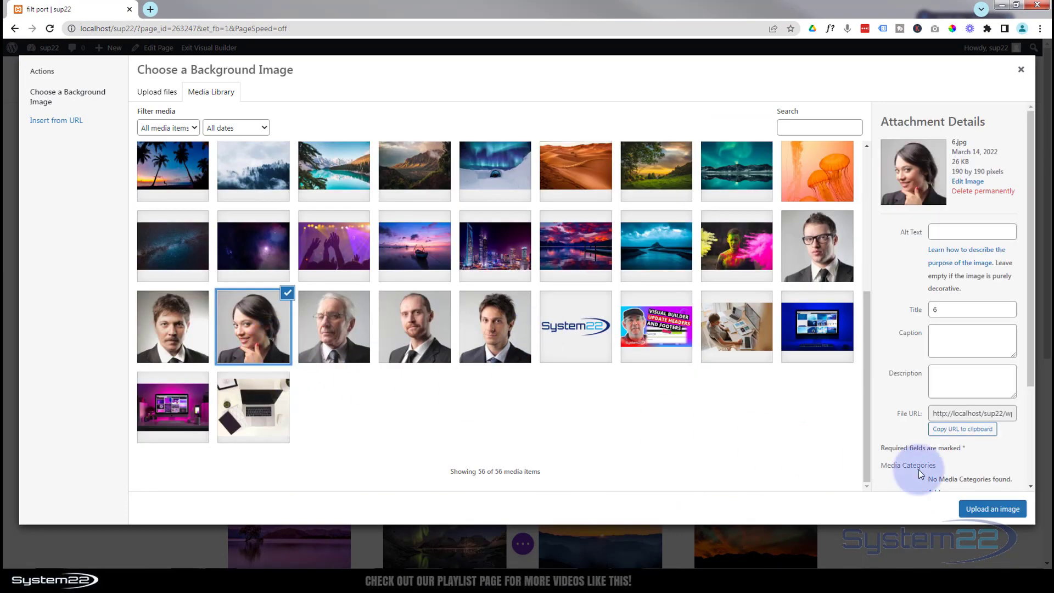
left_click(992, 509)
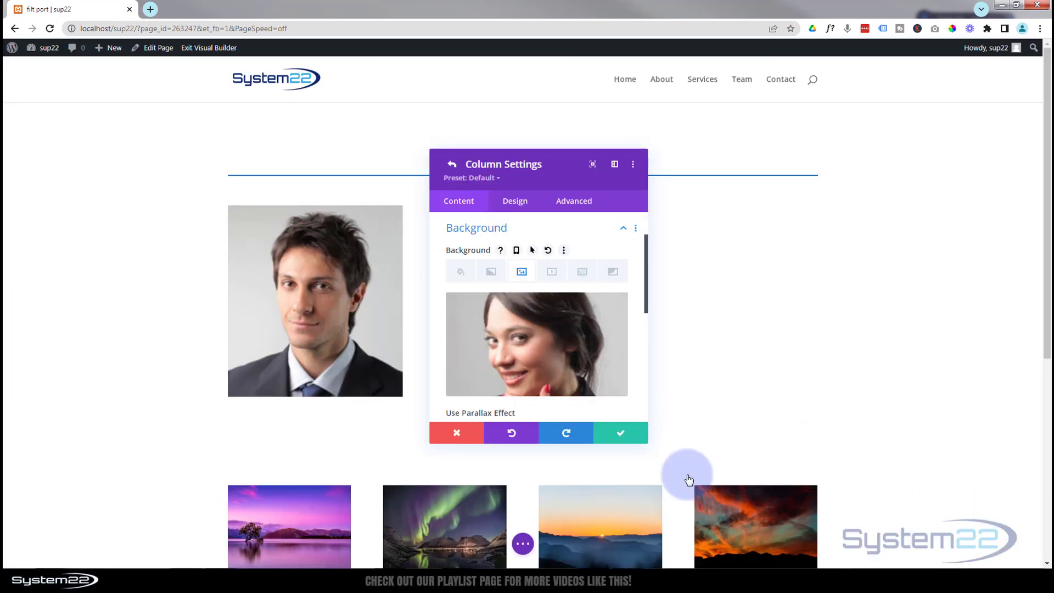
left_click(620, 432)
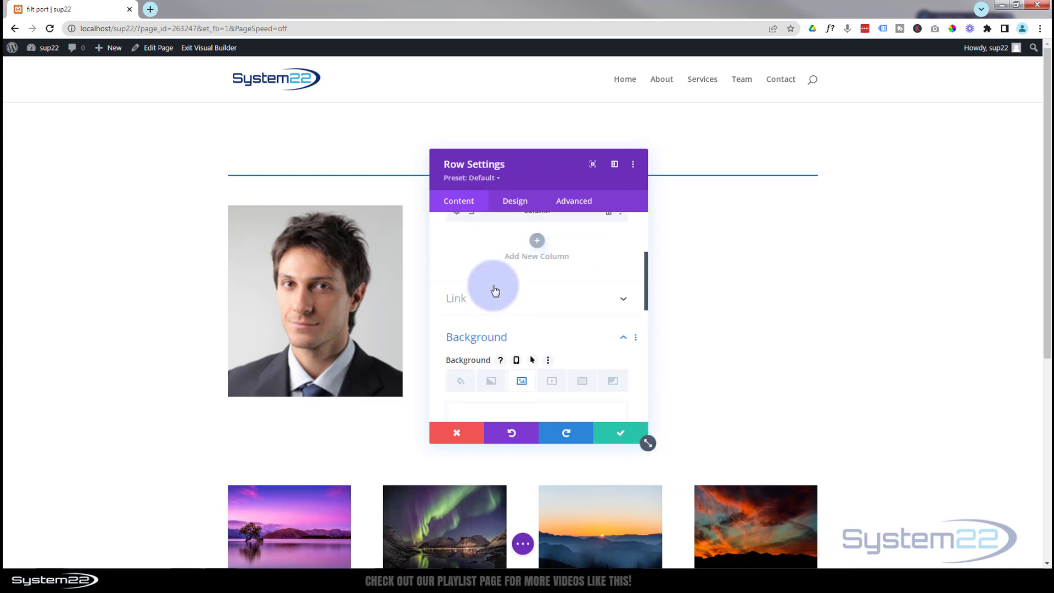
- Set the third column's background to the man-in-glasses photo and save the row settings
left_click(496, 291)
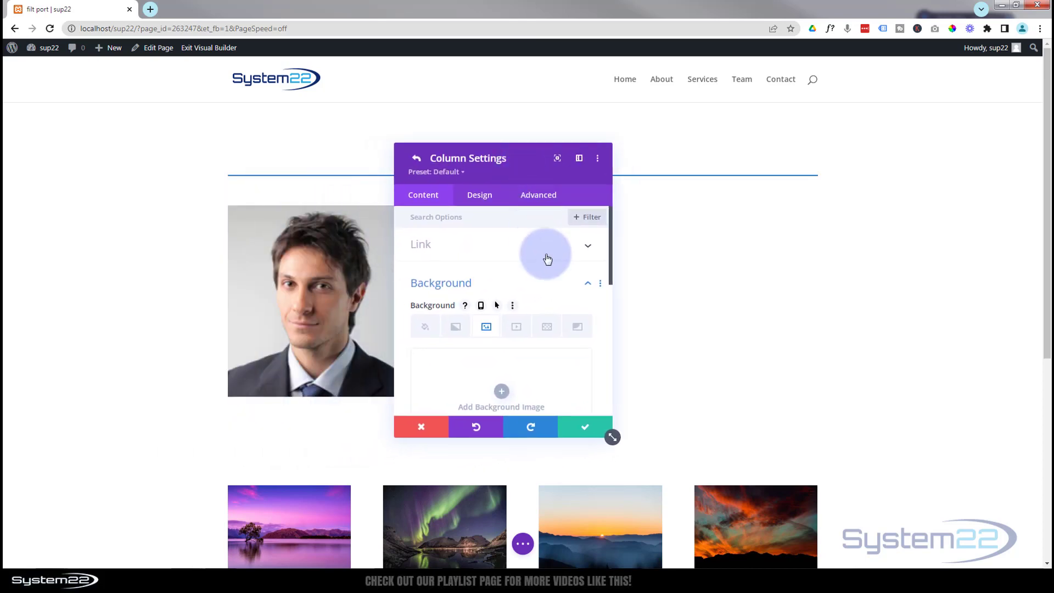
left_click(500, 392)
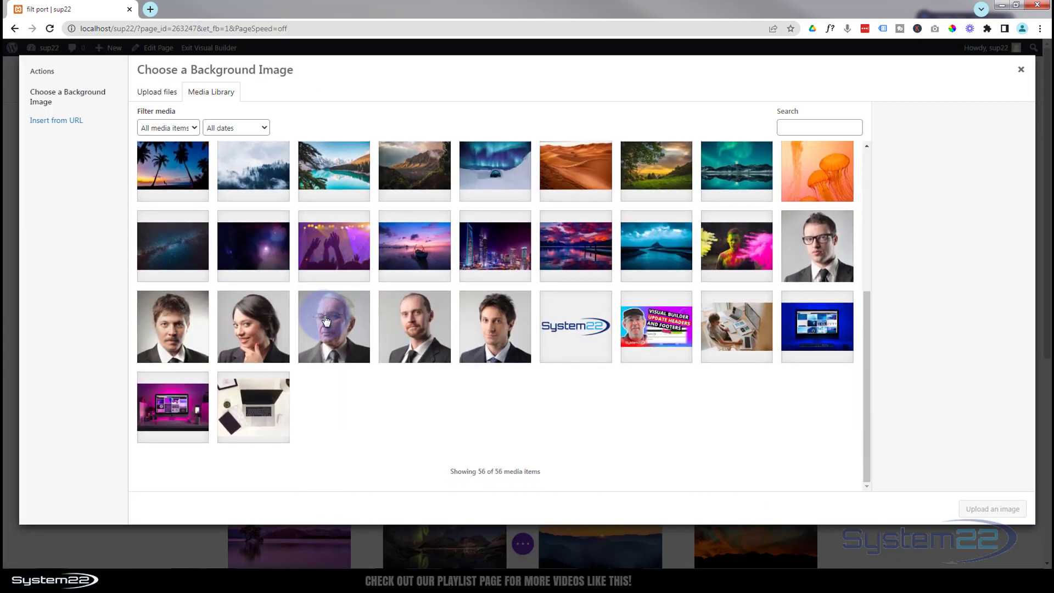
left_click(494, 326)
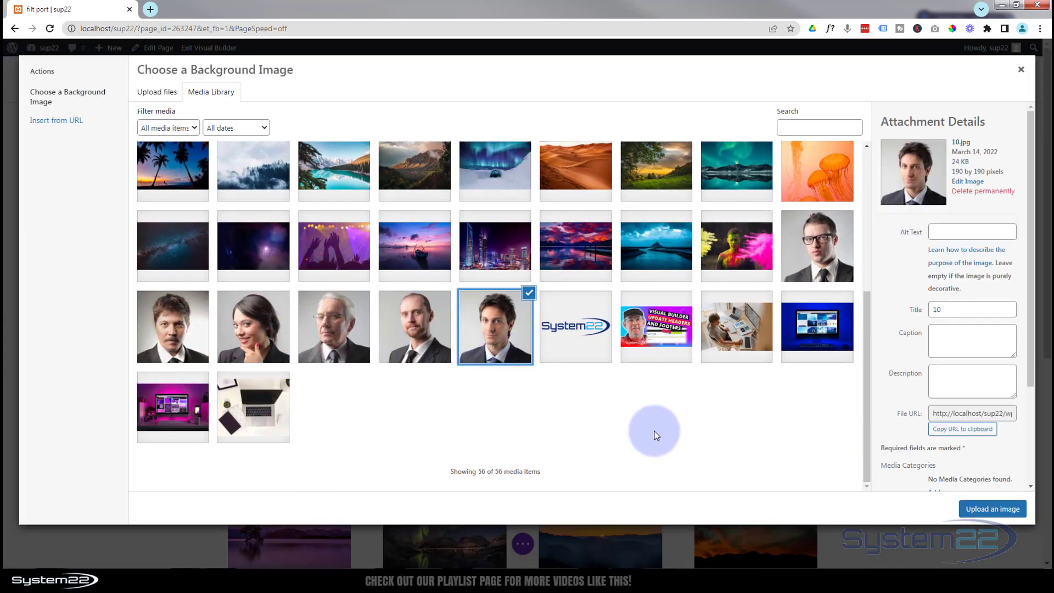
mouse_move(829, 254)
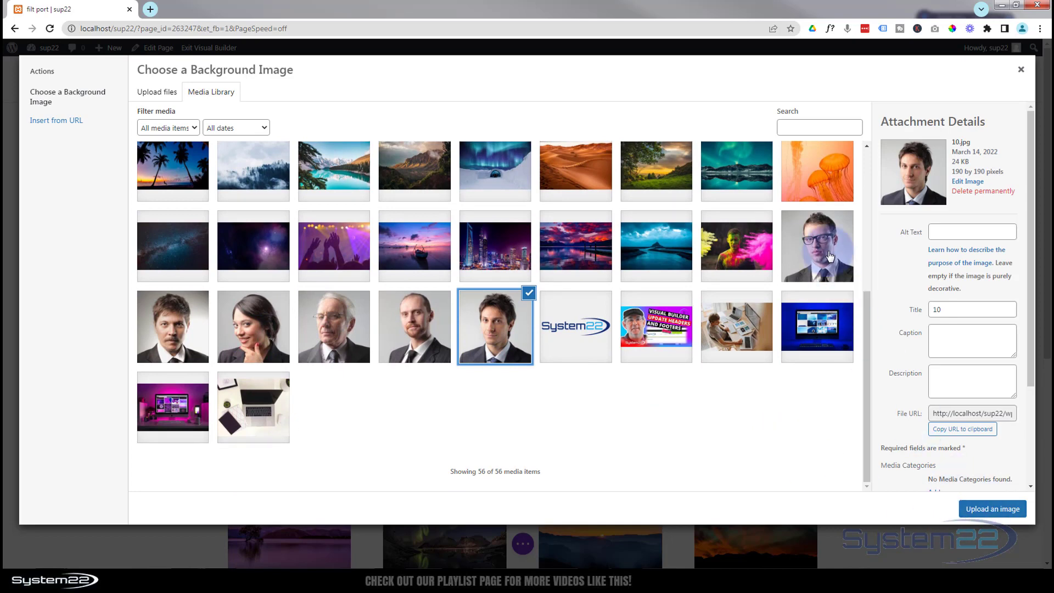
left_click(817, 245)
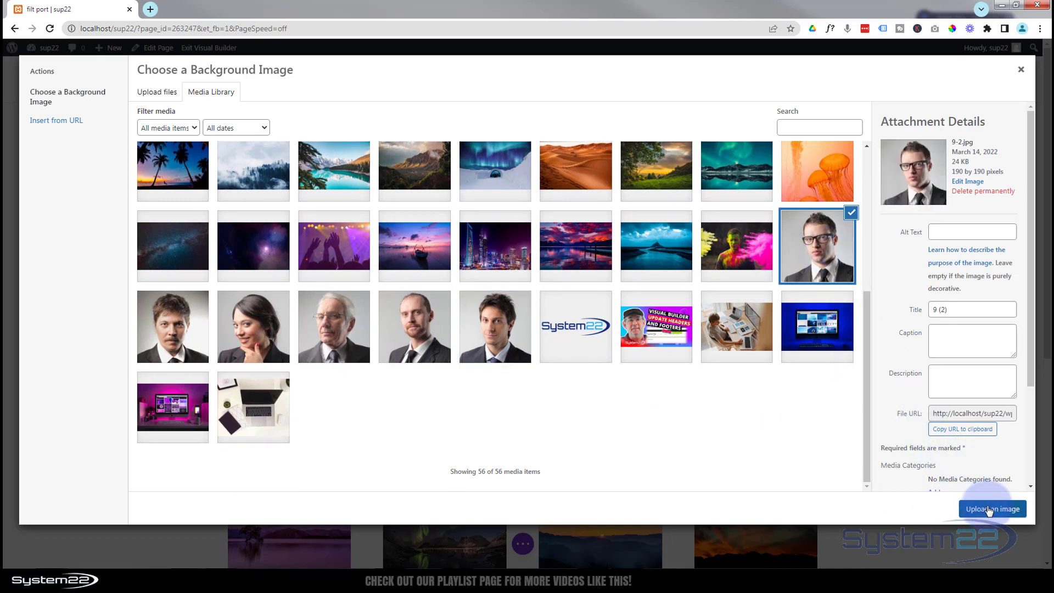
left_click(992, 510)
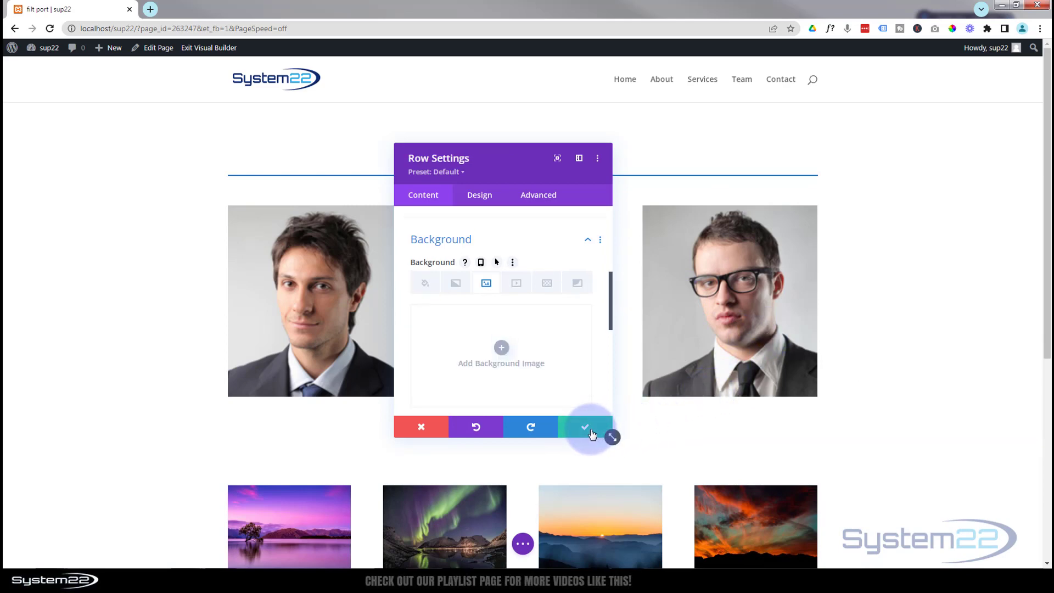
left_click(584, 428)
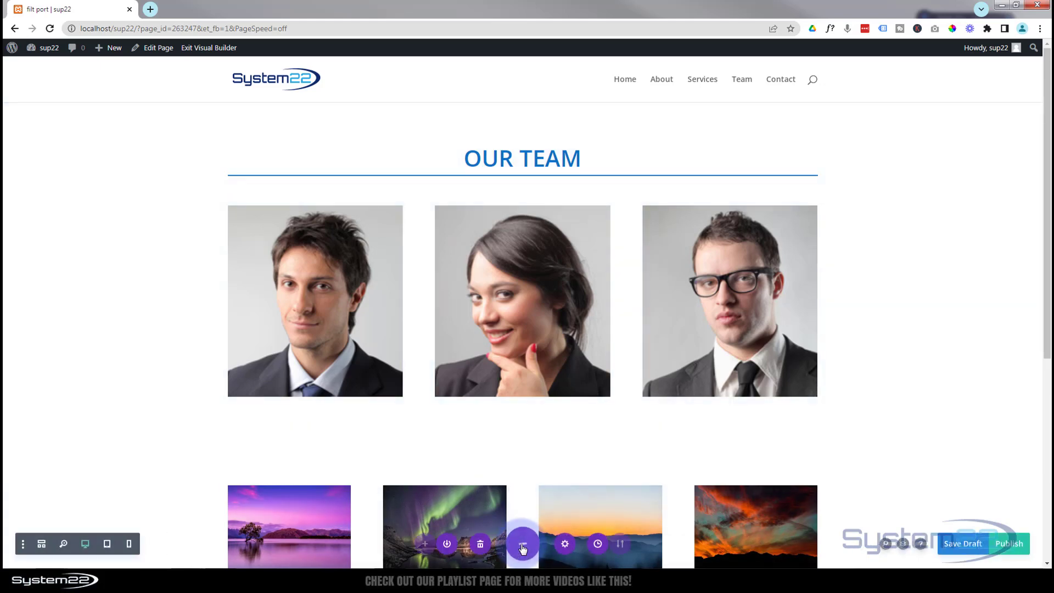
- Save the page as a draft and exit the Visual Builder
left_click(524, 543)
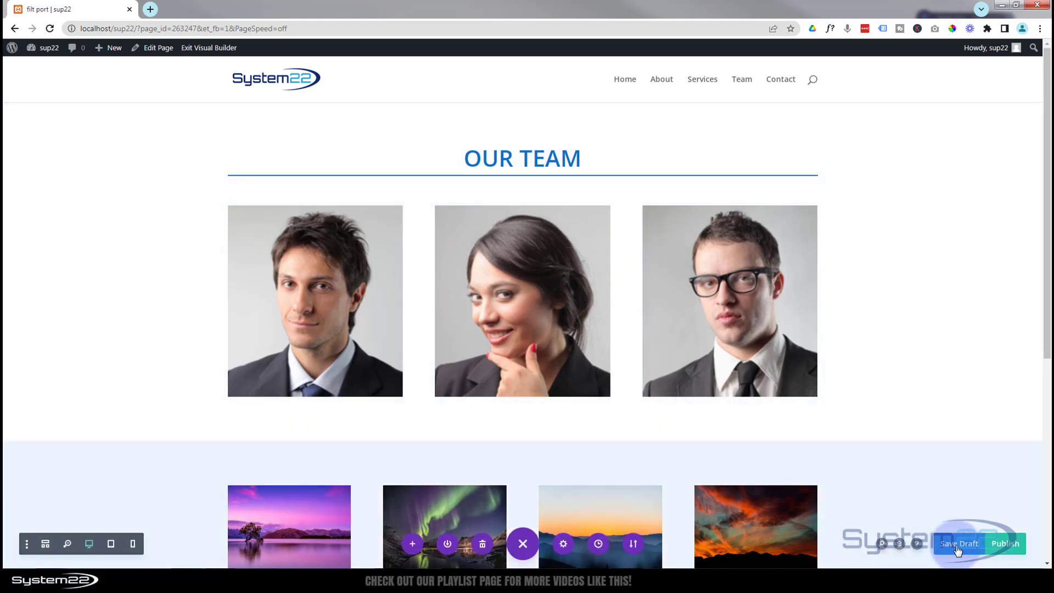
left_click(959, 543)
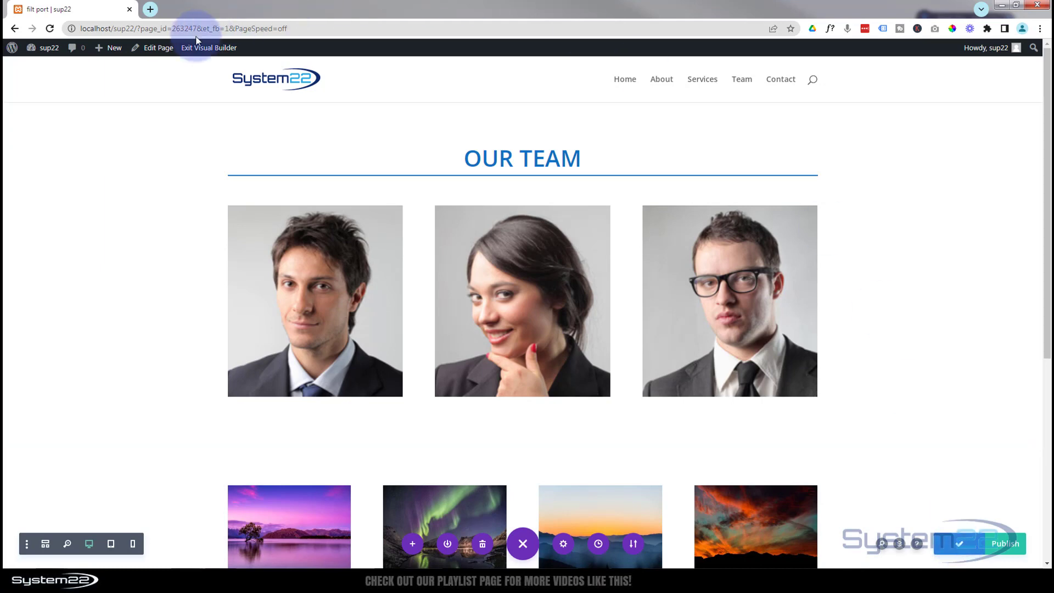
left_click(208, 48)
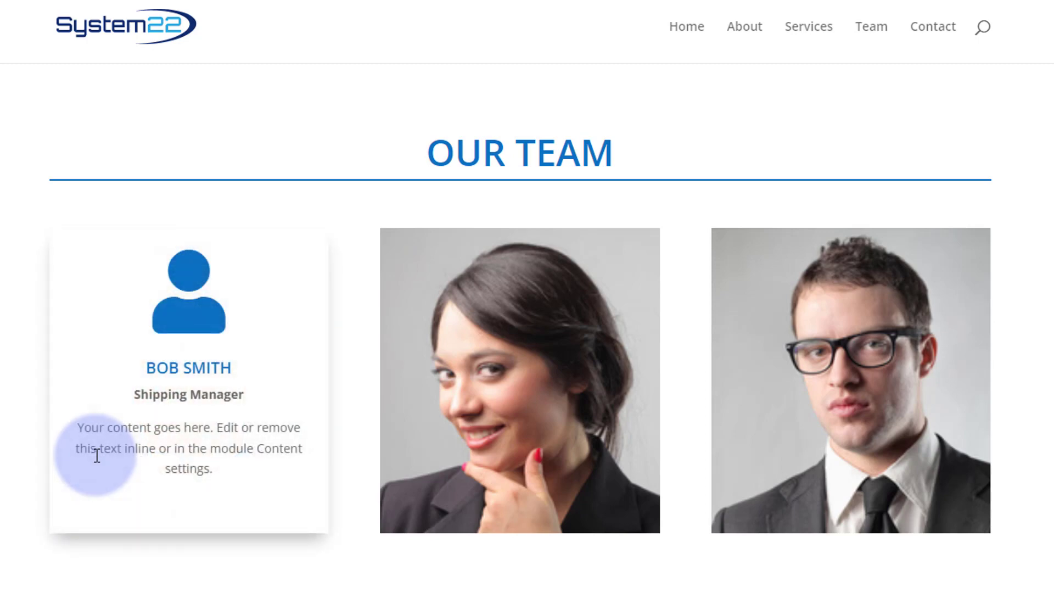
mouse_move(96, 448)
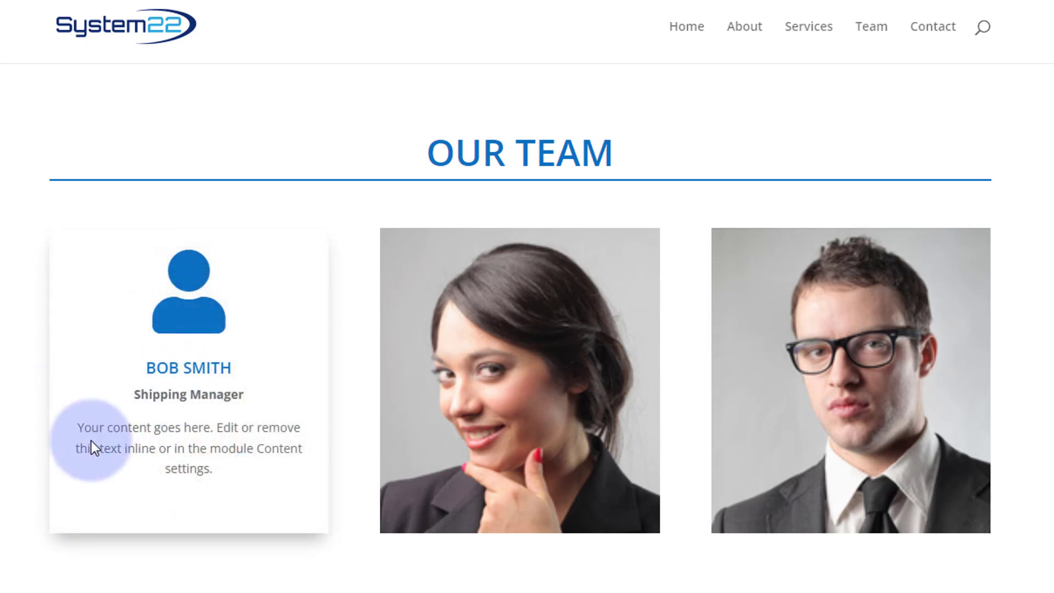